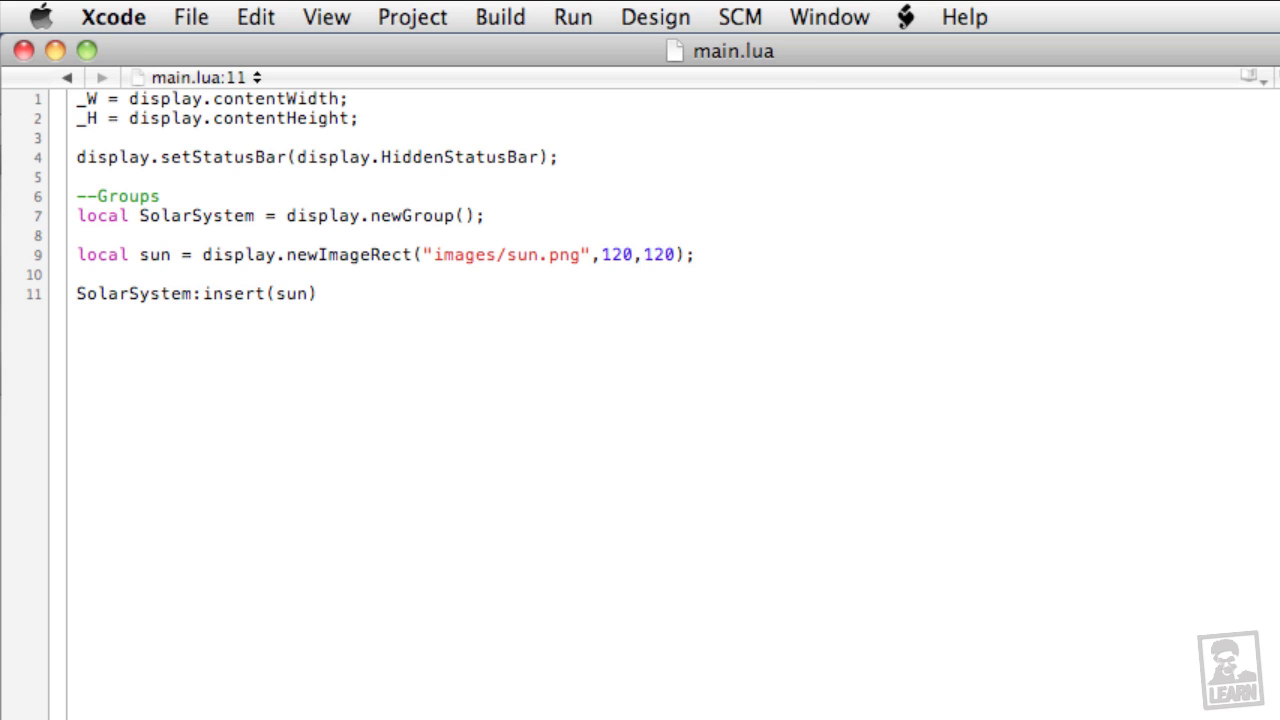
Step: Review the SolarSystem group declaration and its insert(sun) line in main.lua after the simulator run
click(306, 292)
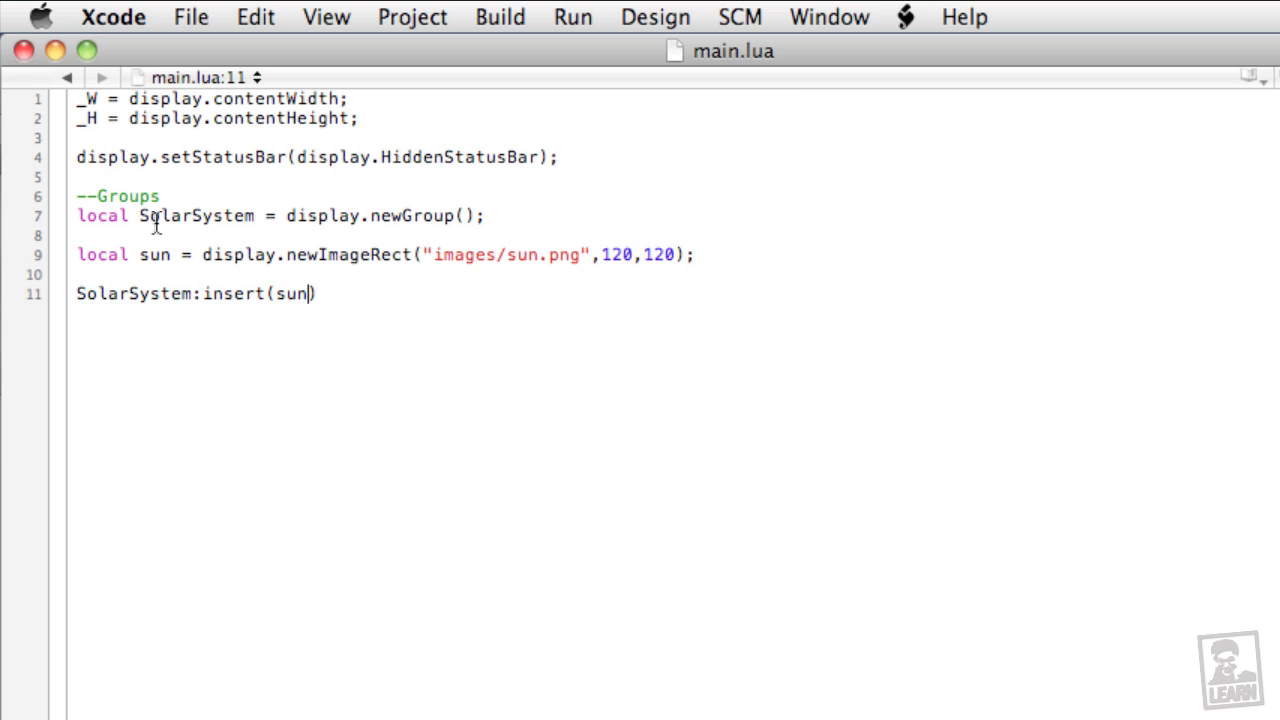
drag(138, 216, 484, 216)
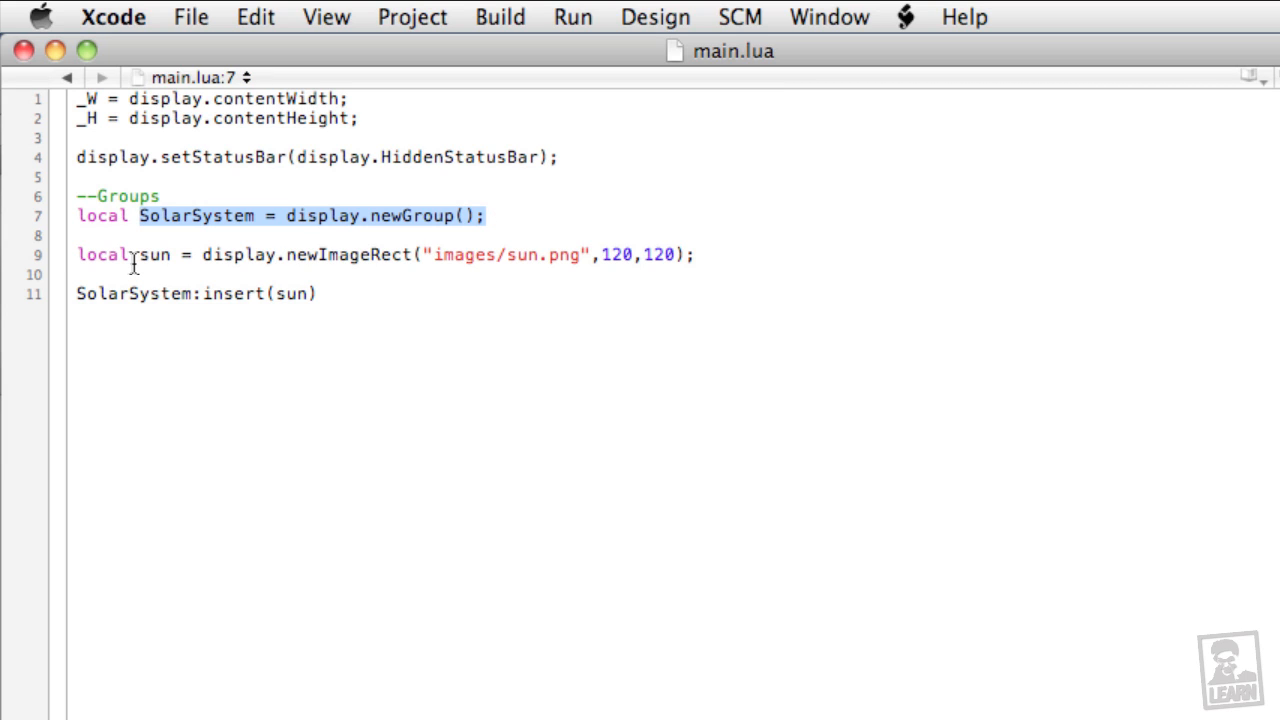
mouse_move(140, 260)
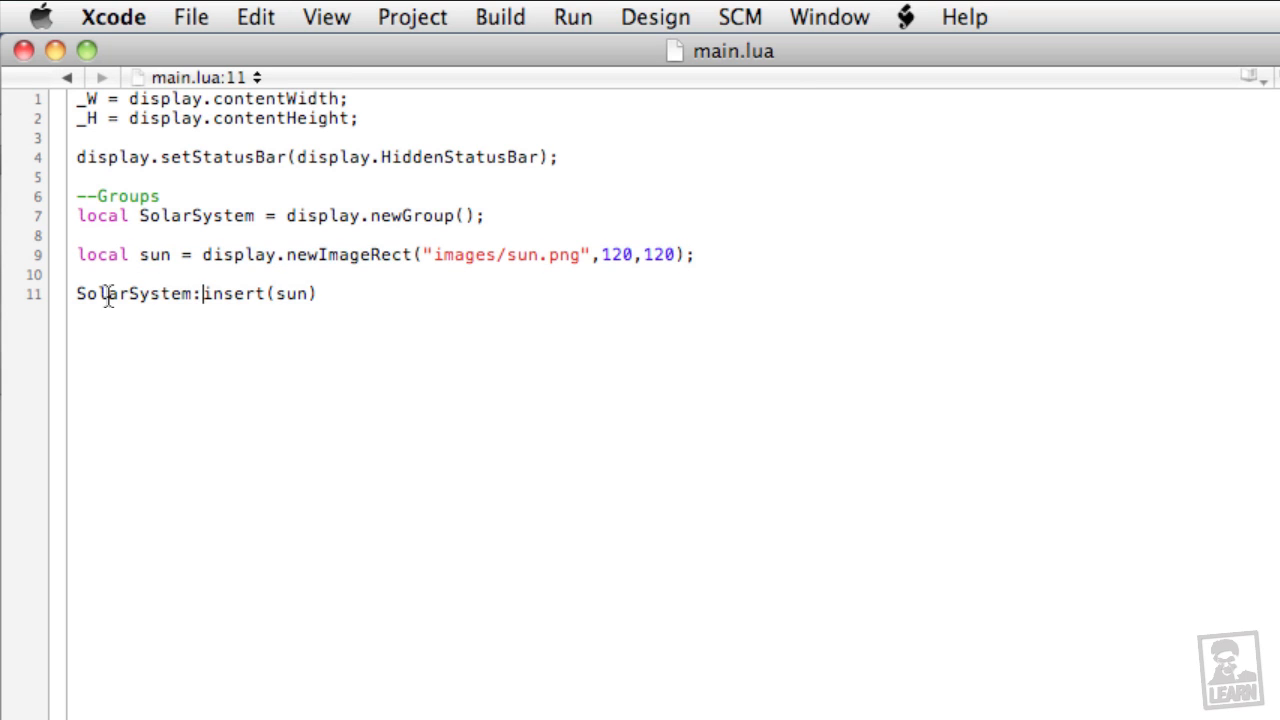
double_click(92, 292)
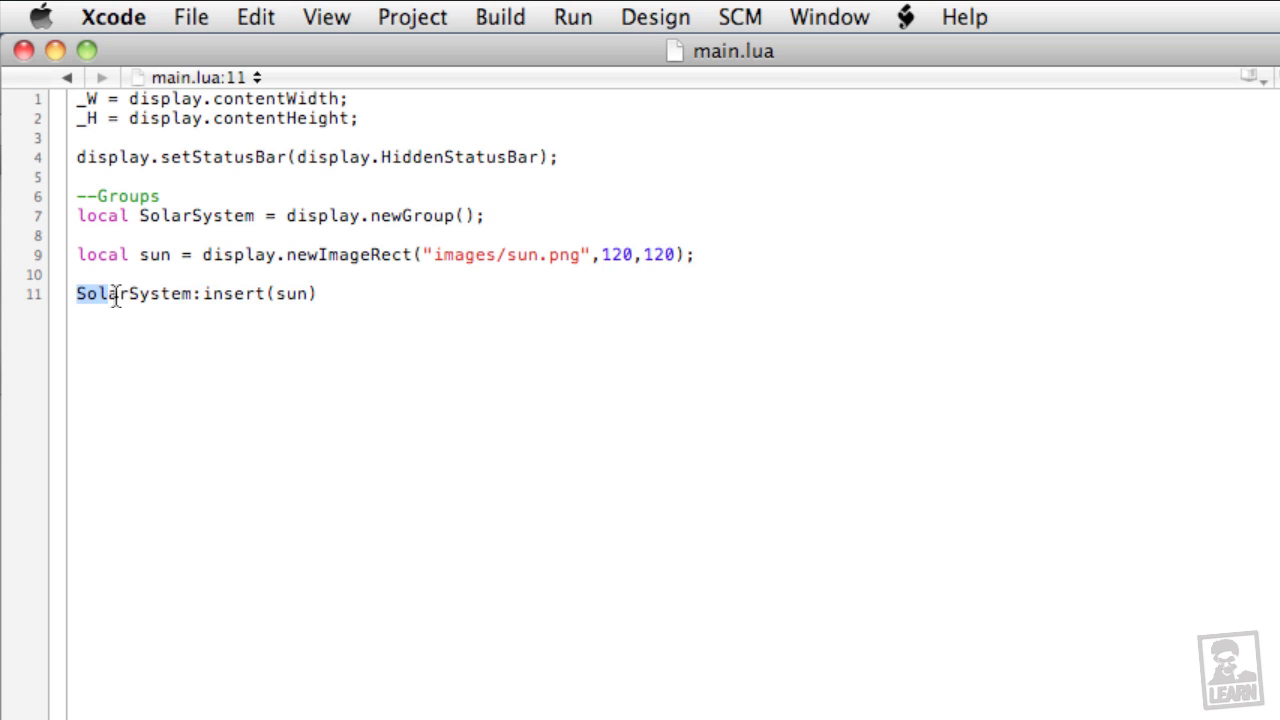
triple_click(196, 292)
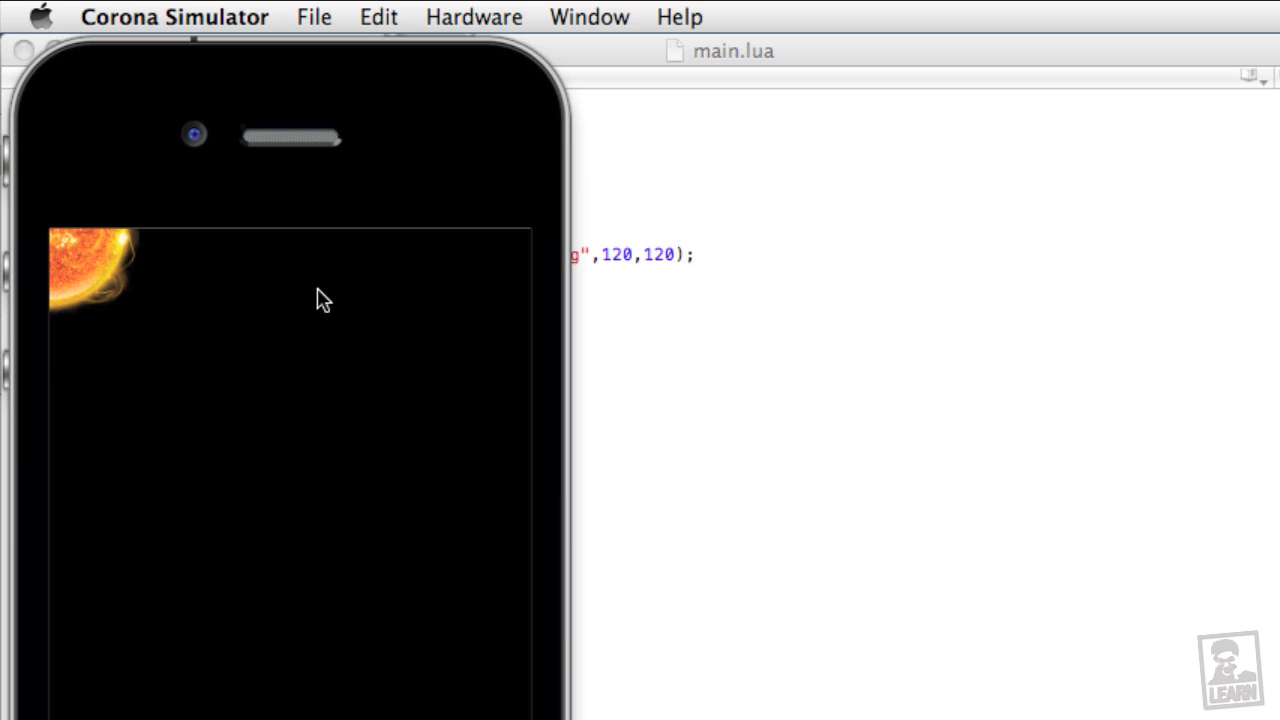
mouse_move(120, 244)
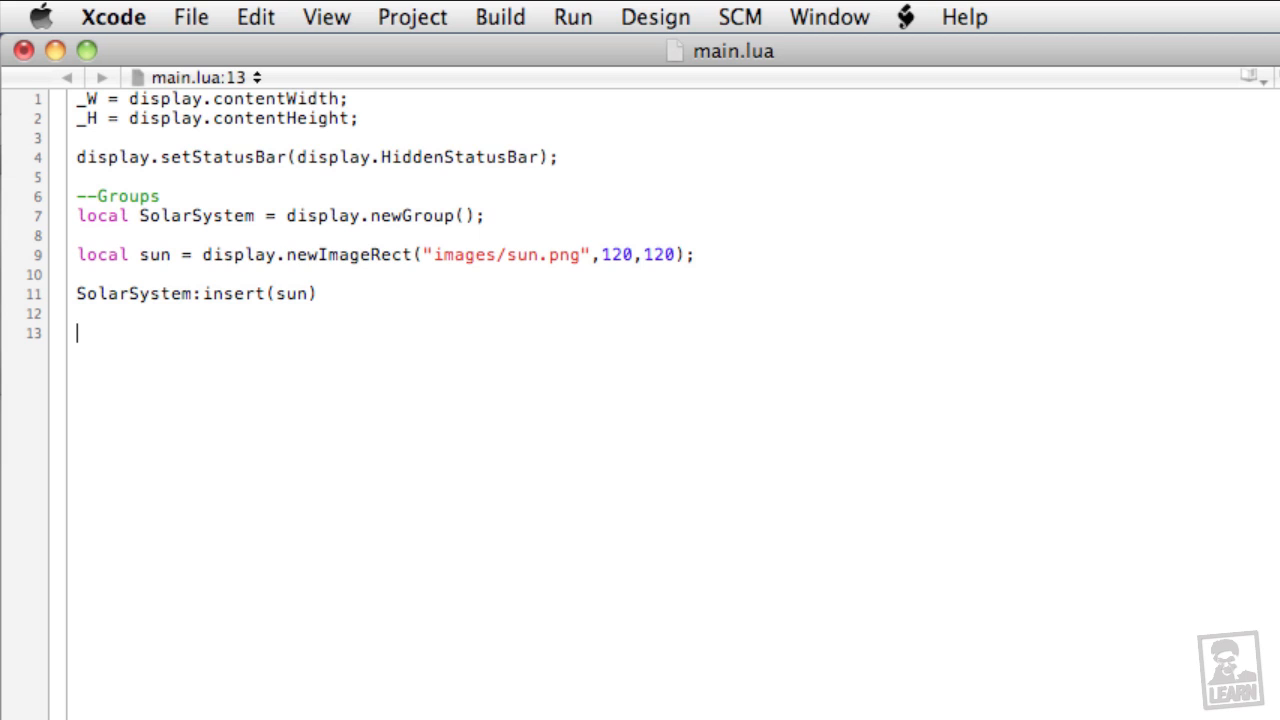
Step: Center the SolarSystem group with SolarSystem.x = _W * 0.5; SolarSystem.y = _H * 0.5;
text(SolarS)
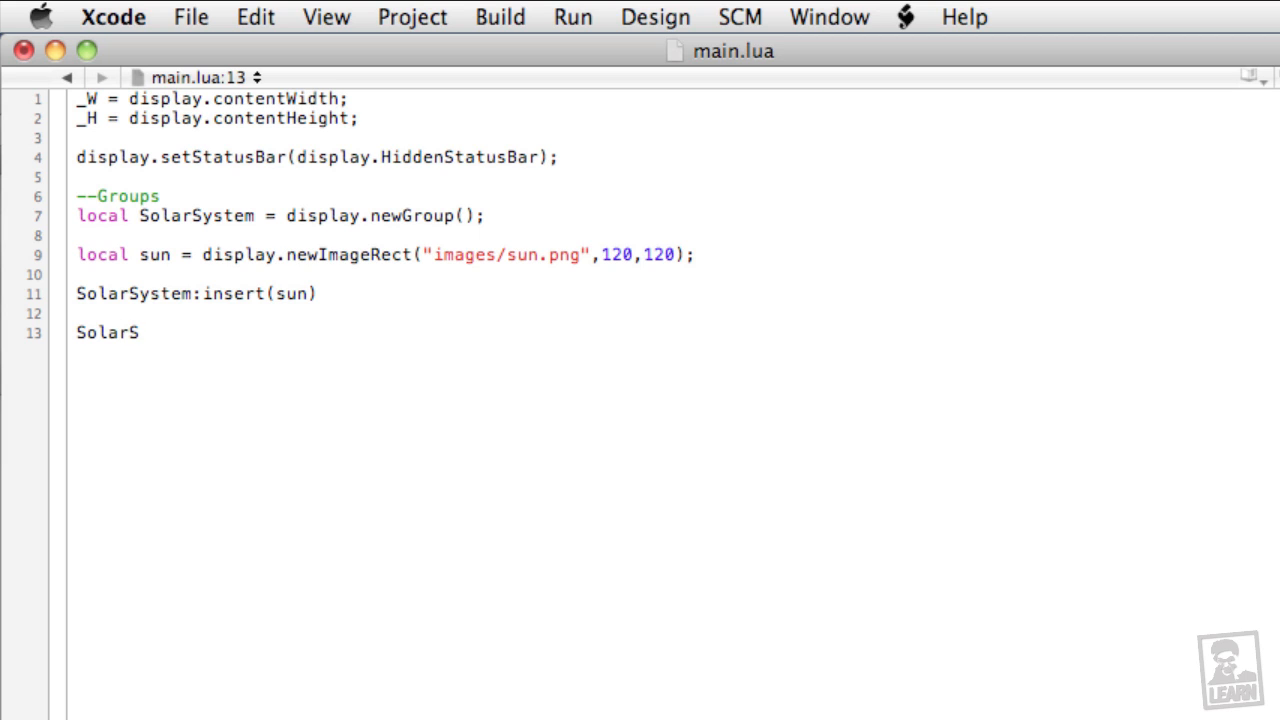
text(ystem.x)
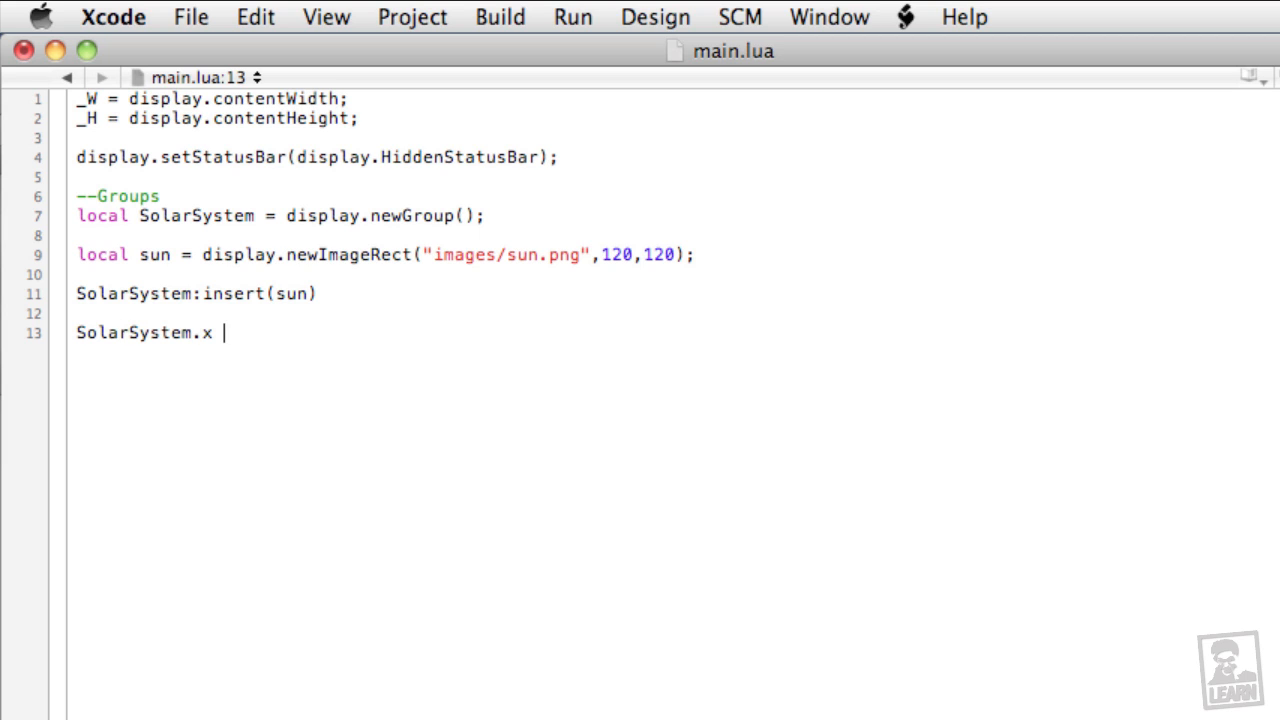
text(= _W)
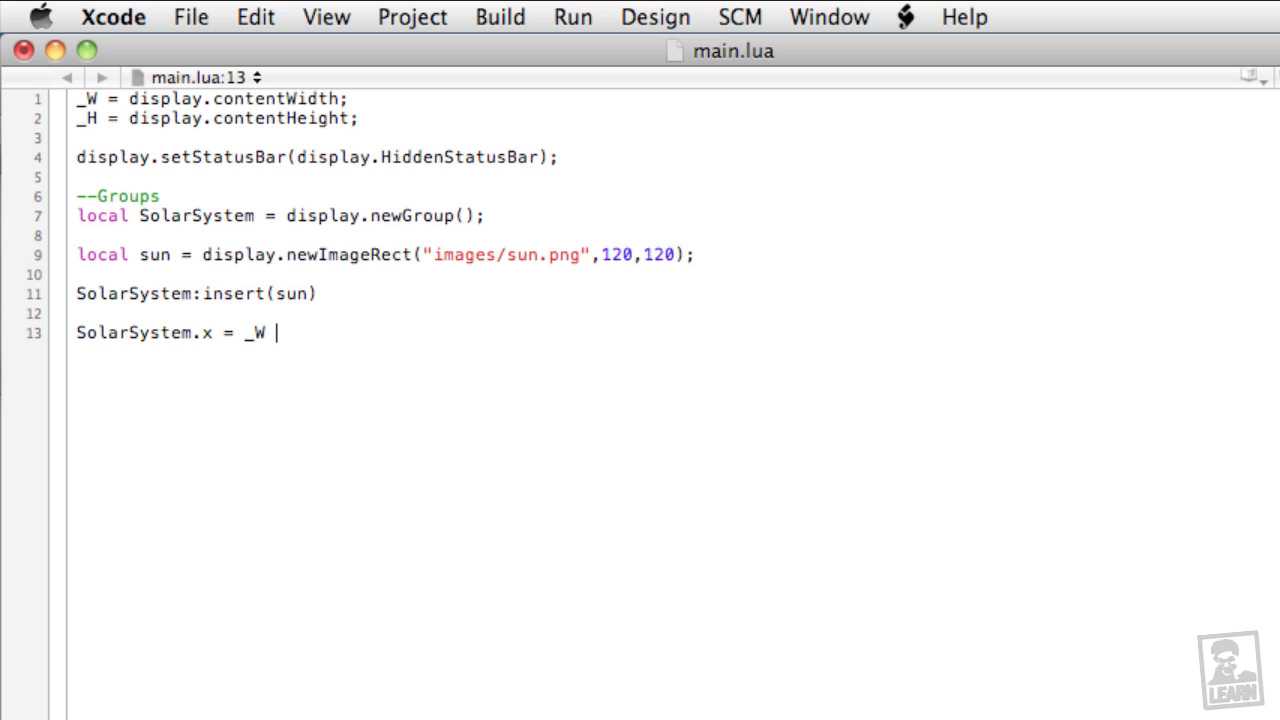
text(* 0.5)
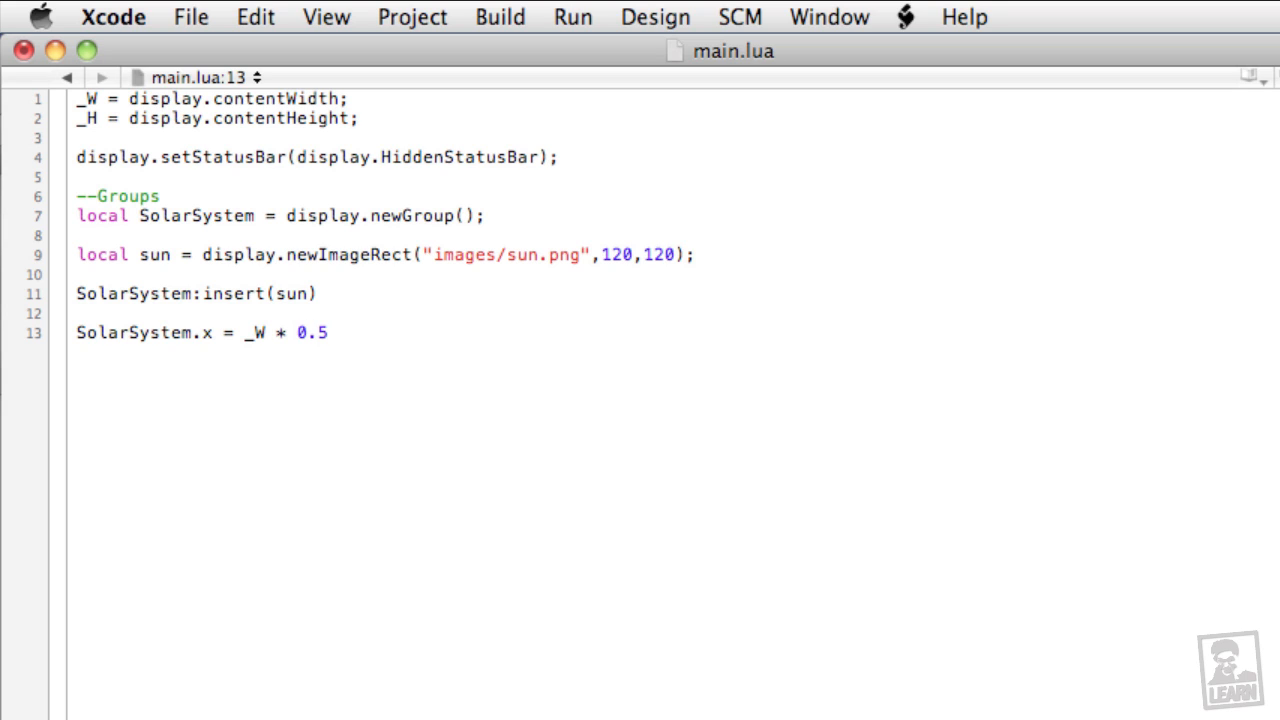
text(; Sy)
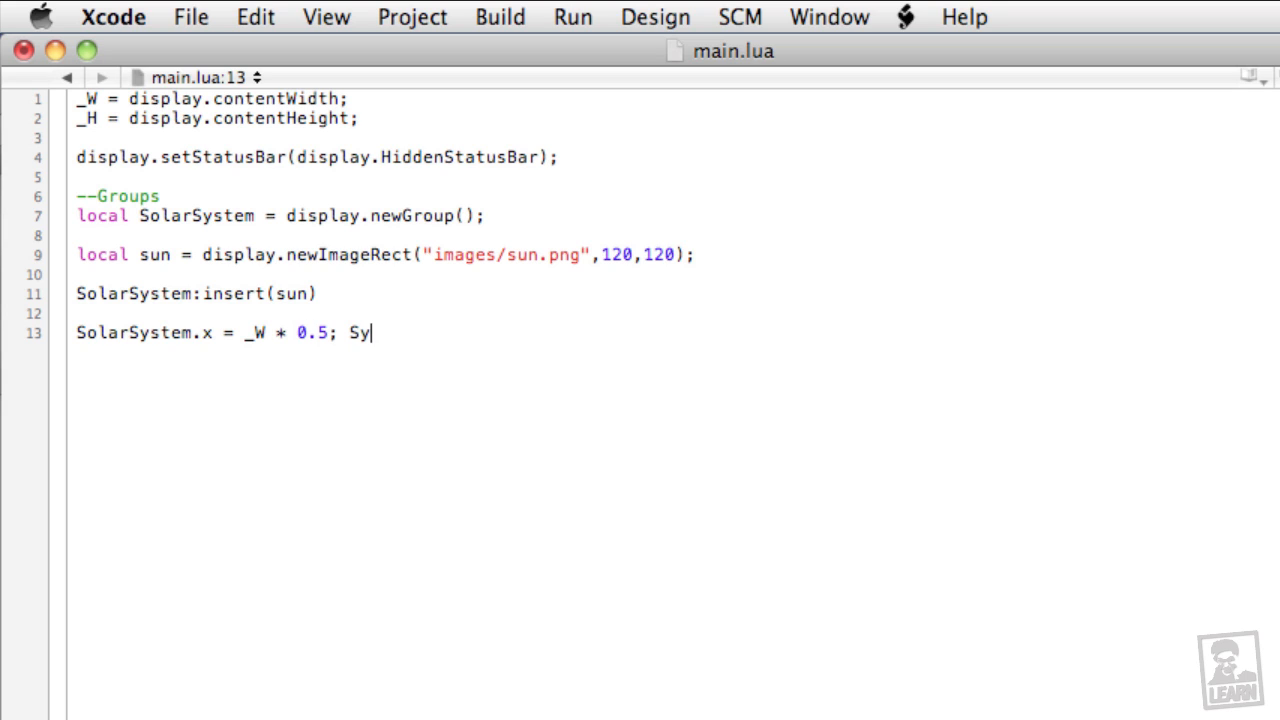
text(olarSys)
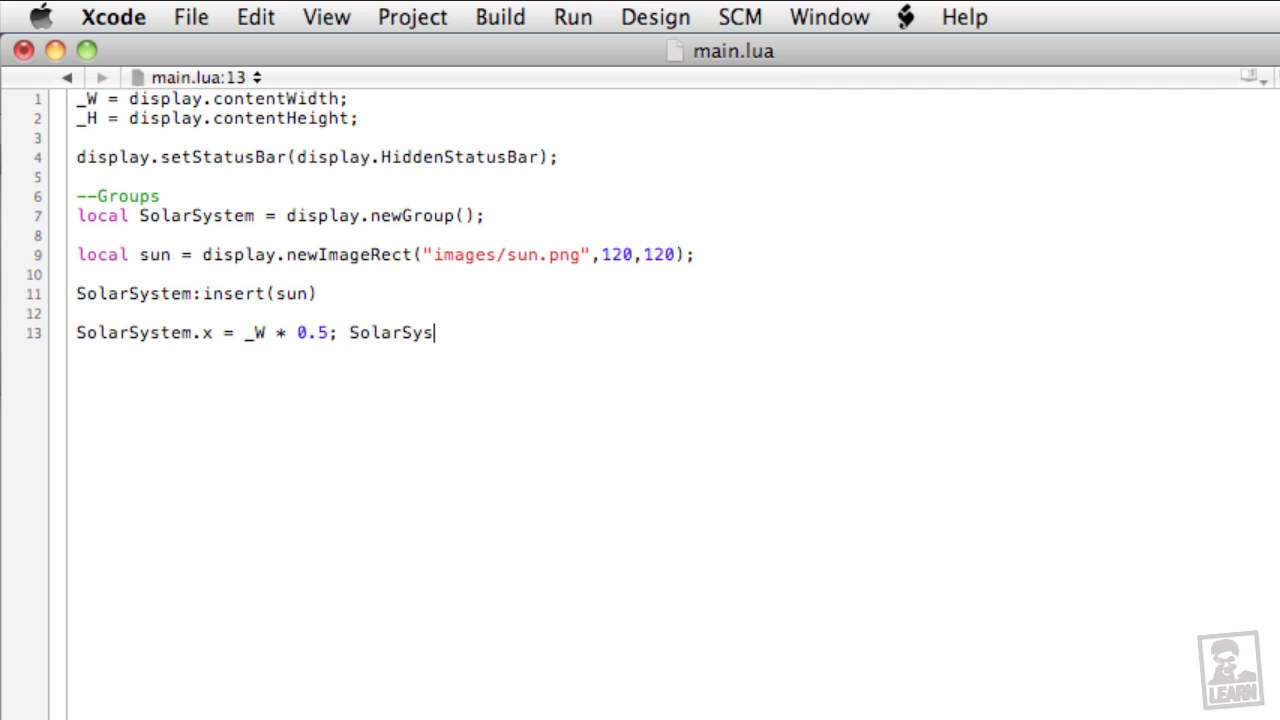
text(tem.y =)
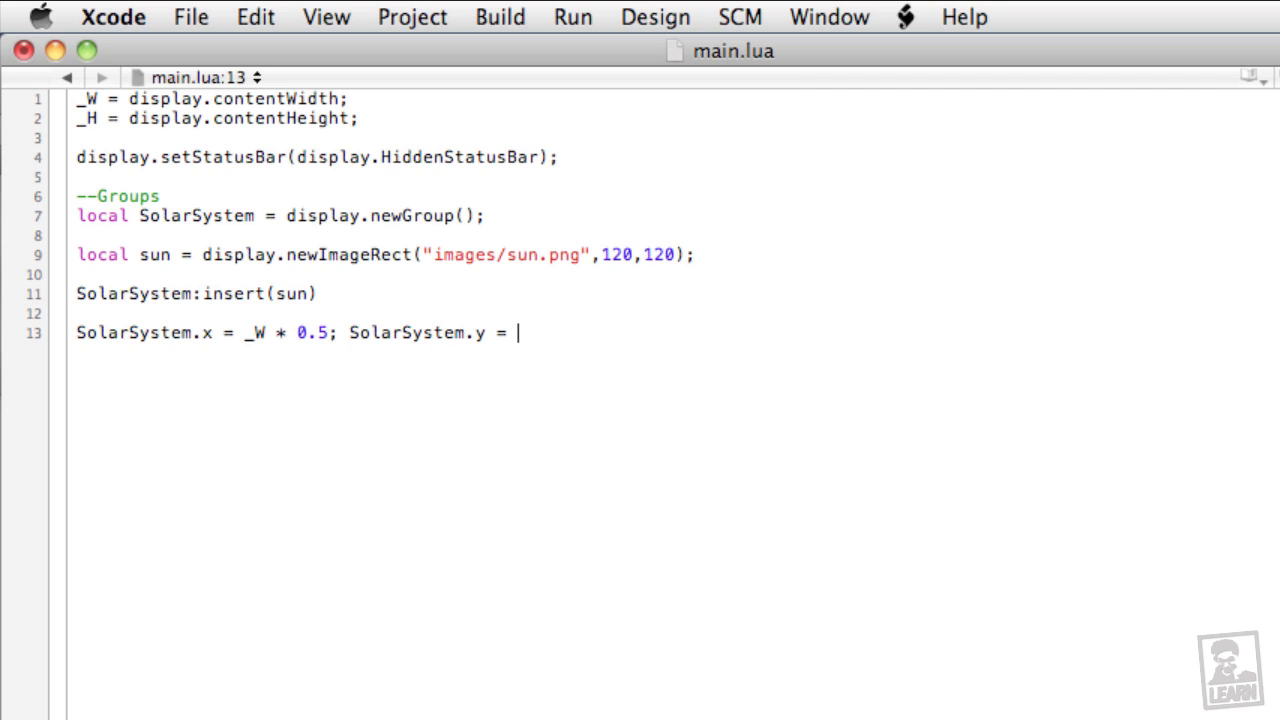
text(_H)
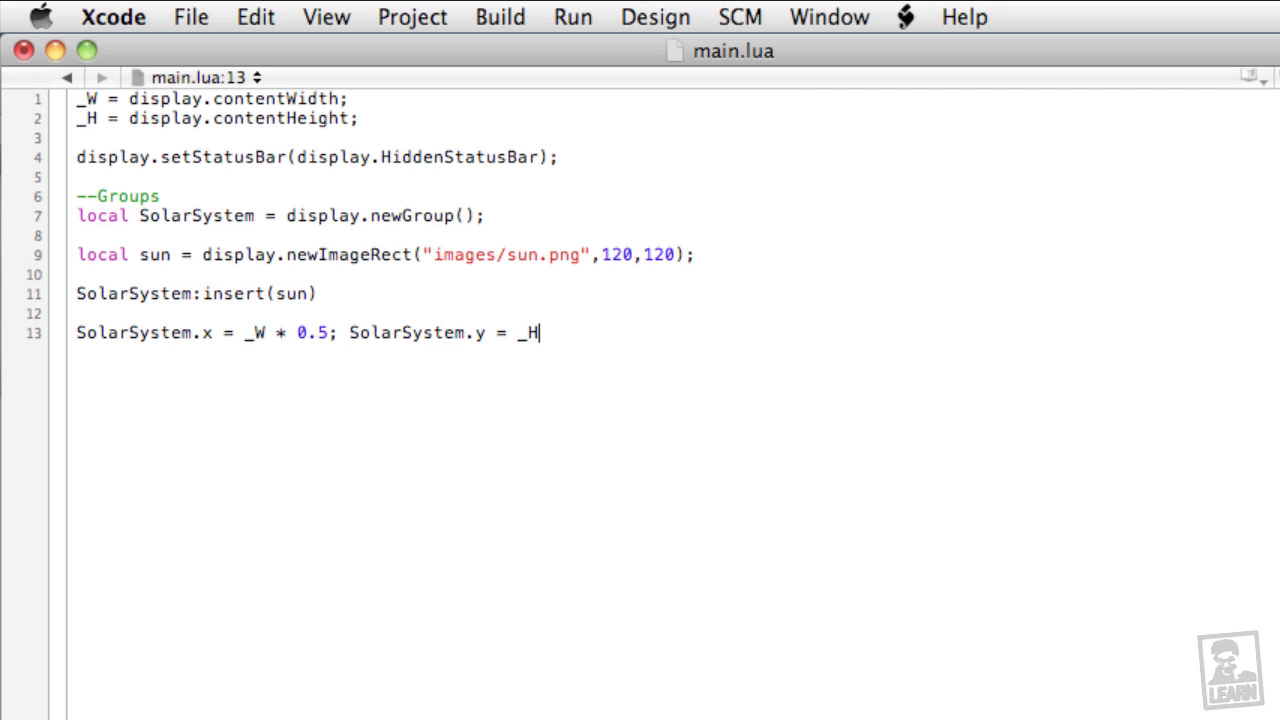
text(* 0.5)
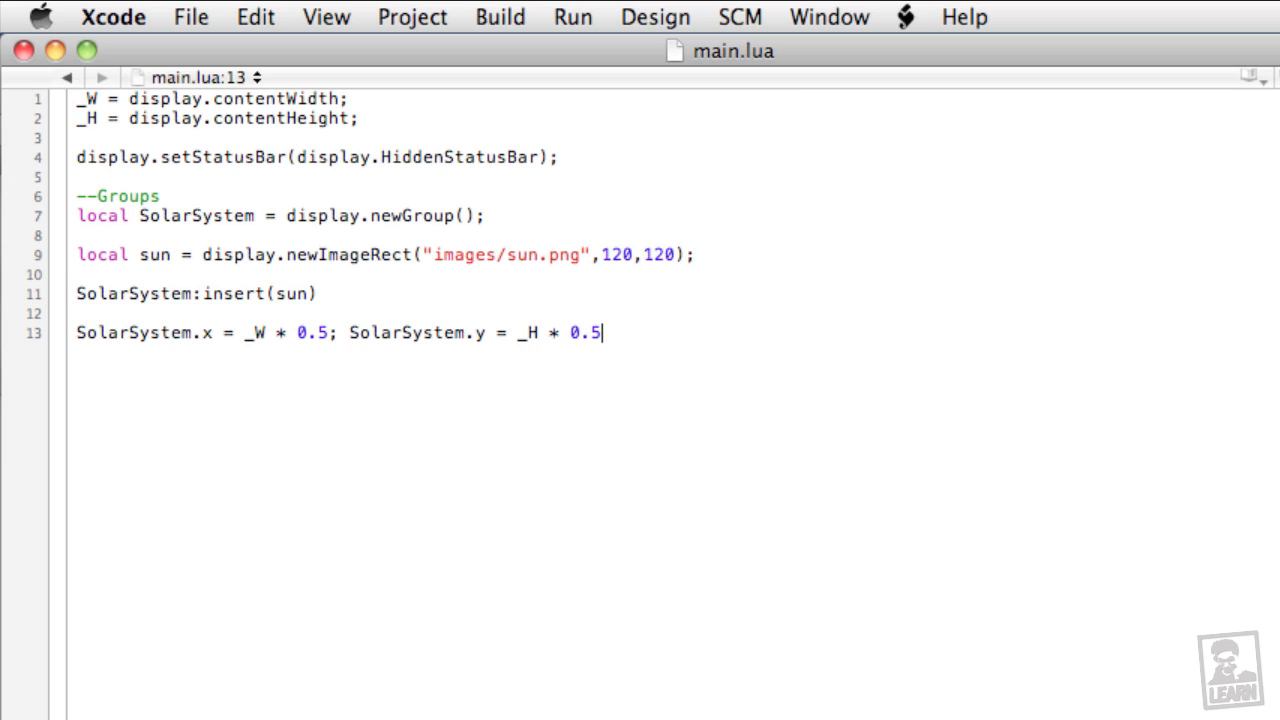
text(;)
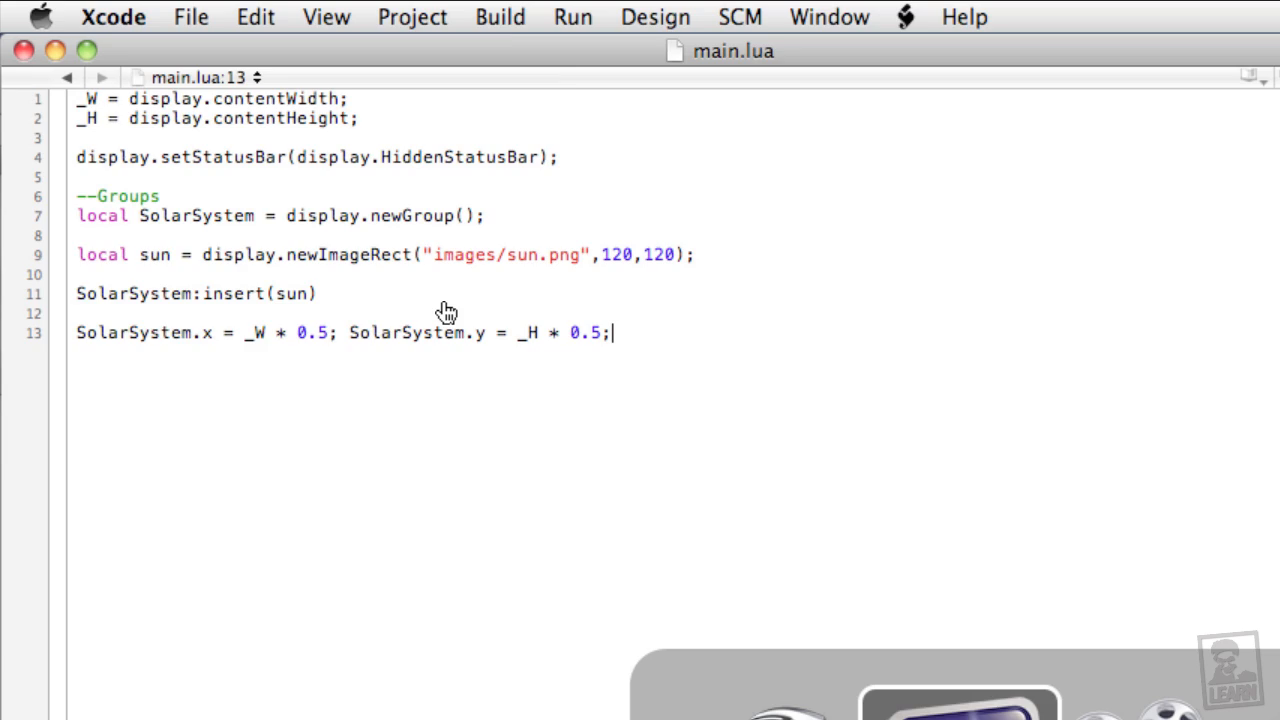
click(572, 16)
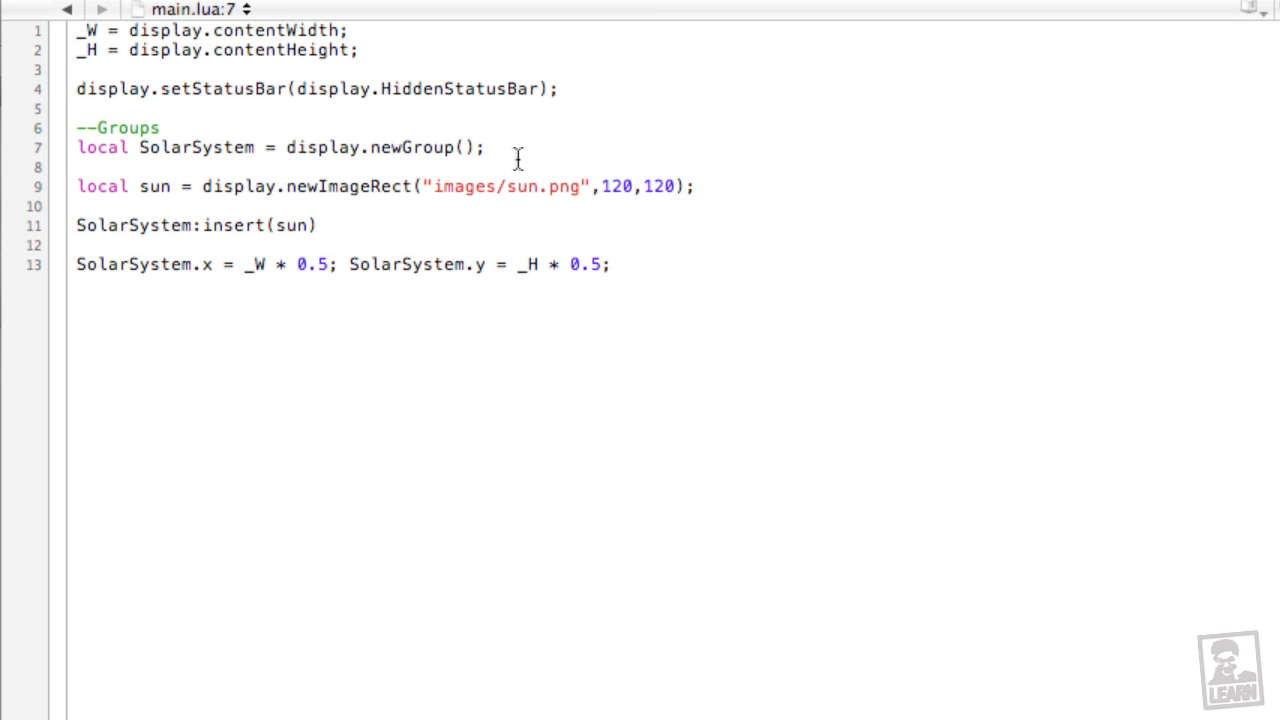
Step: Declare local Earth = display.newGroup(); below the SolarSystem group line
click(486, 148)
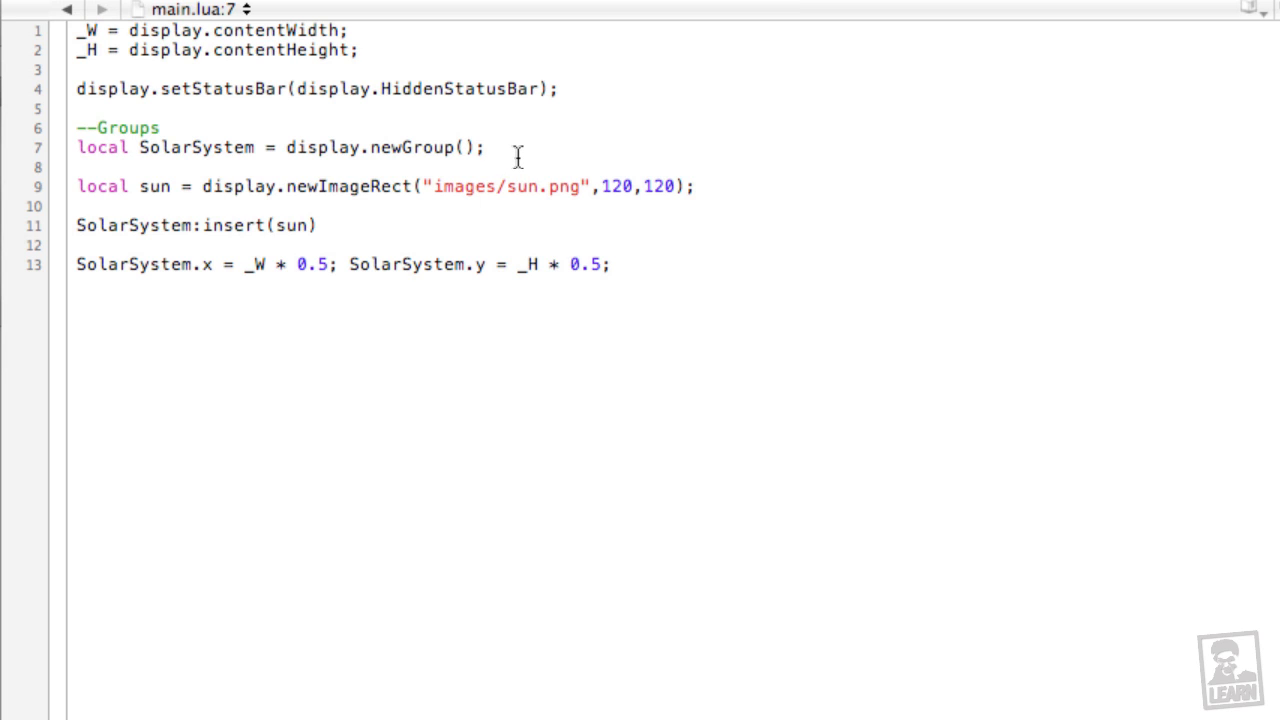
text(local)
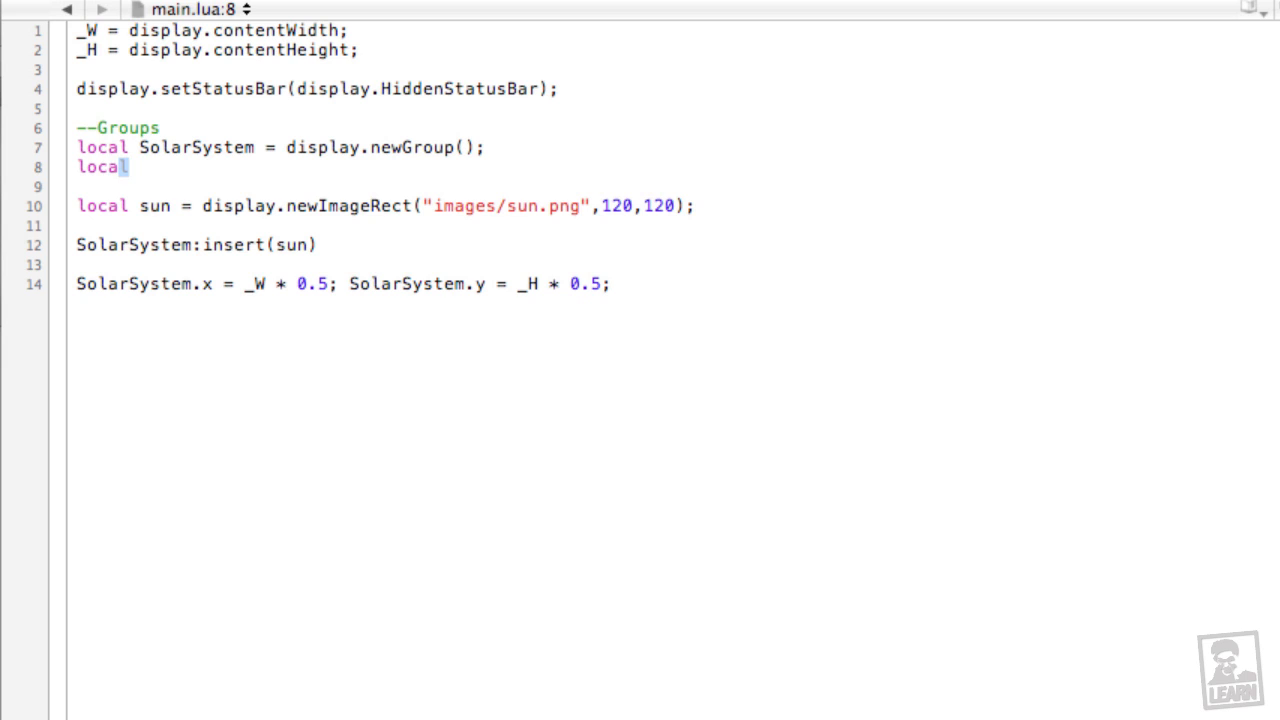
text(Earth = dis)
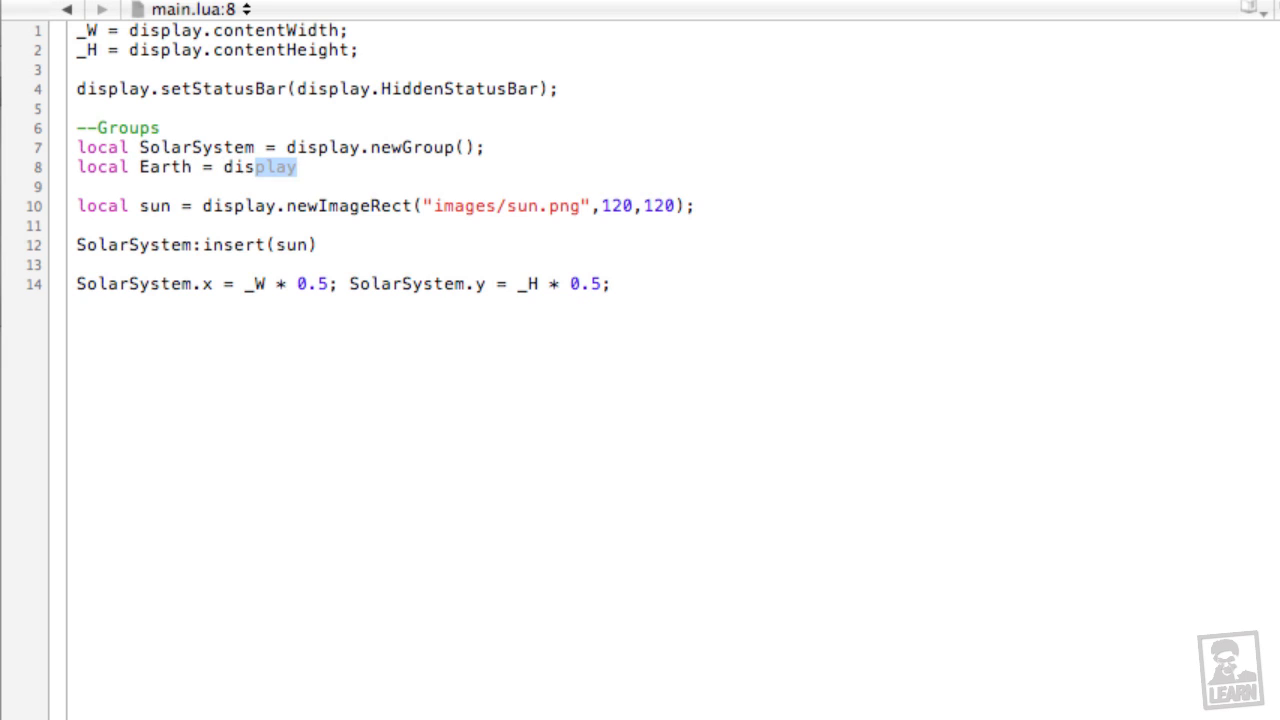
text(.newGroup)
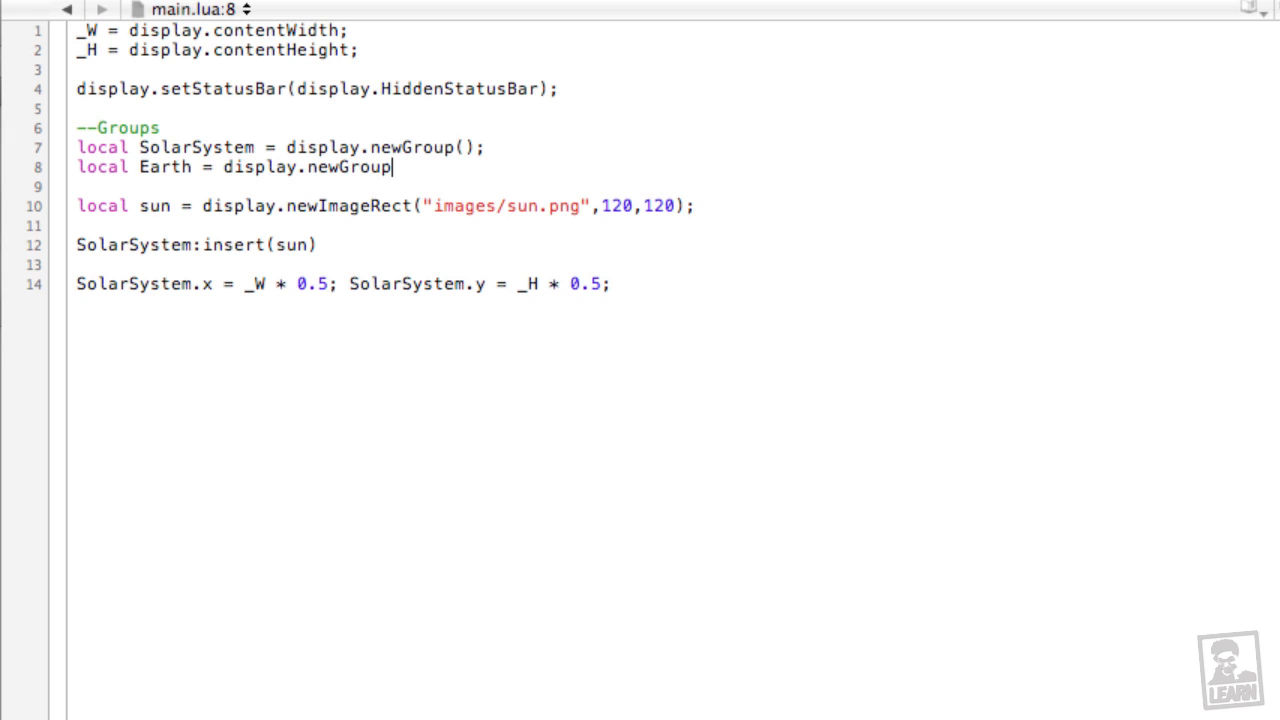
text(();)
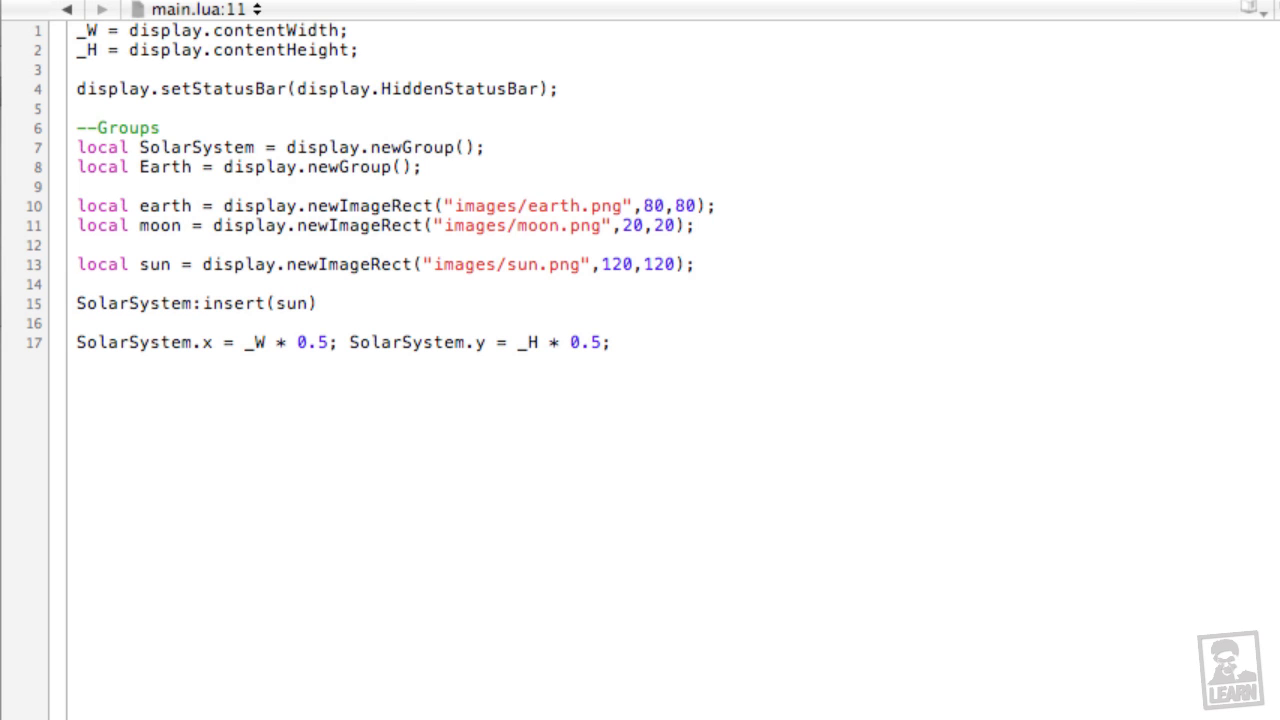
click(696, 224)
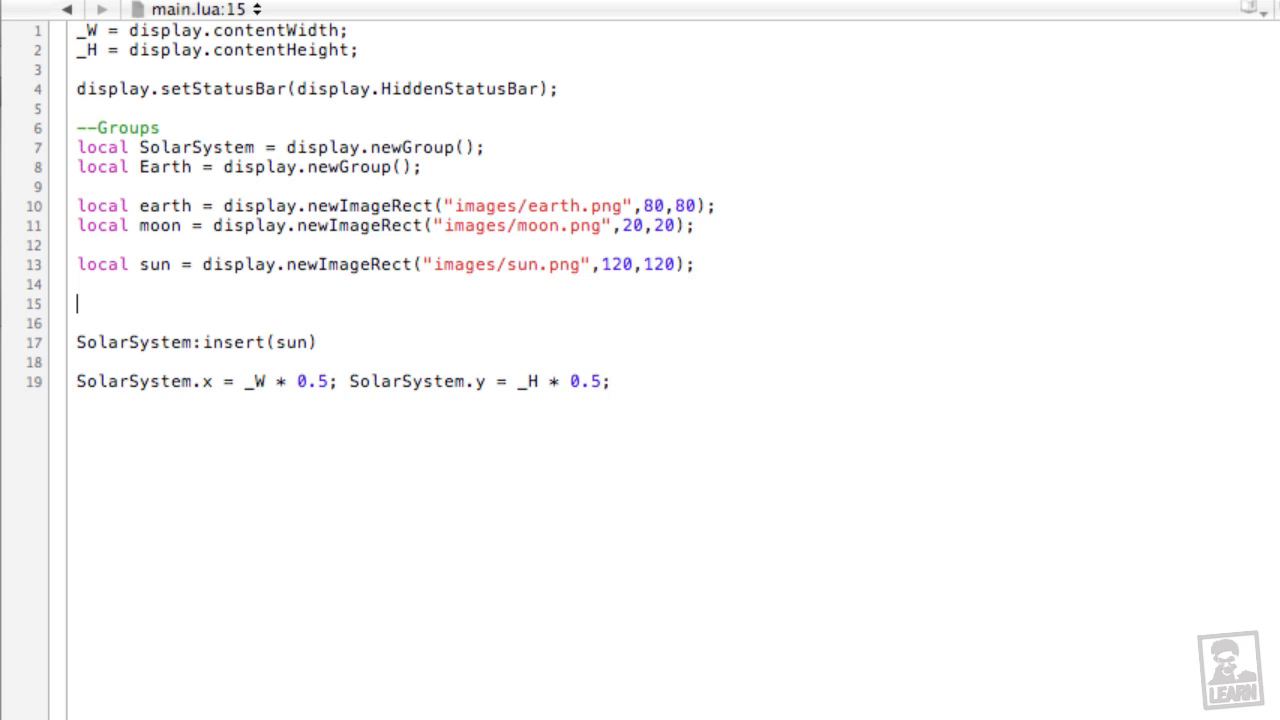
Step: Insert the earth and moon images into the Earth group with Earth:insert(earth) and Earth:insert(moon)
text(Earth)
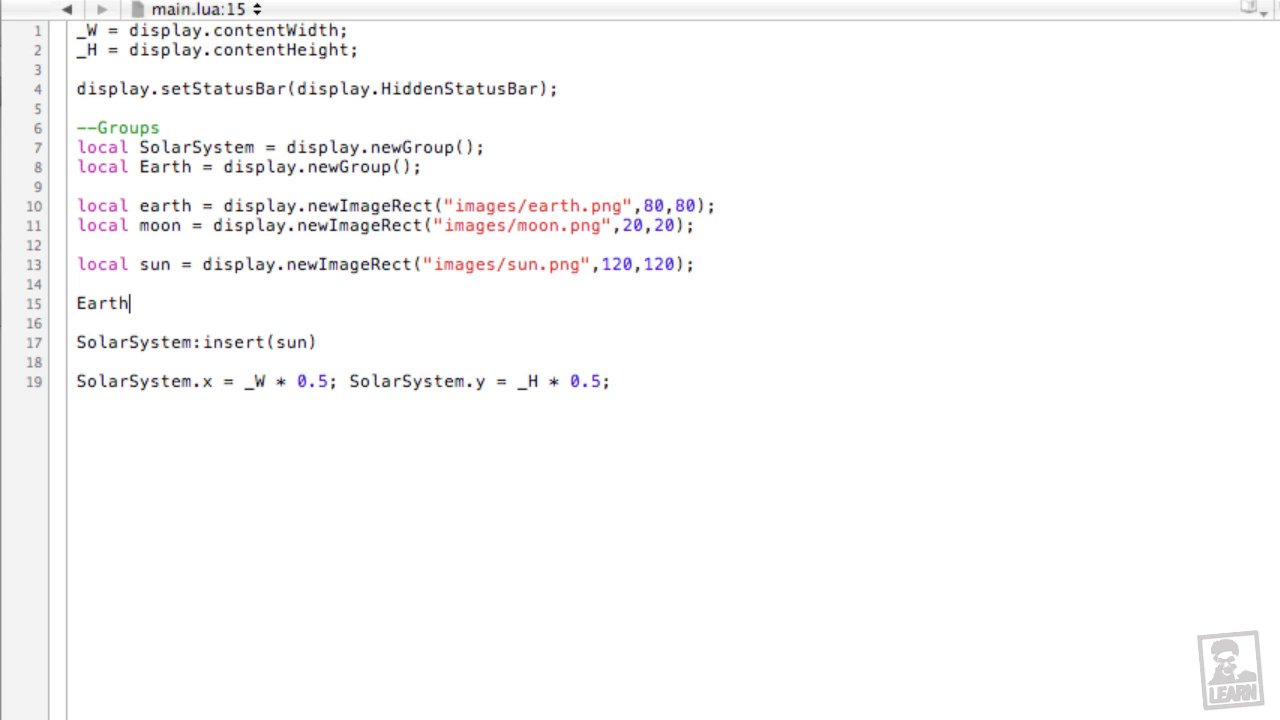
text(:inse)
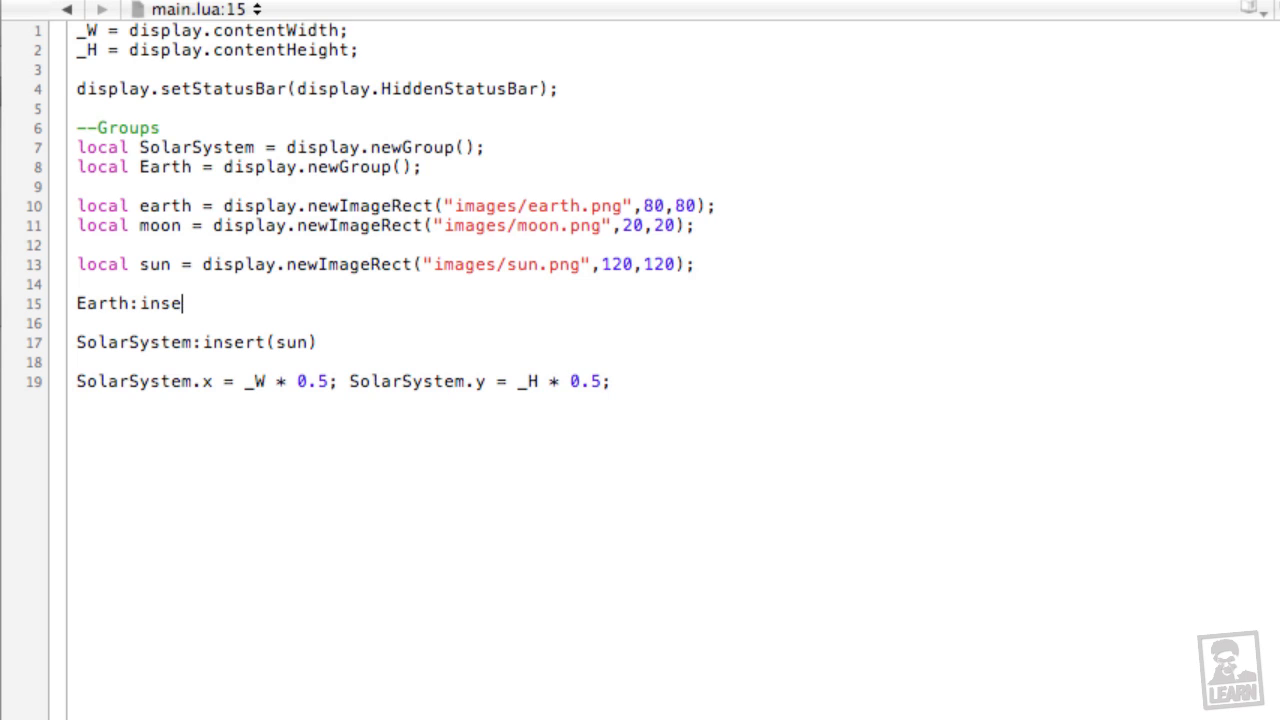
text(rt())
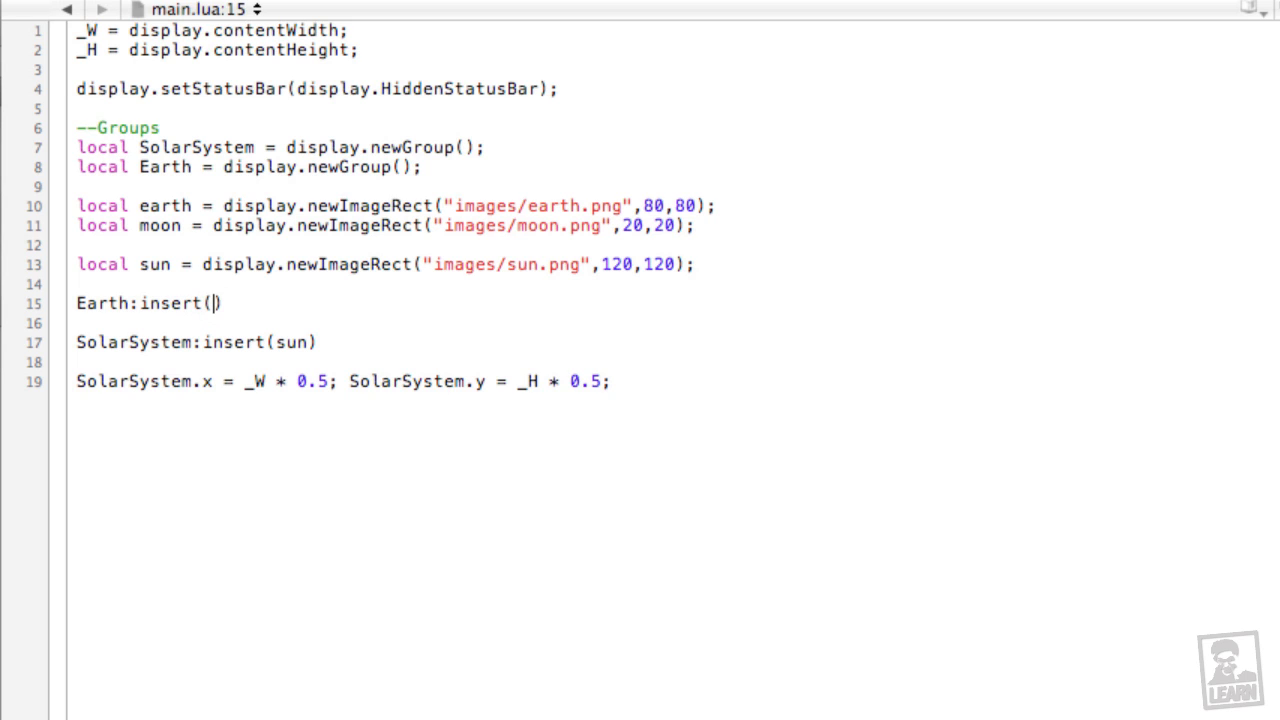
text(earth)
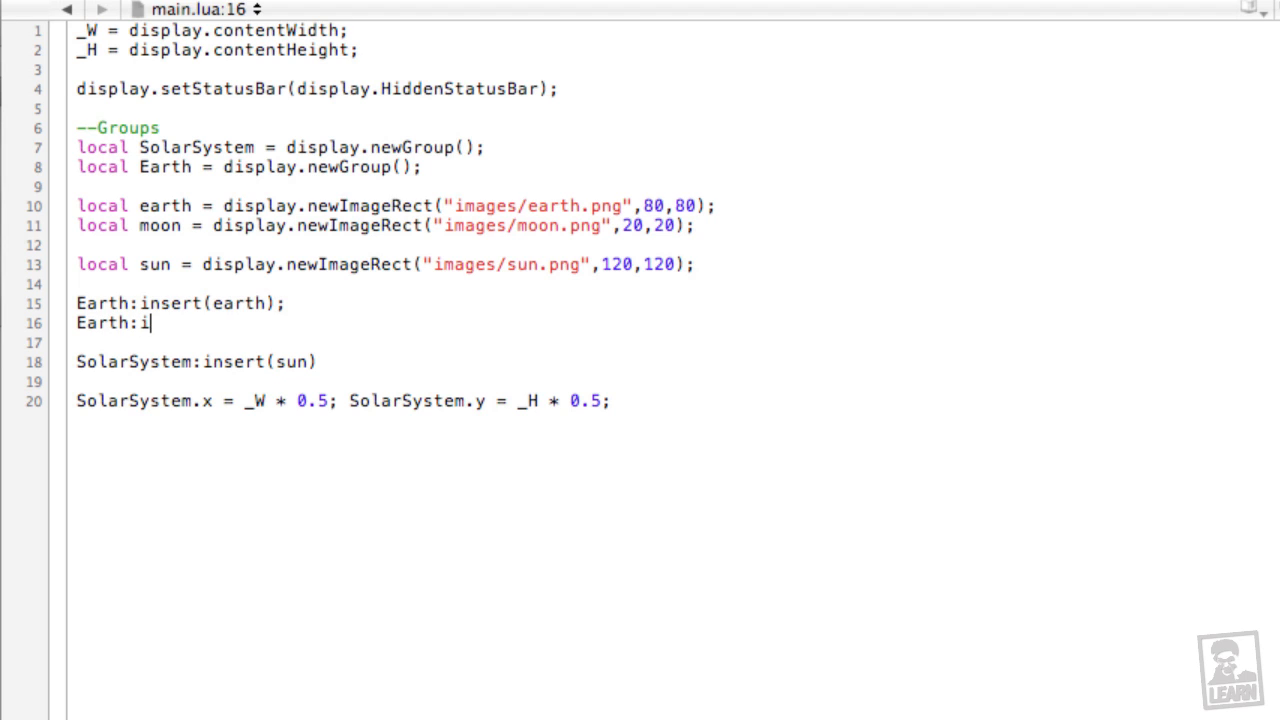
text(nsert())
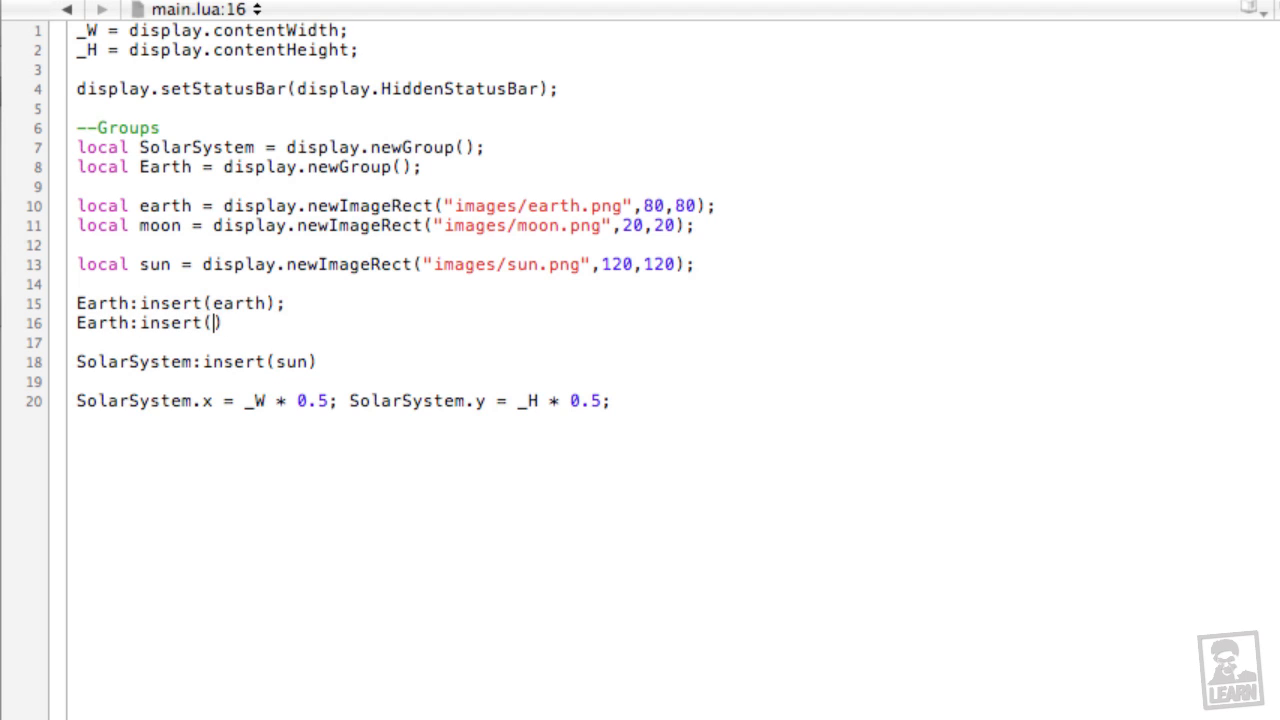
text(moon)
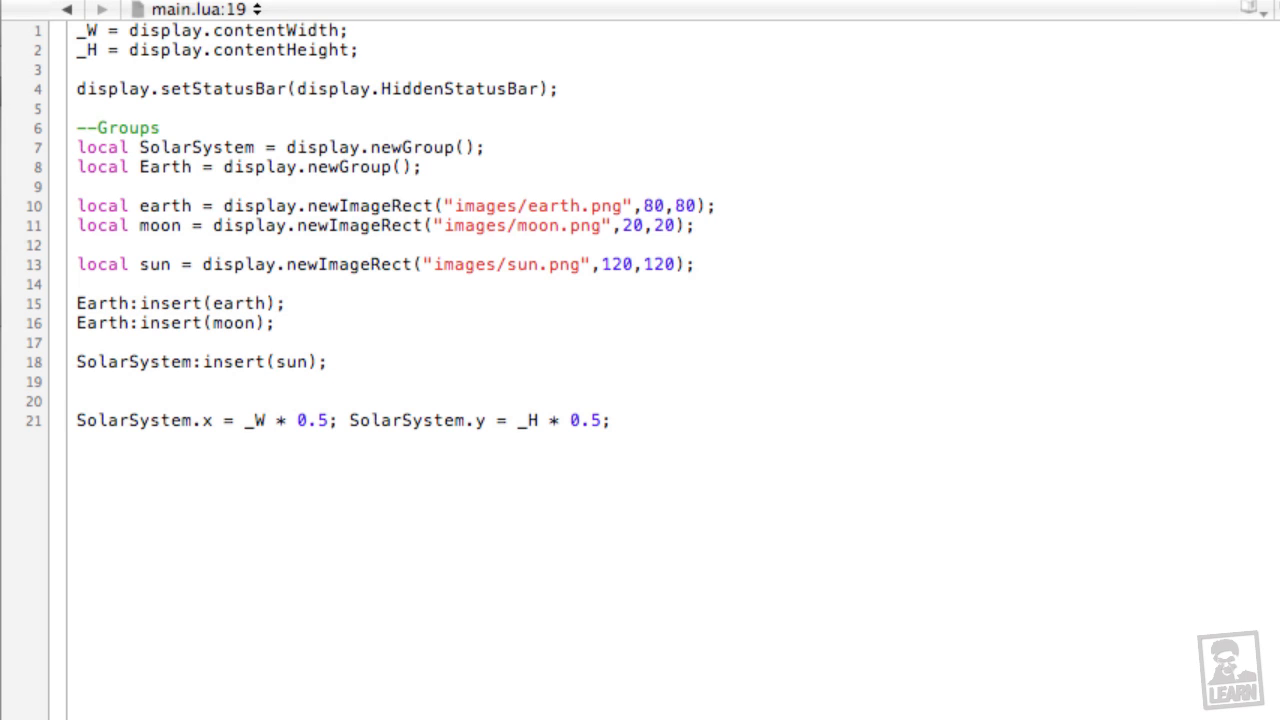
Step: Add SolarSystem:insert(Earth) so the Earth group joins the SolarSystem after the sun
text(SolarSystem)
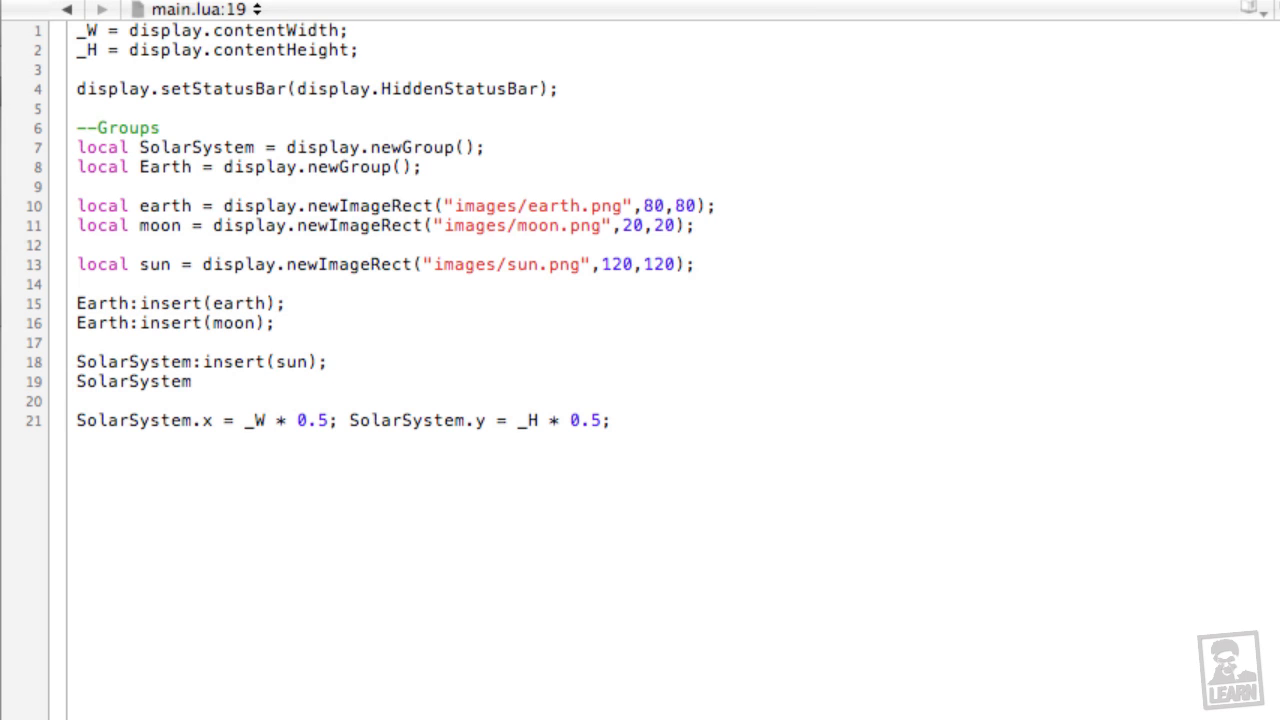
text(:inse)
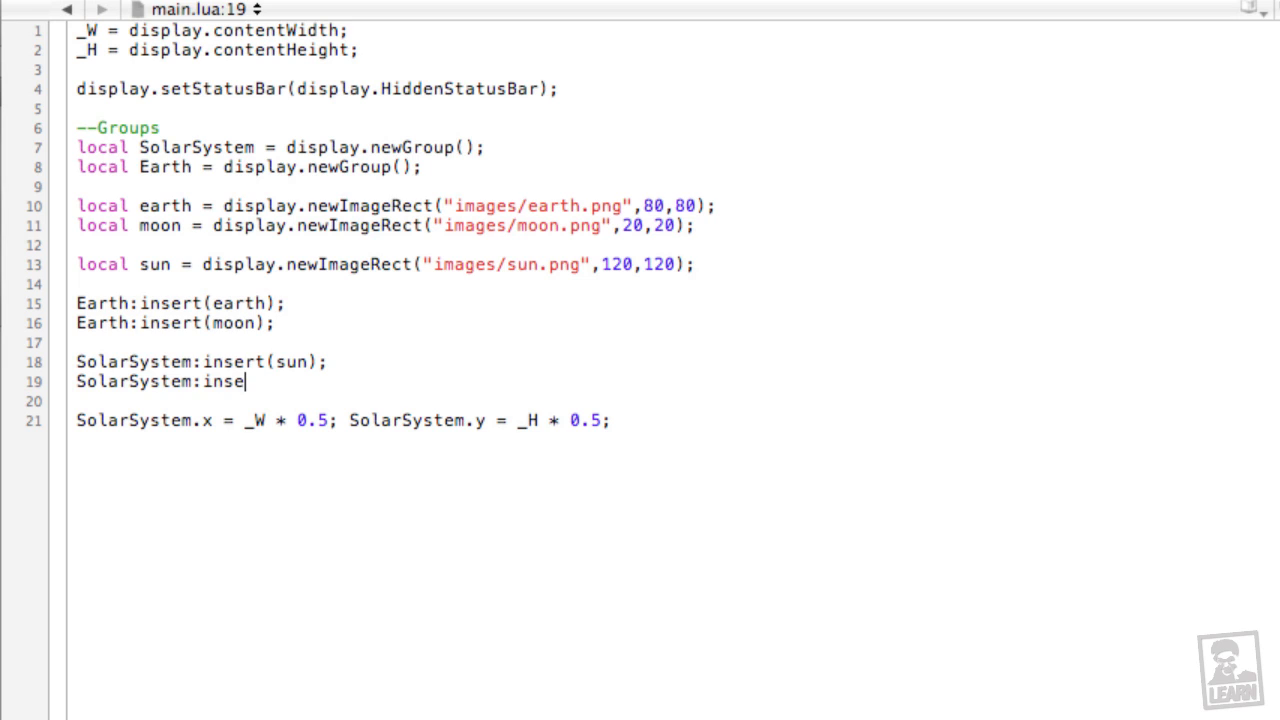
text(rt(Earth))
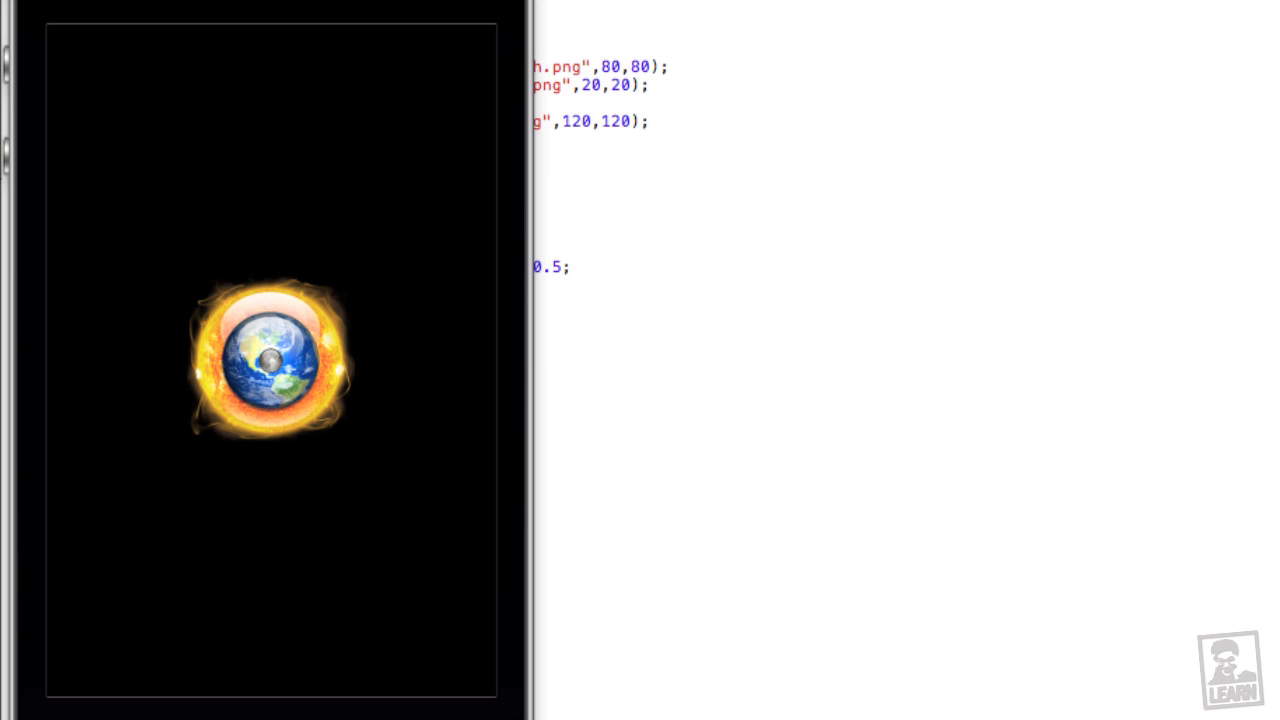
mouse_move(1114, 380)
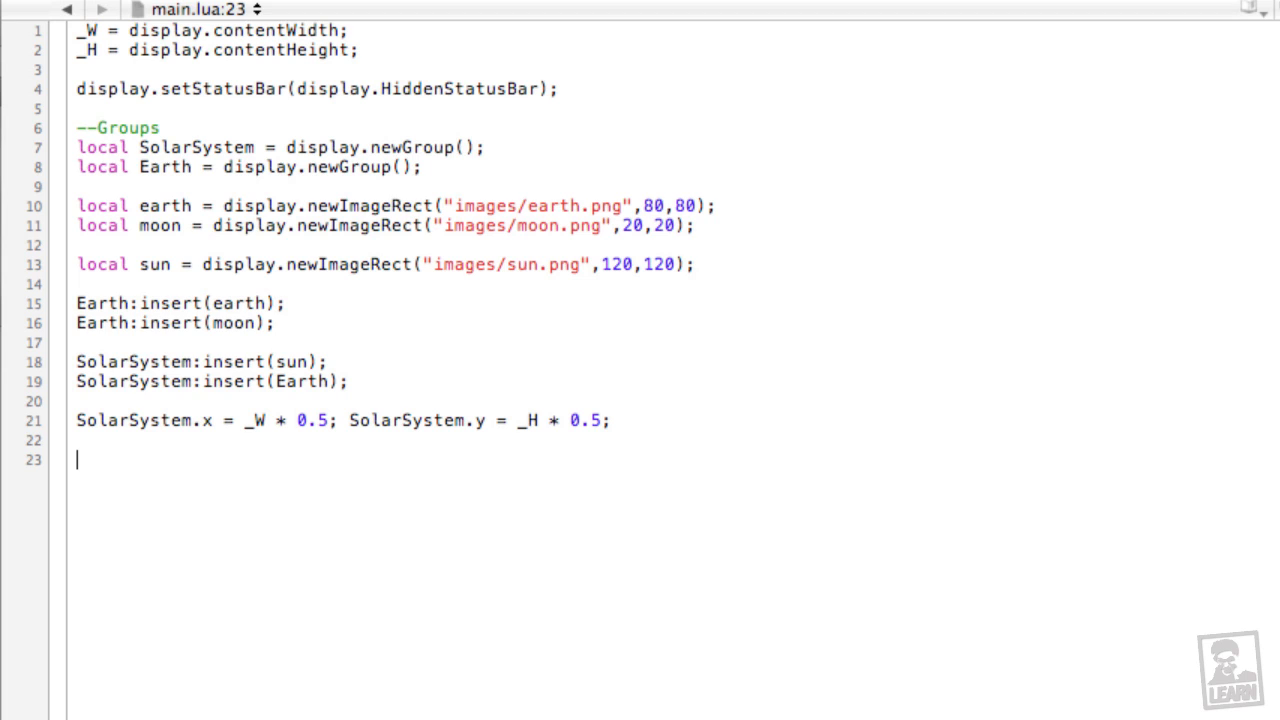
Step: Register moveHeavens with Runtime:addEventListener("enterFrame", moveHeavens);
text(Runti)
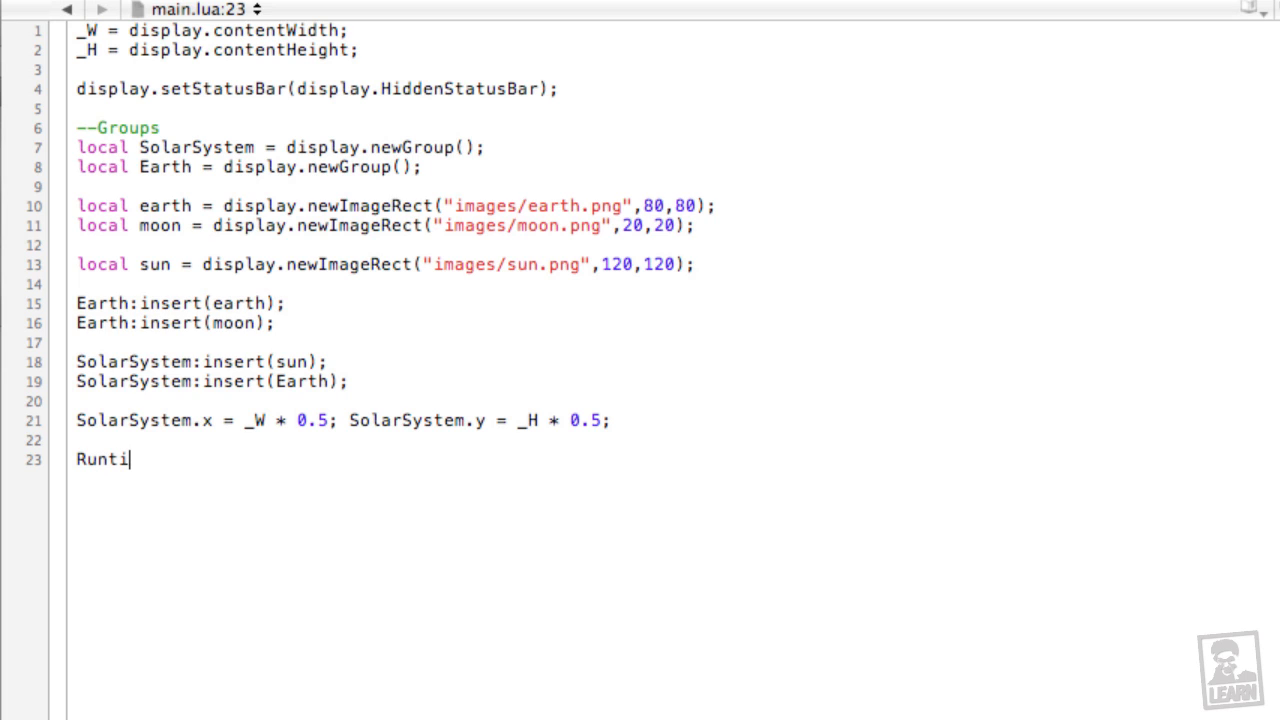
text(me:addEvent)
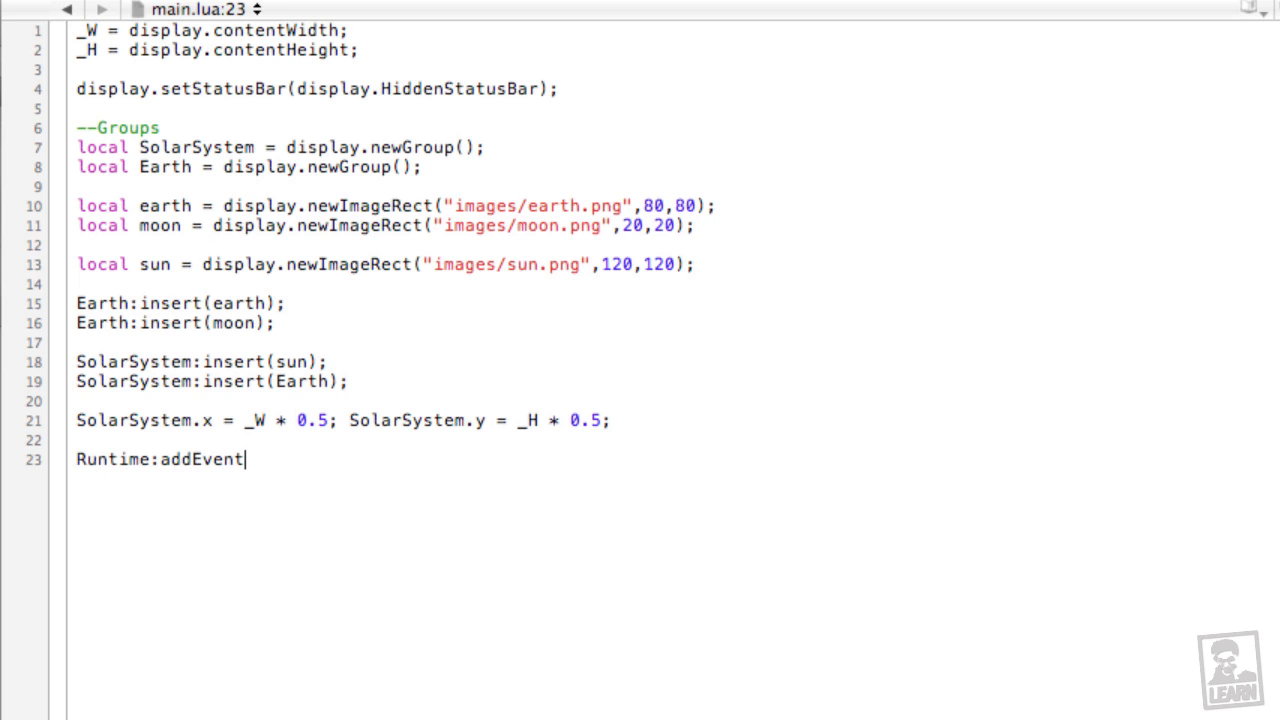
text(L)
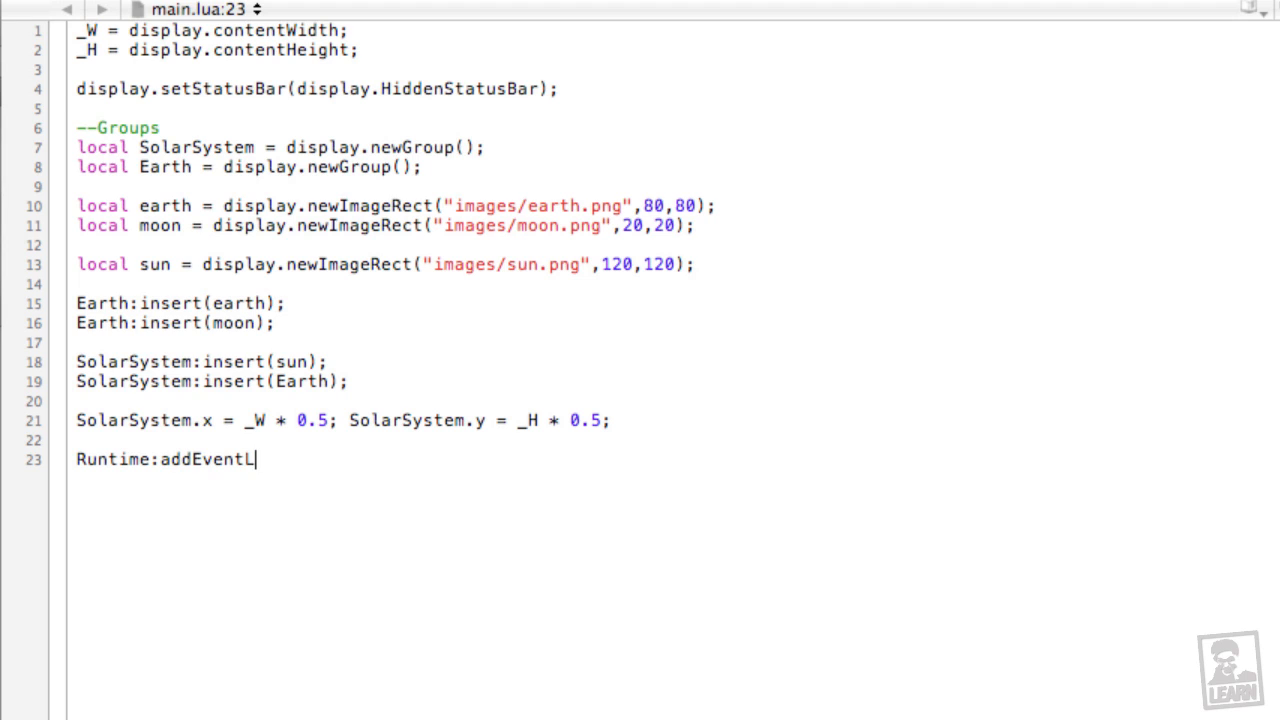
text(istener())
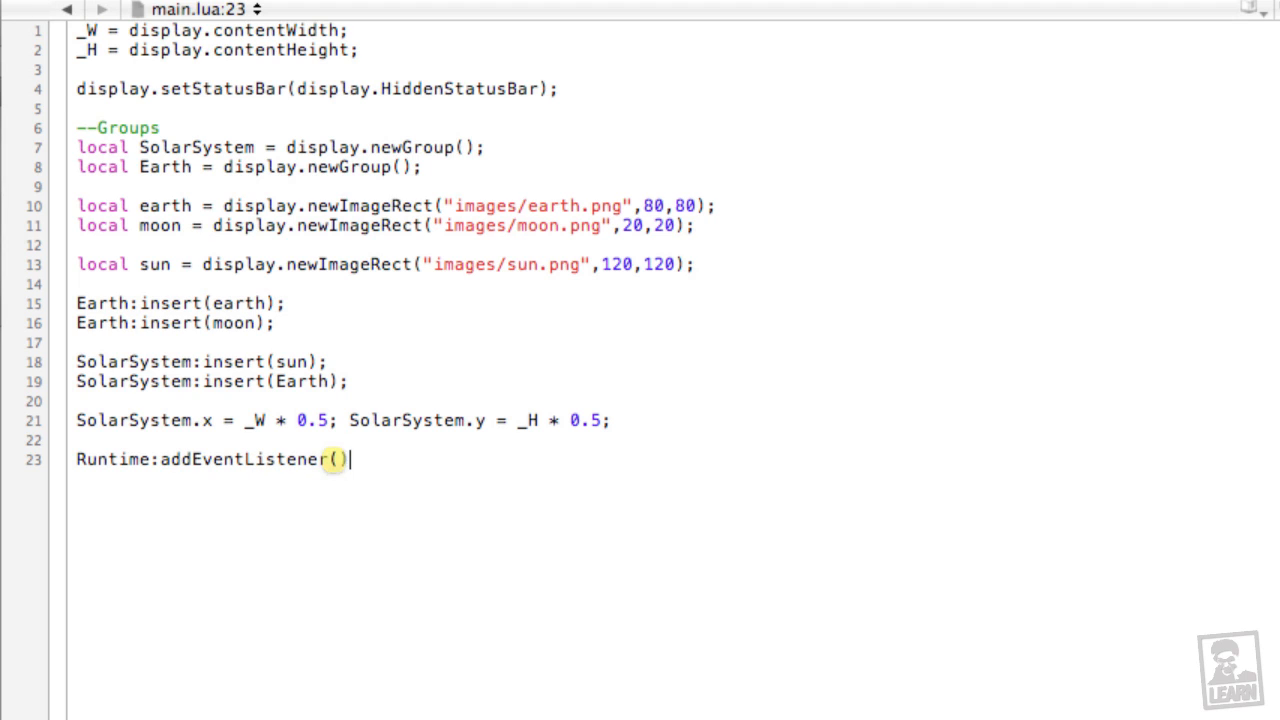
text("enterF)
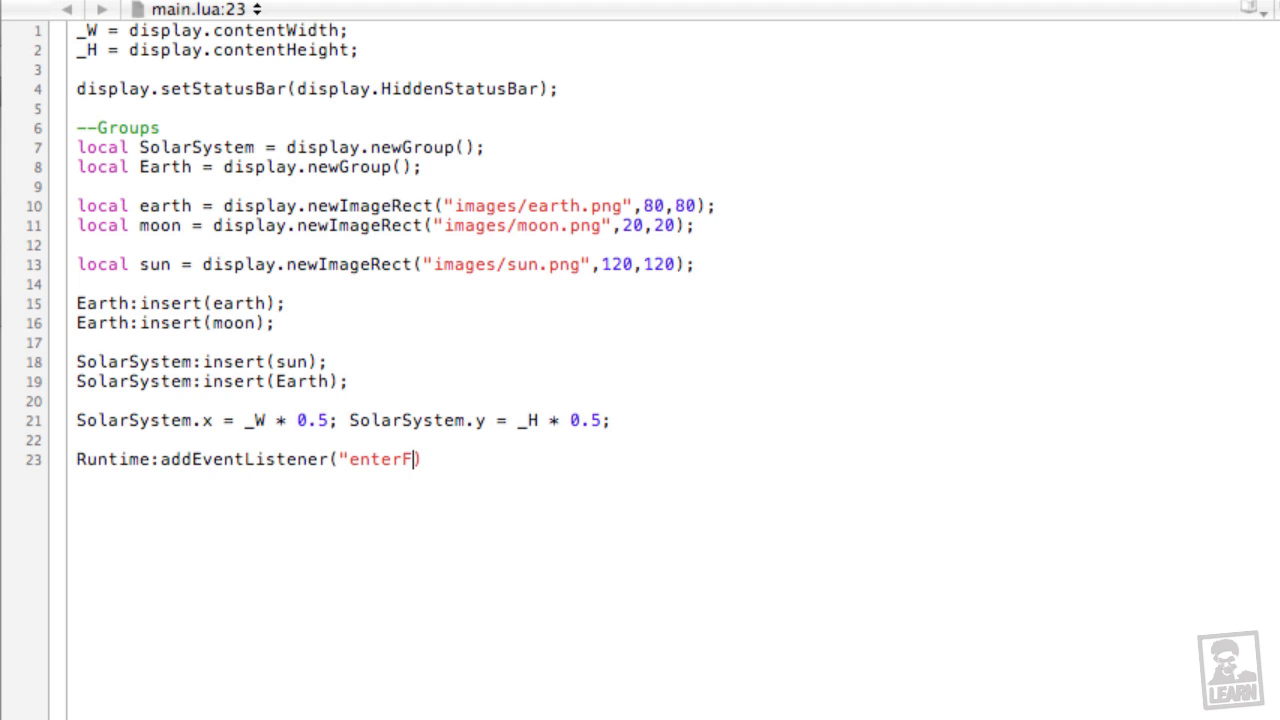
text(rame",)
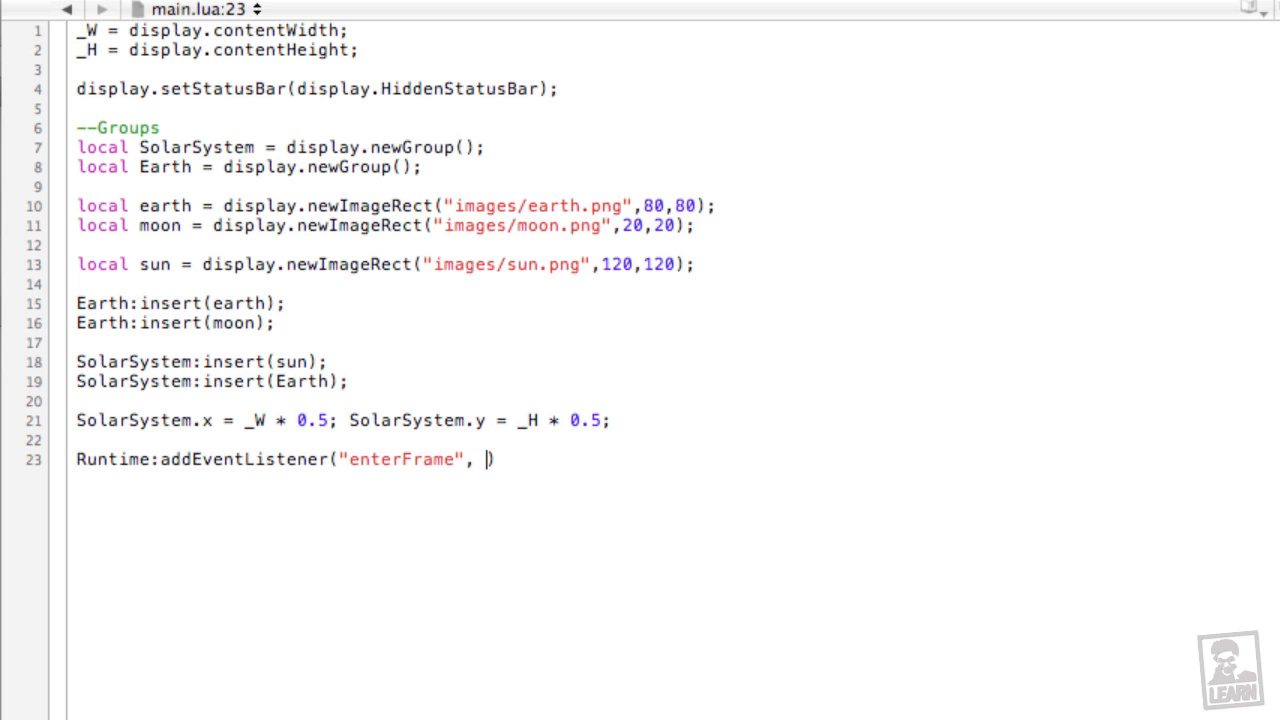
text(moveHeavens)
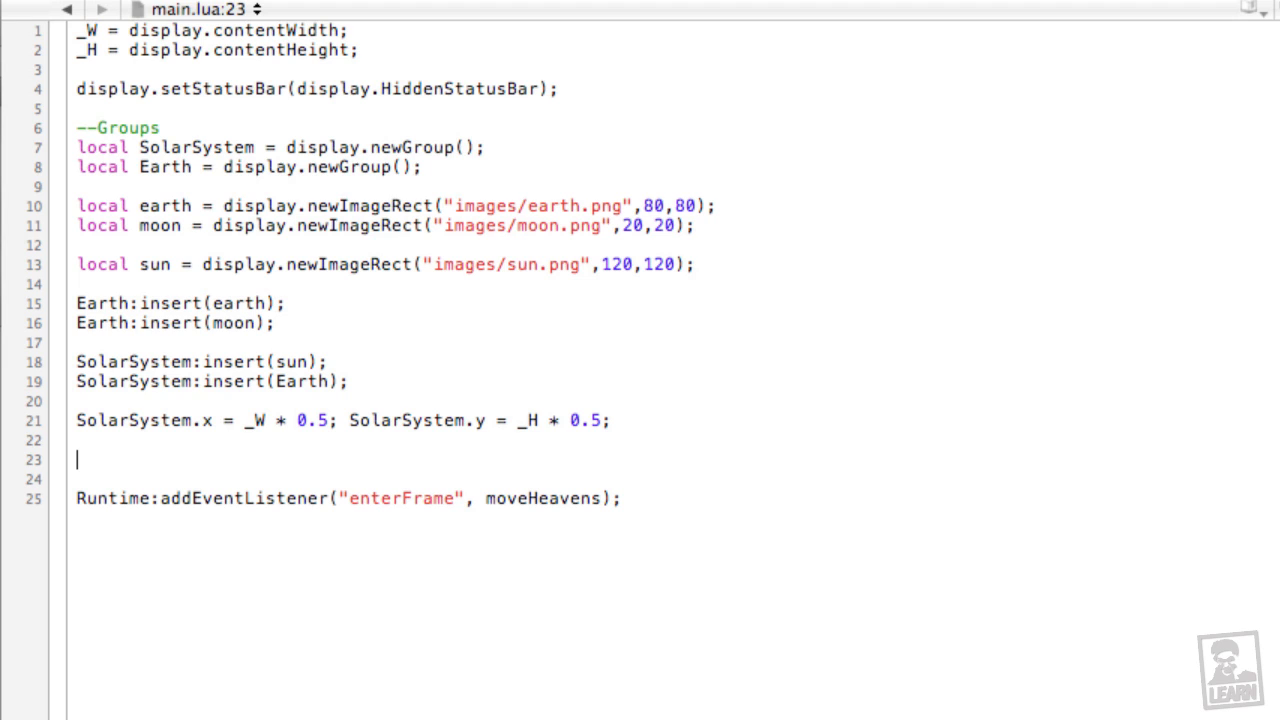
Step: Define local function moveHeavens(e) that sets earth.rotation = earth.rotation + 2; each frame
text(local function)
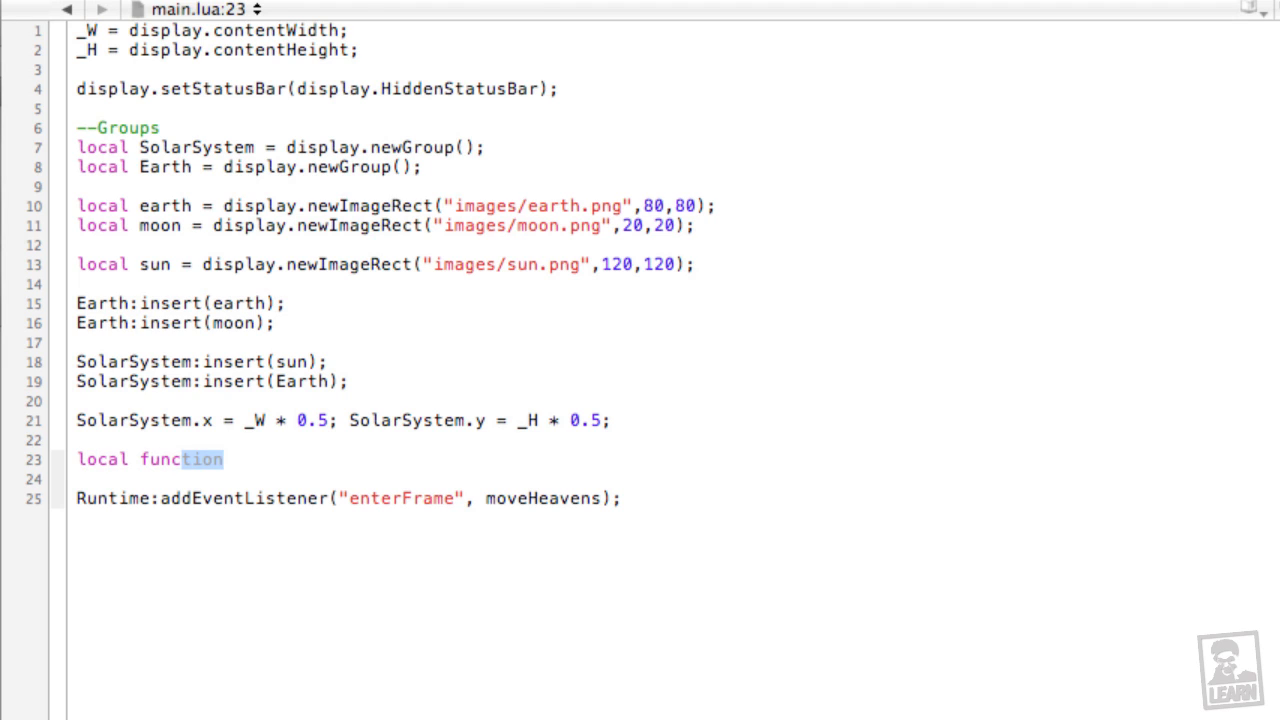
text(moveHeavens)
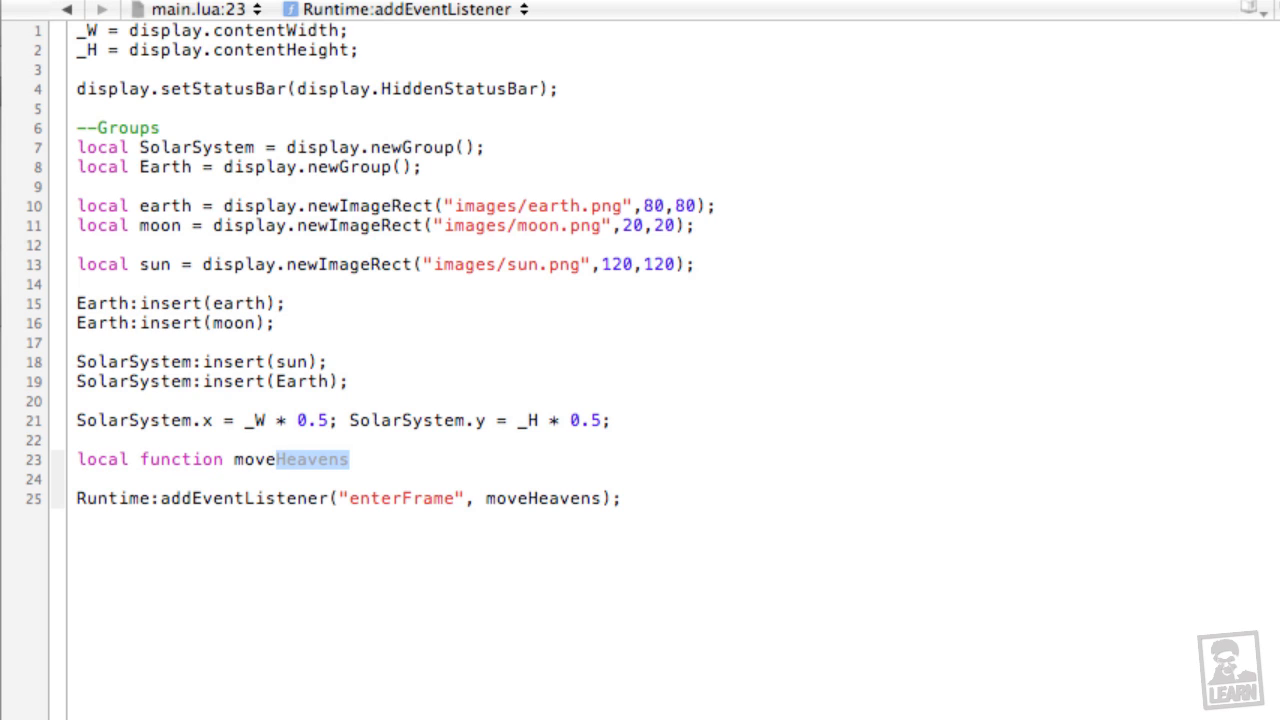
text((e))
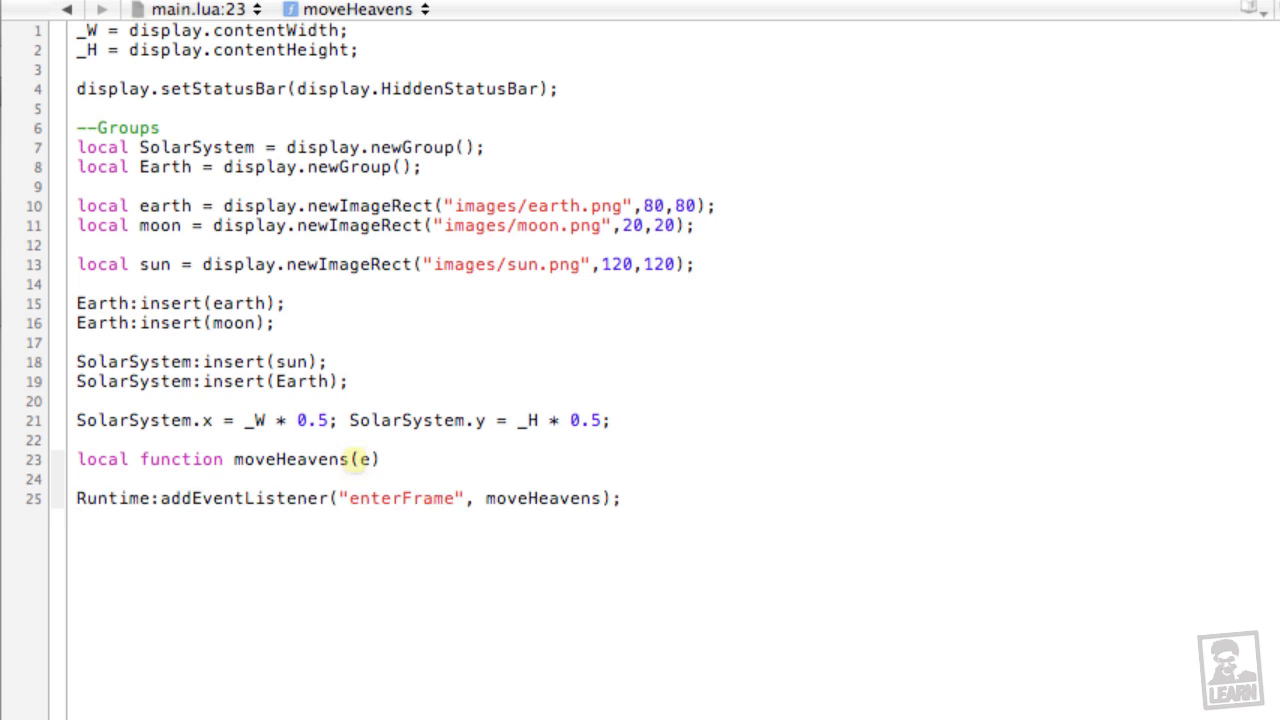
key(enter)
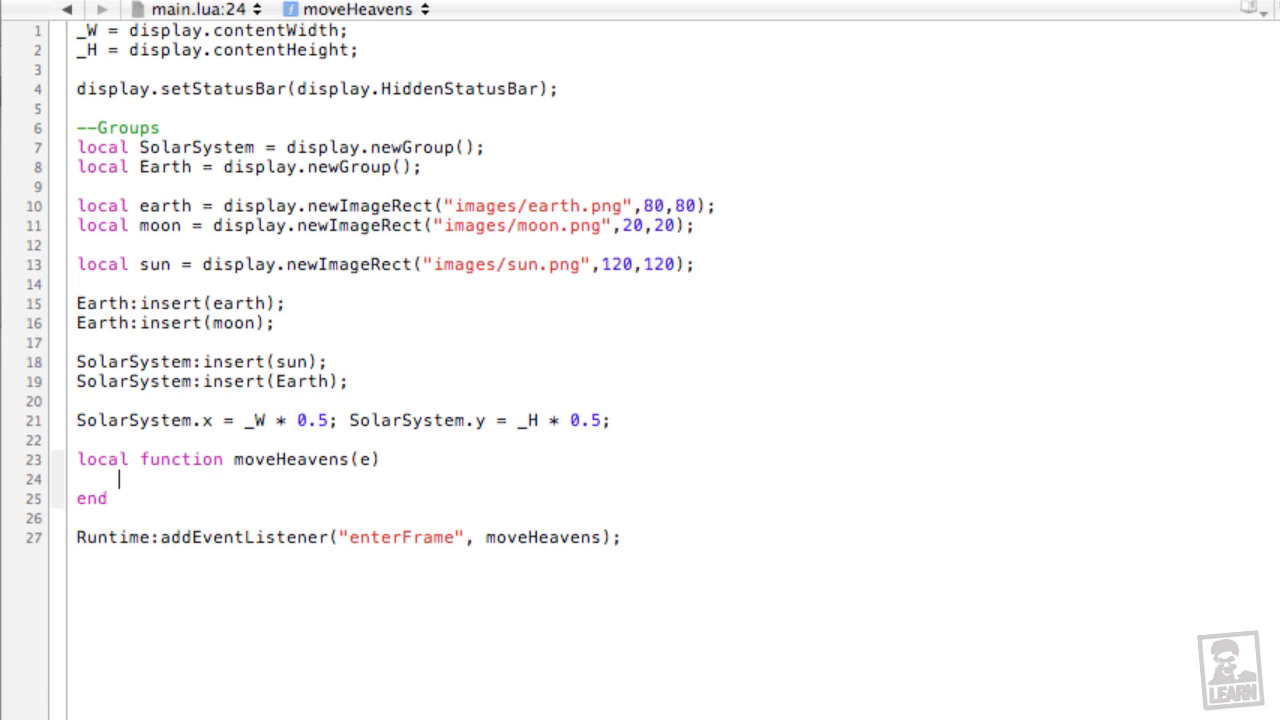
text(earth)
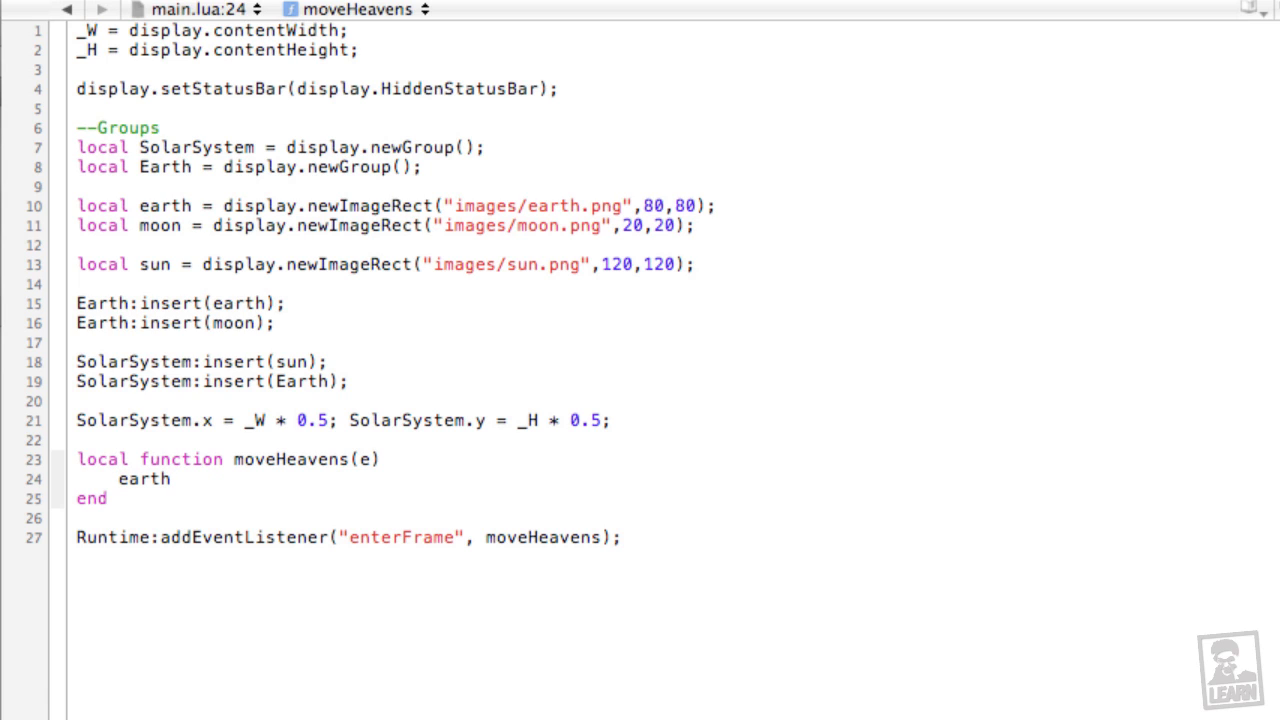
text(.rotatio)
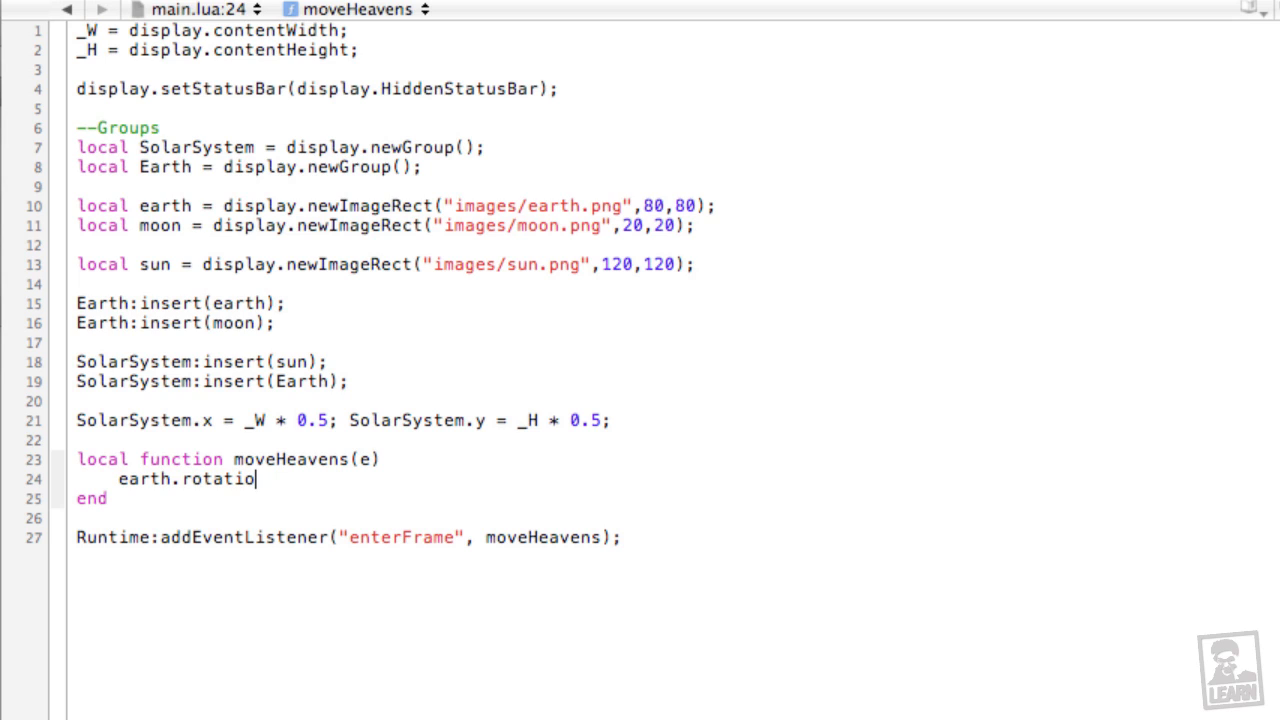
text(n = earth.rotation +)
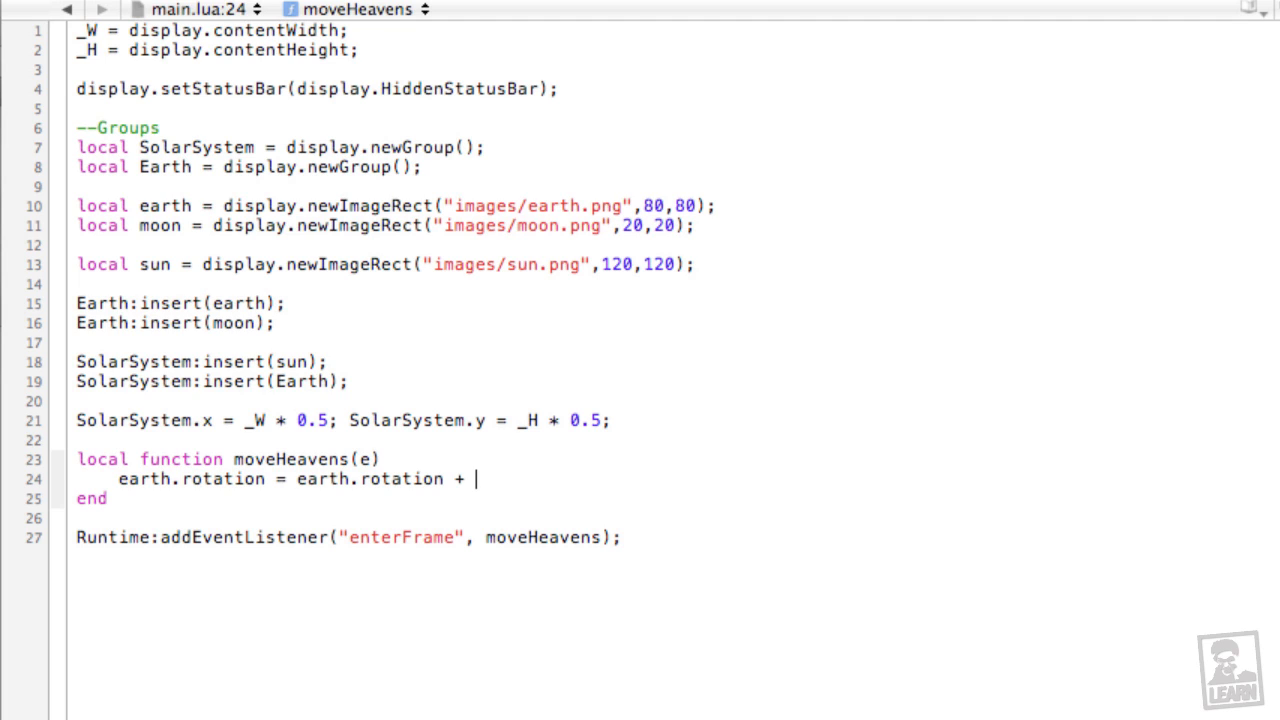
text(2;)
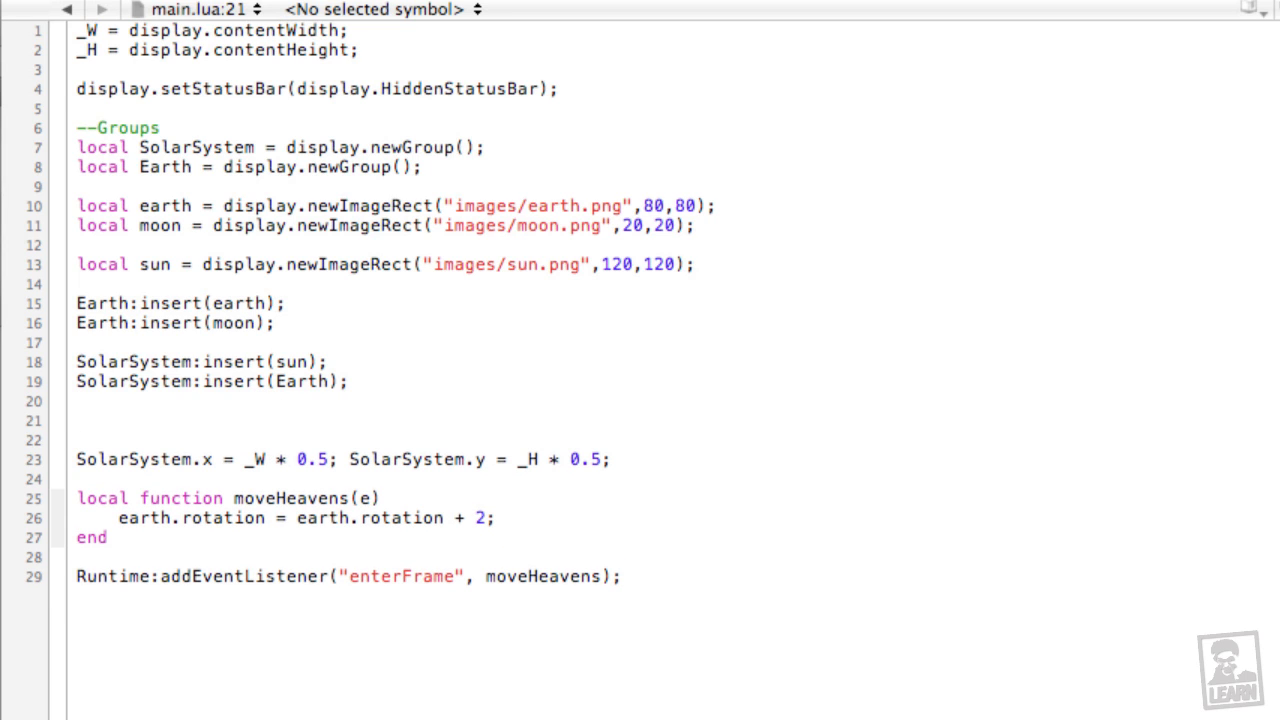
Step: Add earth.xReference = -10; after the SolarSystem:insert(Earth) line
text(earth)
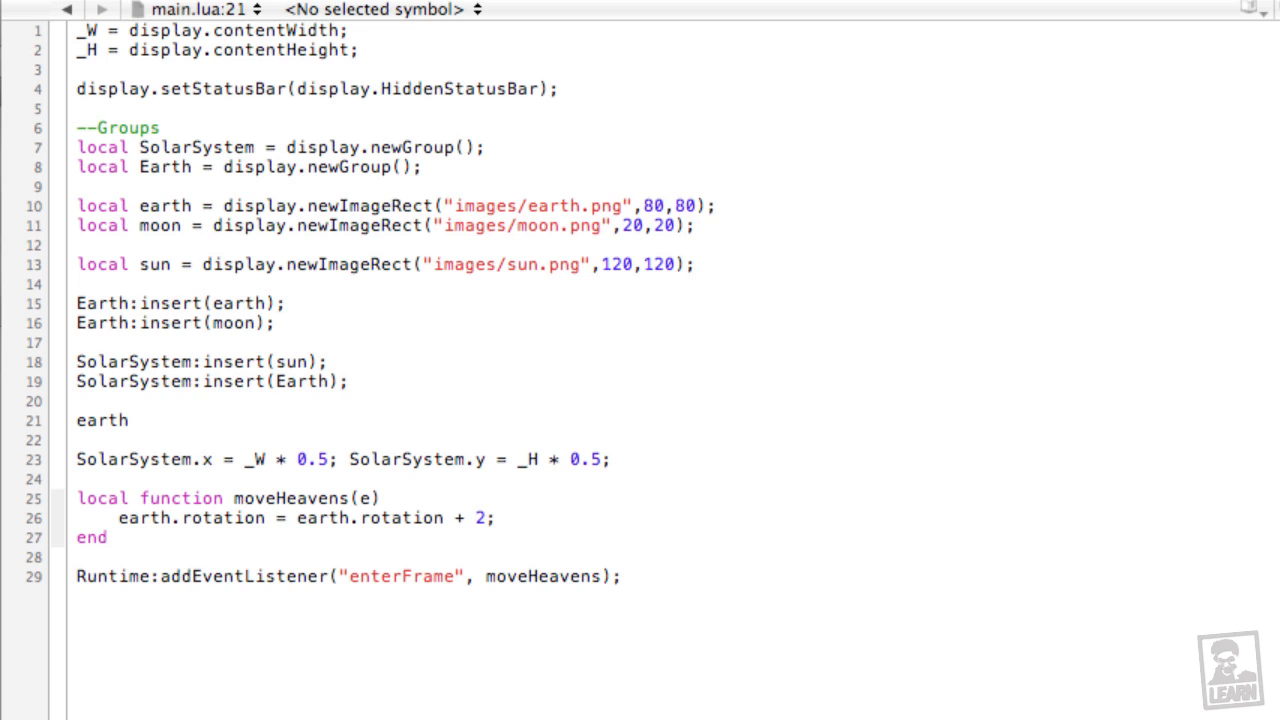
text(.xRefere)
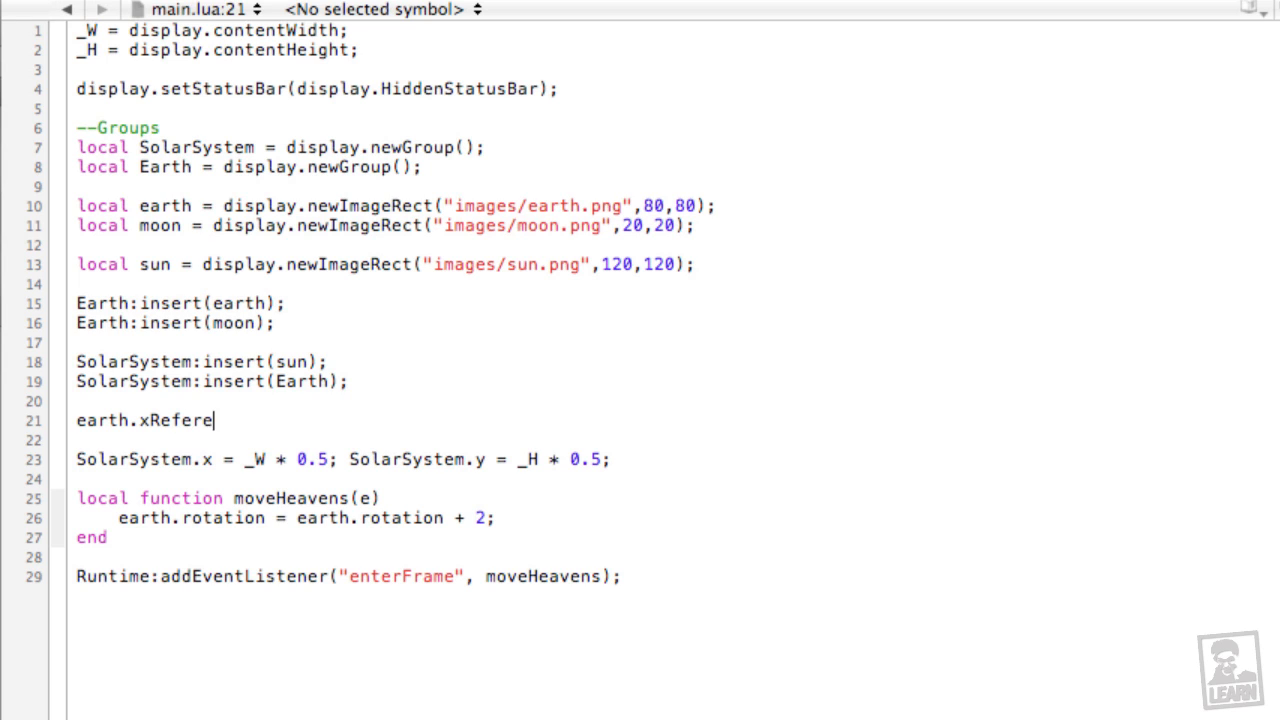
text(nce = -)
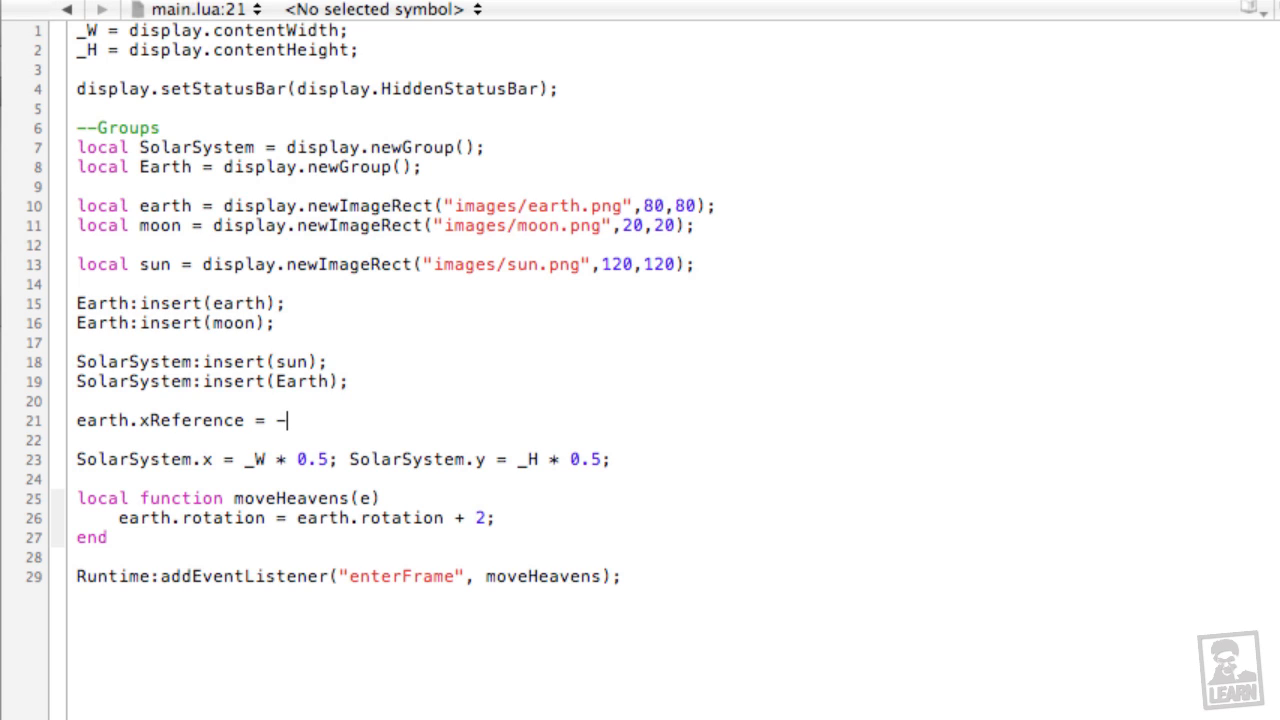
text(10;)
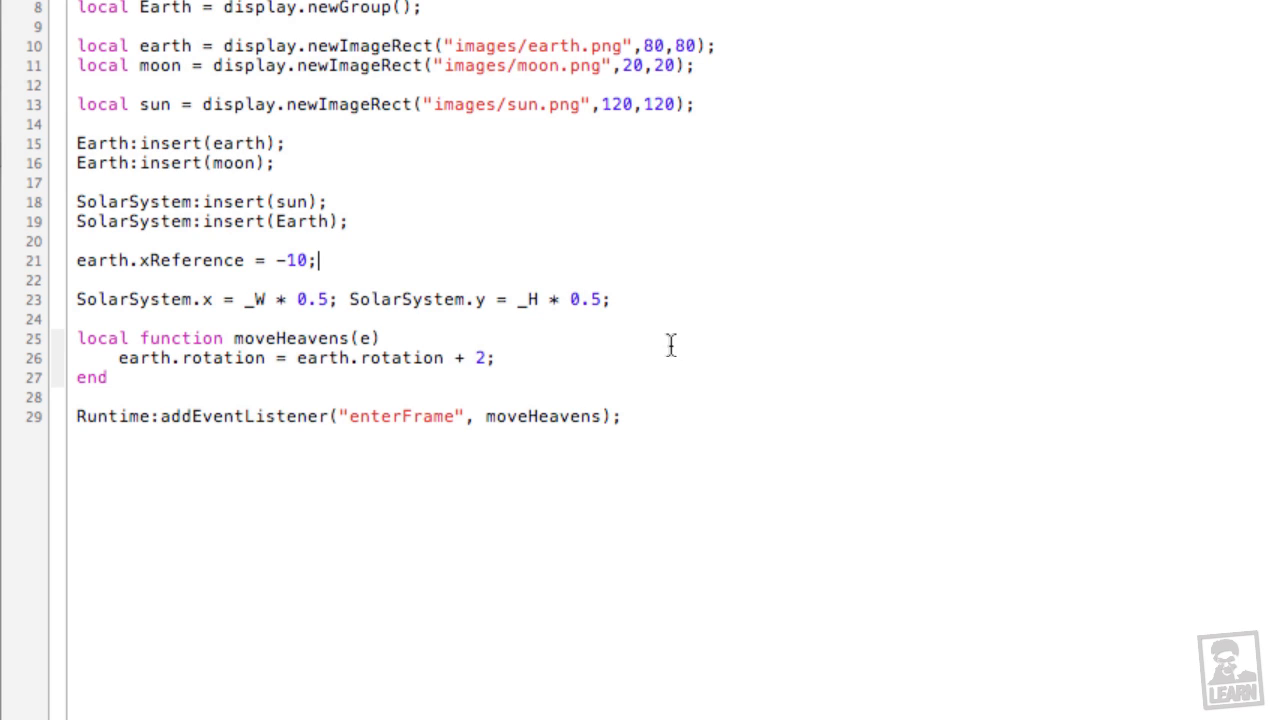
Step: Try a temporary moon.x = -10; line, then change earth.xReference to -25
click(164, 240)
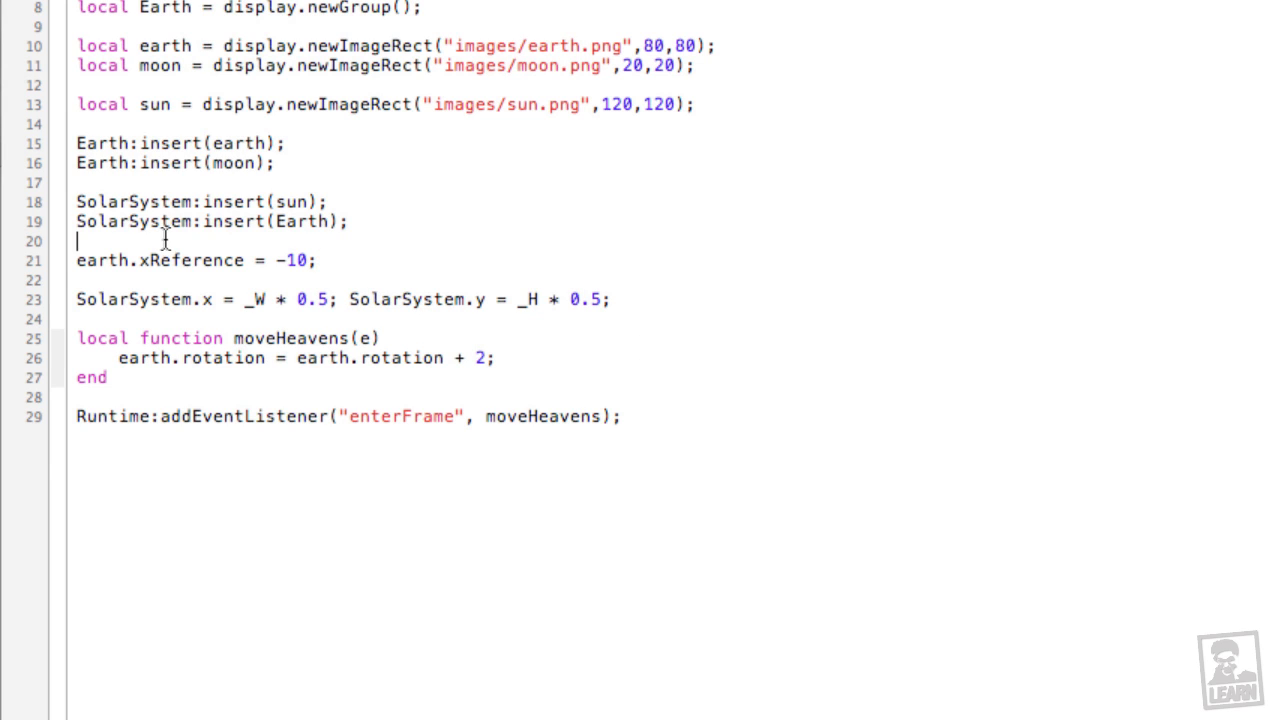
text(moon.x =)
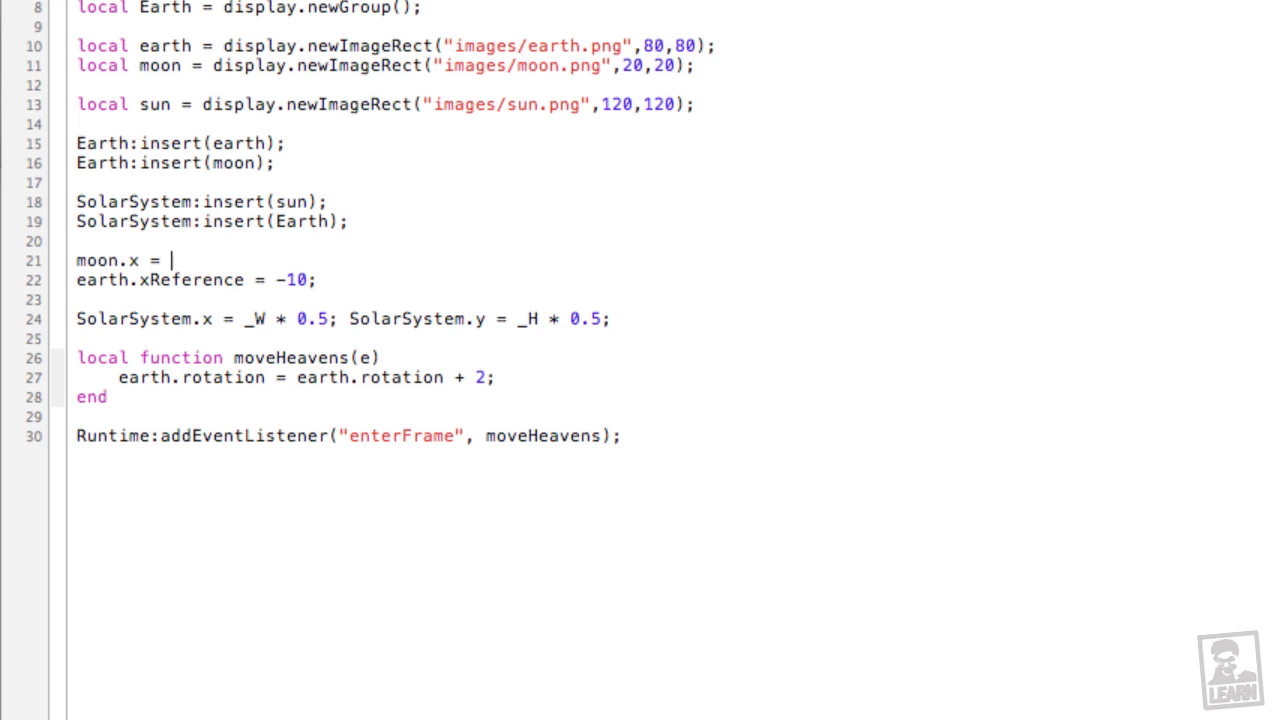
text(-10;)
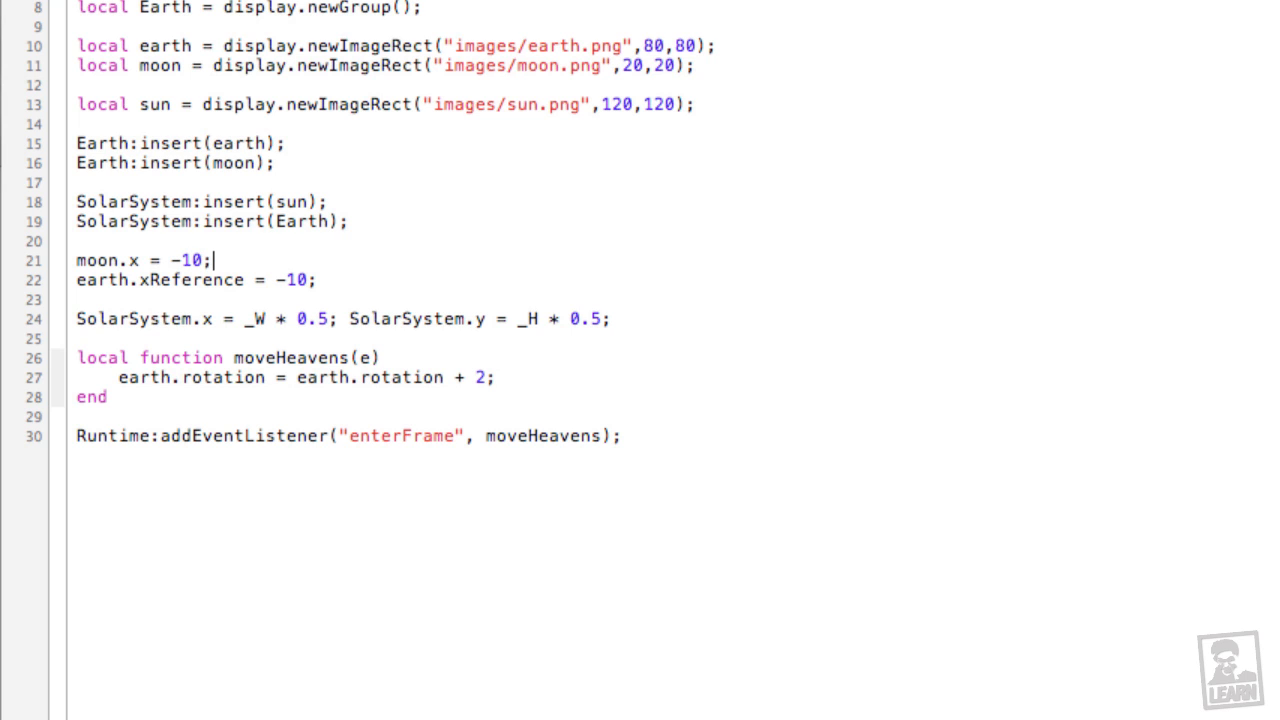
mouse_move(188, 244)
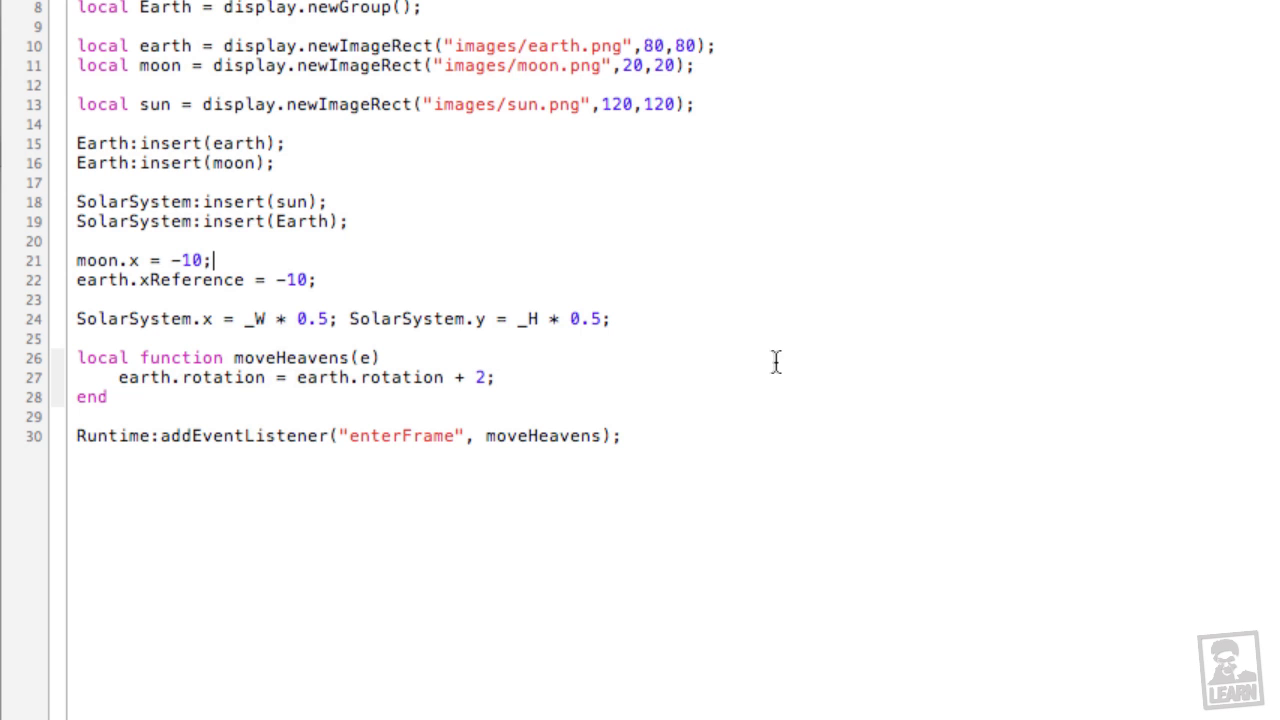
mouse_move(364, 302)
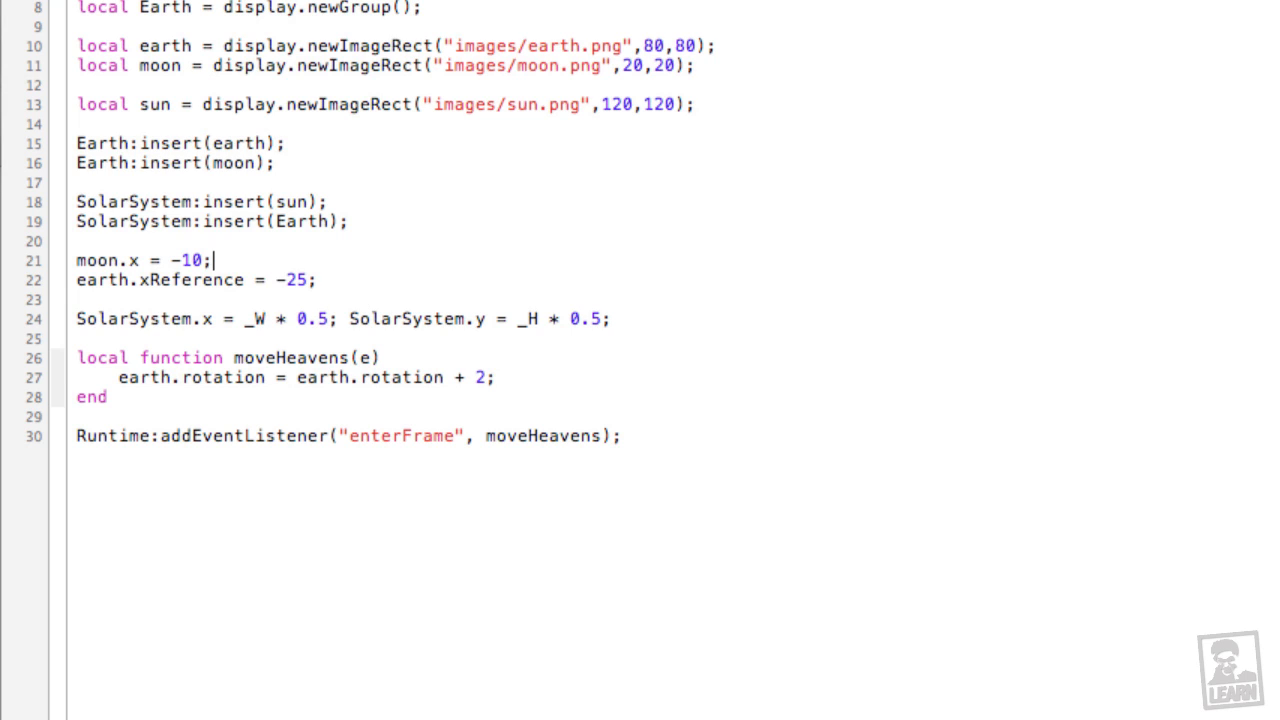
text(25)
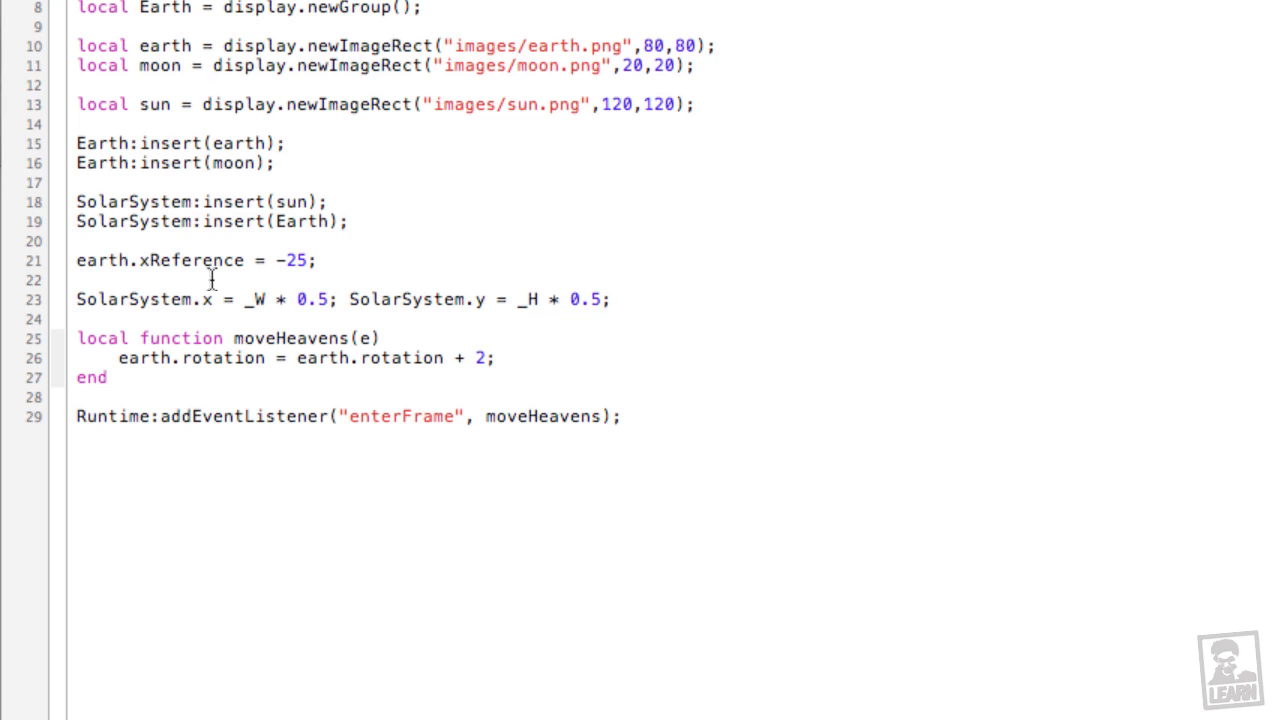
Step: Set earth.xReference to -160 and add earth.x = 160; placed above the xReference line
double_click(296, 260)
text(160)
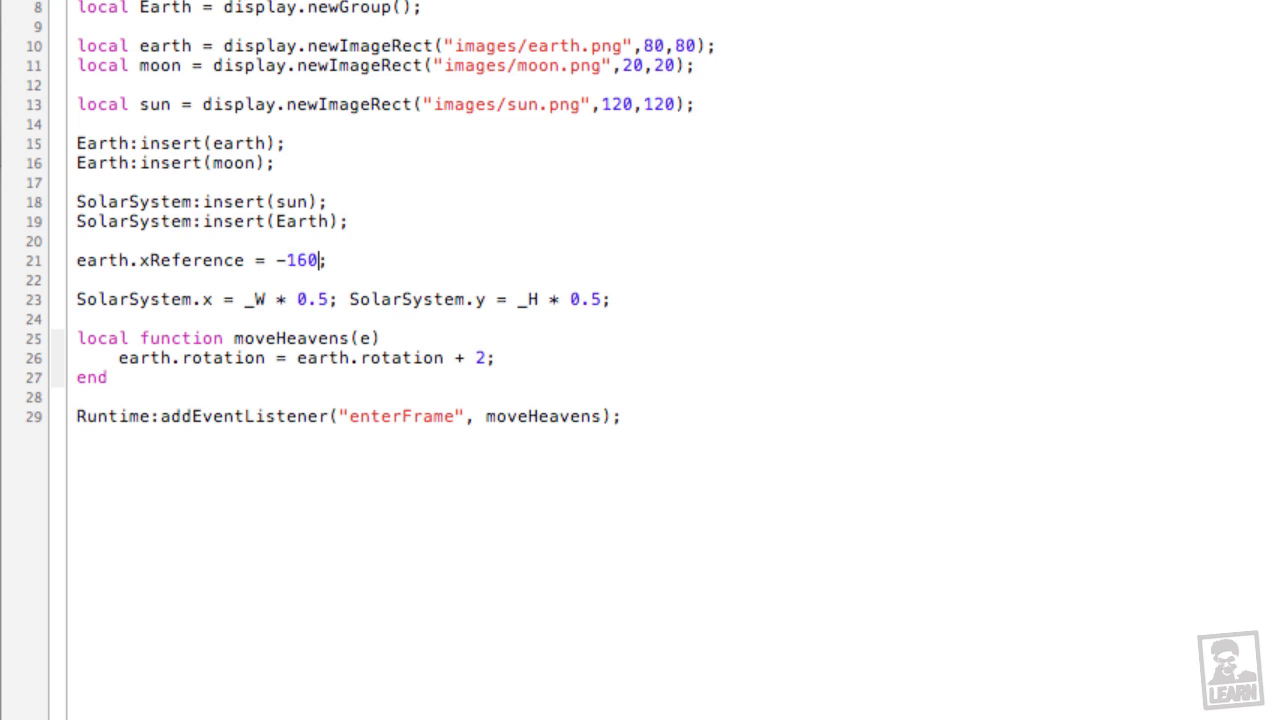
mouse_move(340, 264)
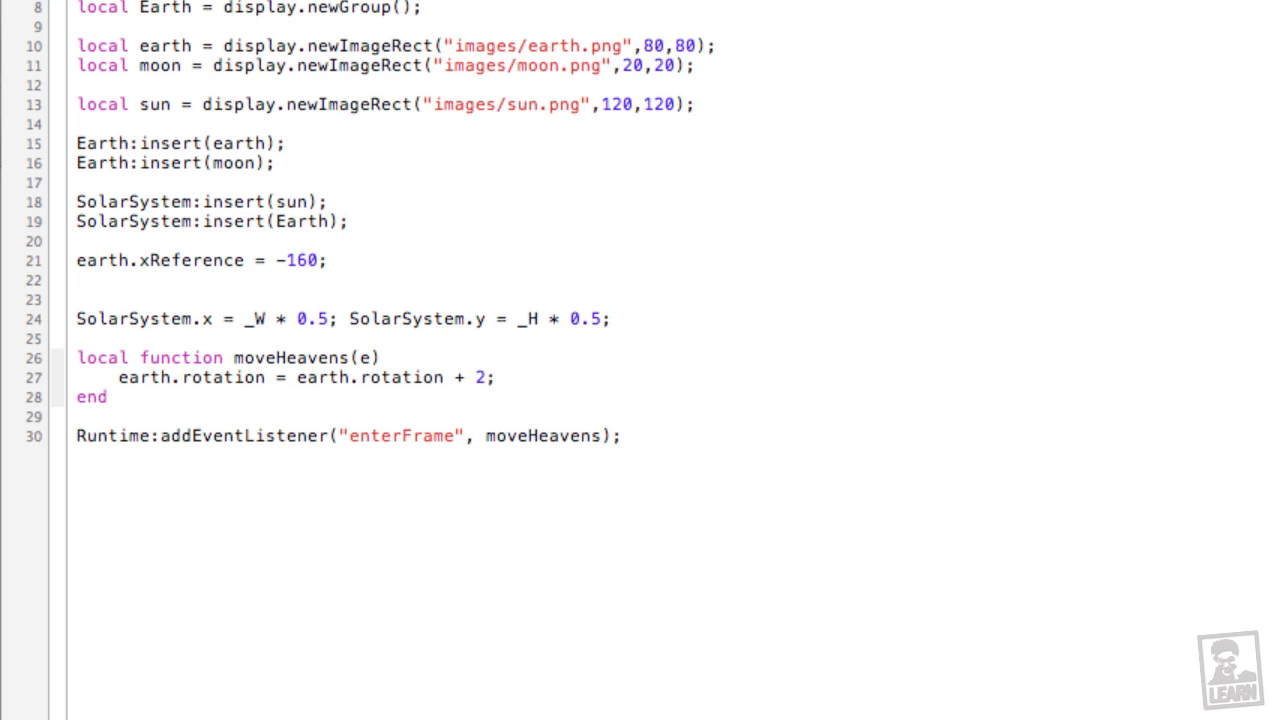
text(earth.)
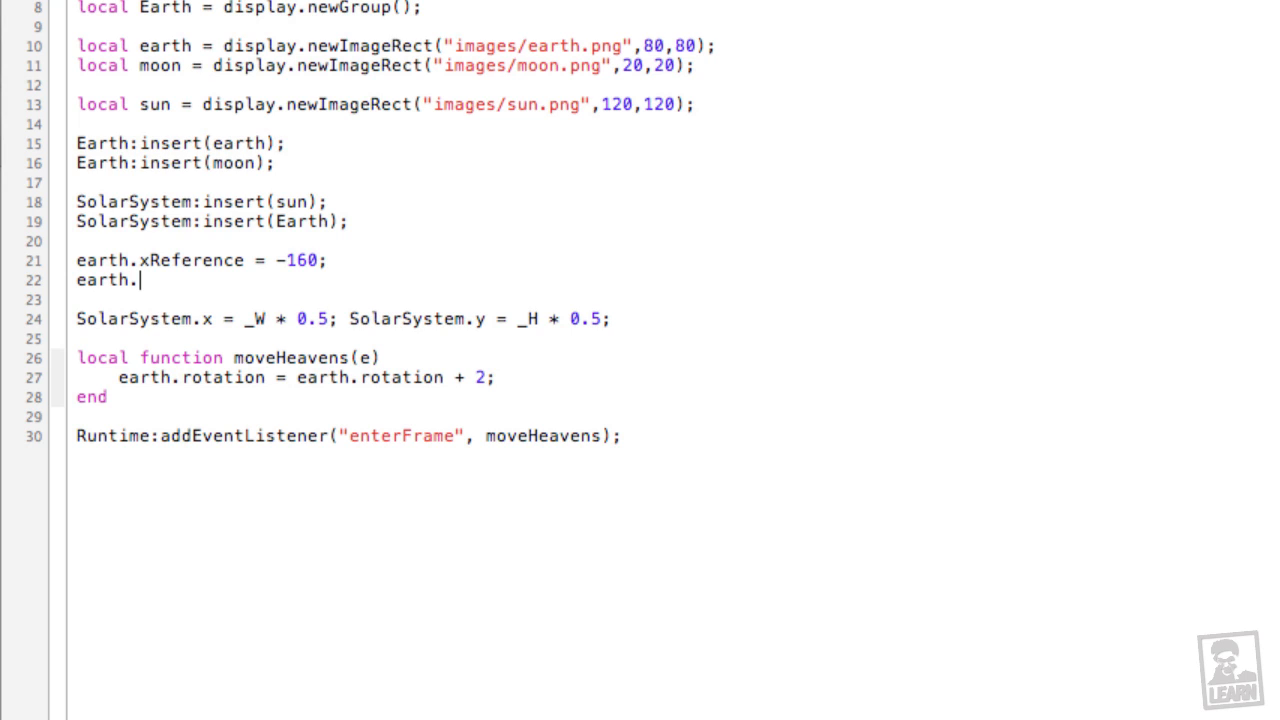
text(x = 16)
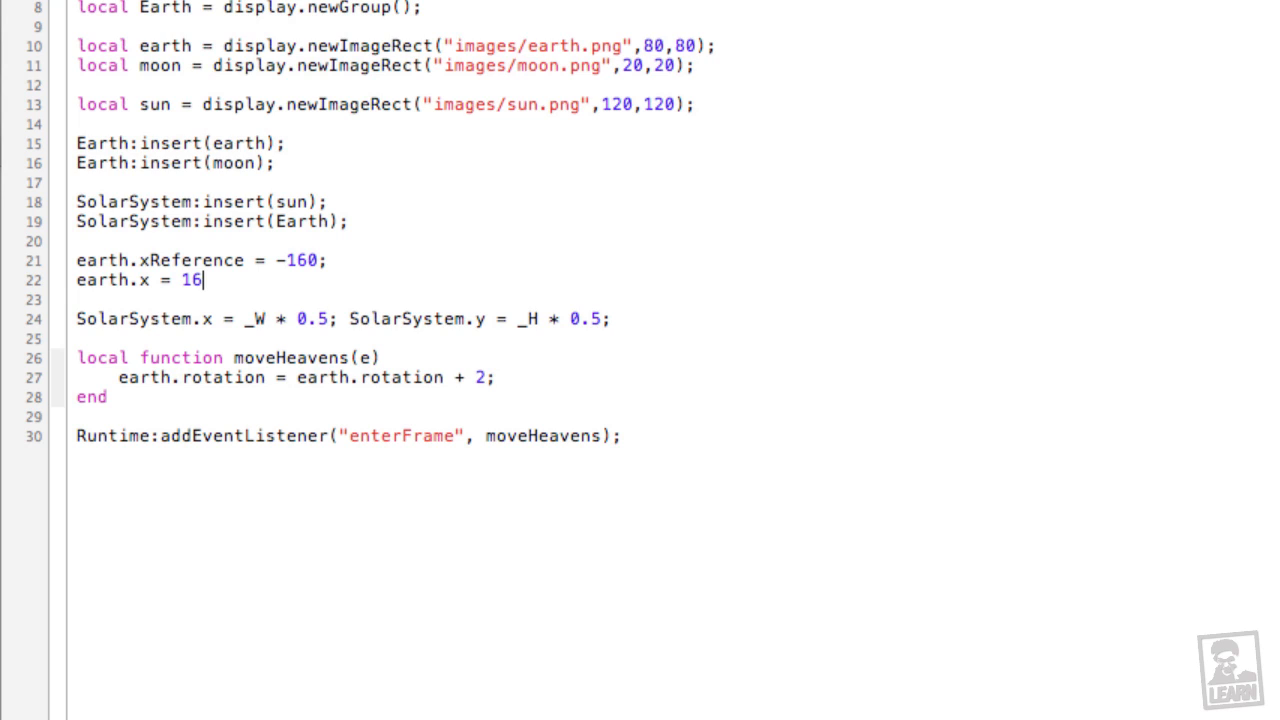
text(0;)
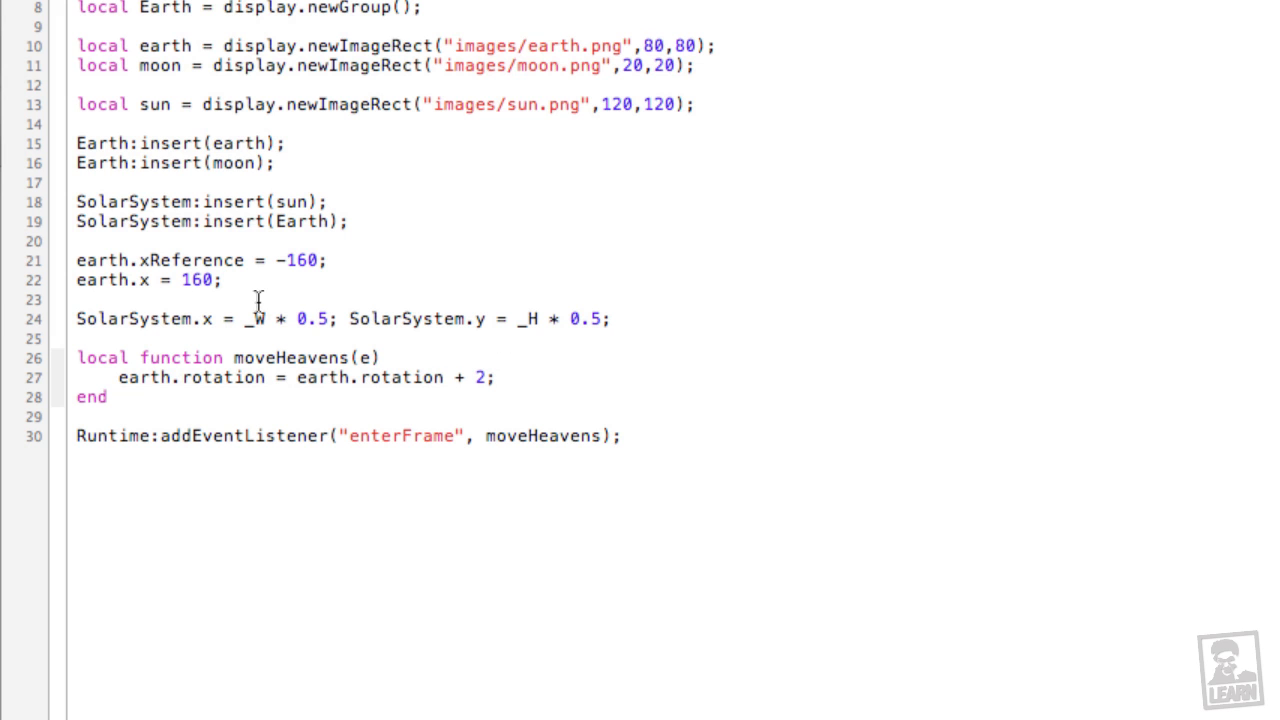
triple_click(150, 280)
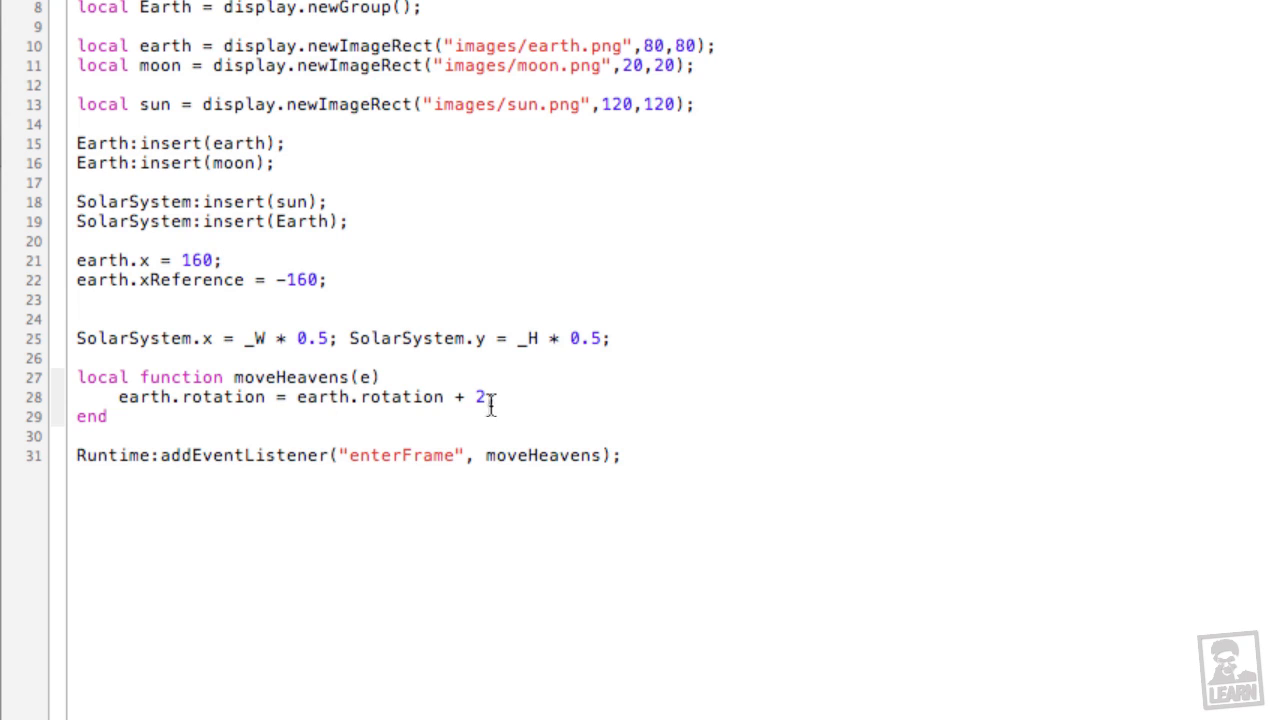
Step: Change Earth's per-frame rotation step from 2 to .4 and check the orbit in the simulator
double_click(480, 396)
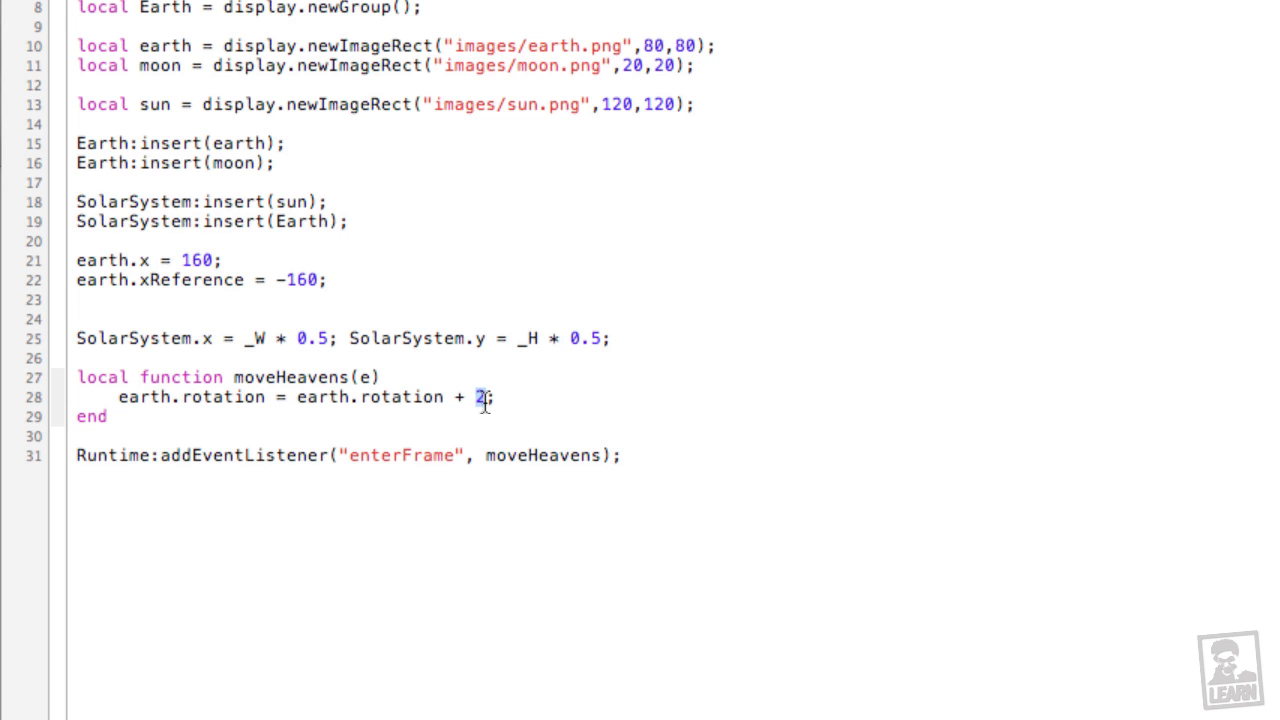
text(.)
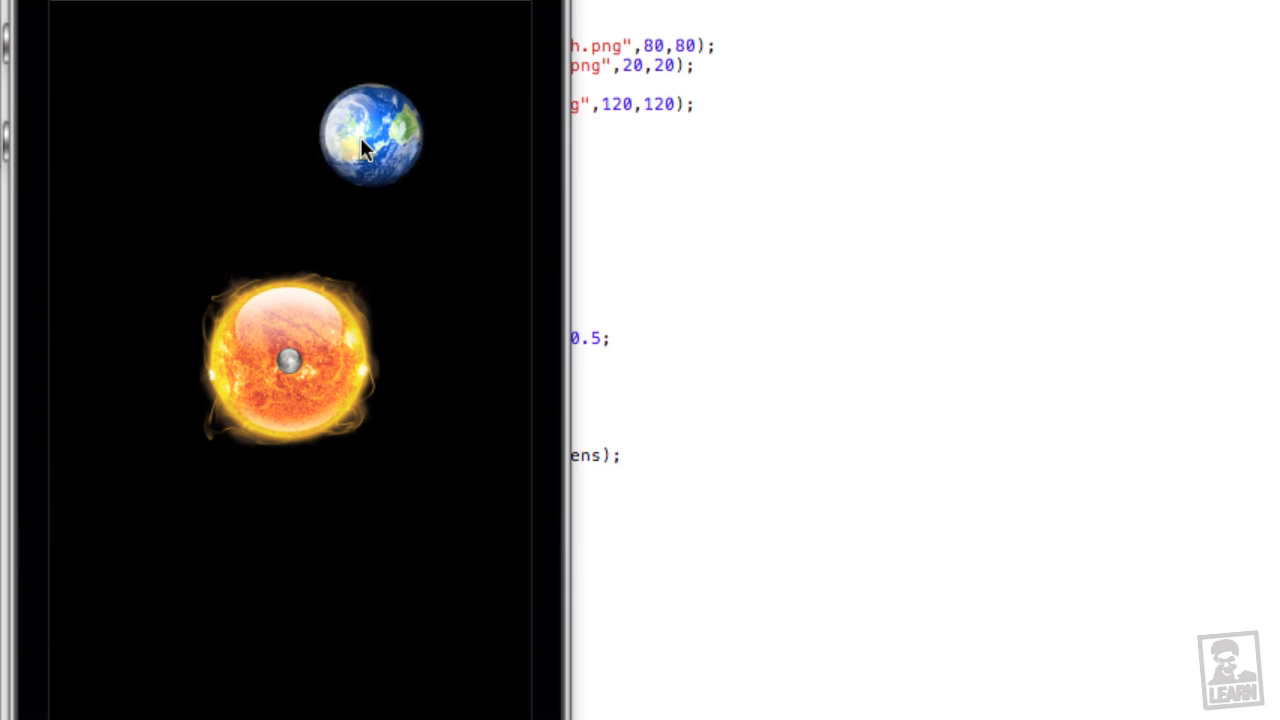
drag(372, 132, 498, 498)
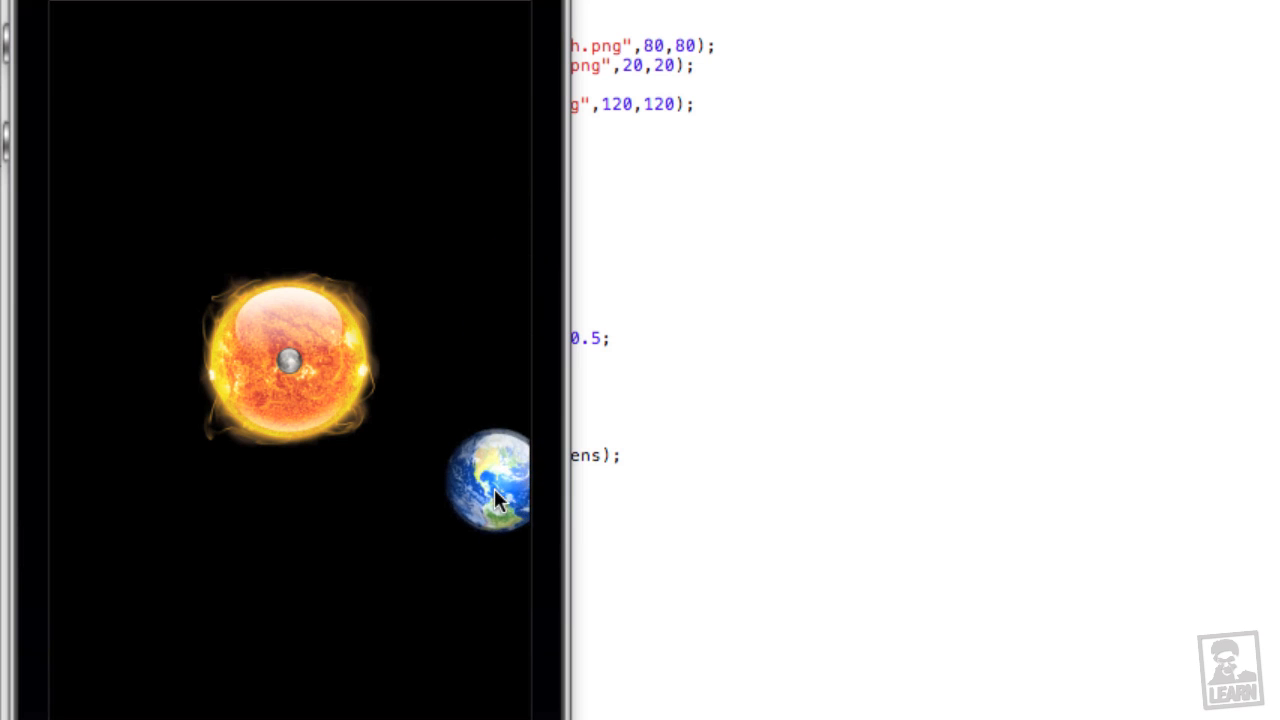
drag(490, 480, 332, 590)
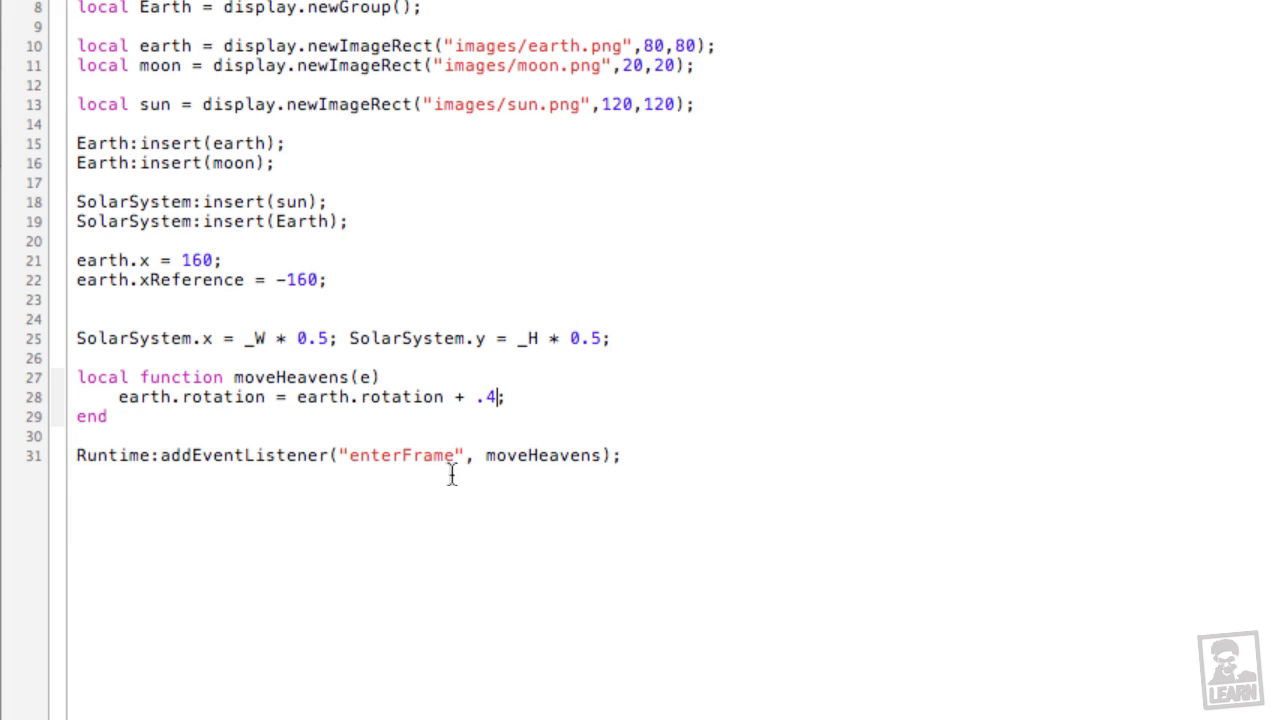
Step: Review earth.x = 160 and xReference -160, then start a new line below for the moon settings
double_click(196, 260)
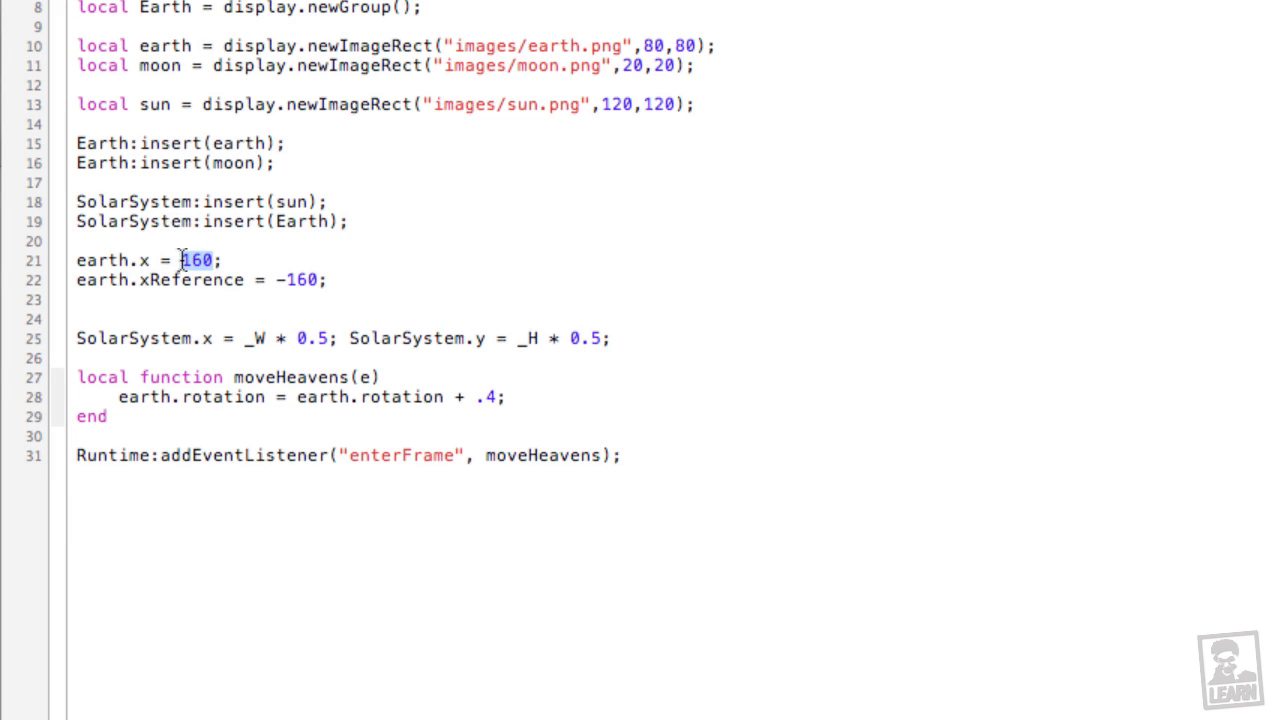
click(310, 280)
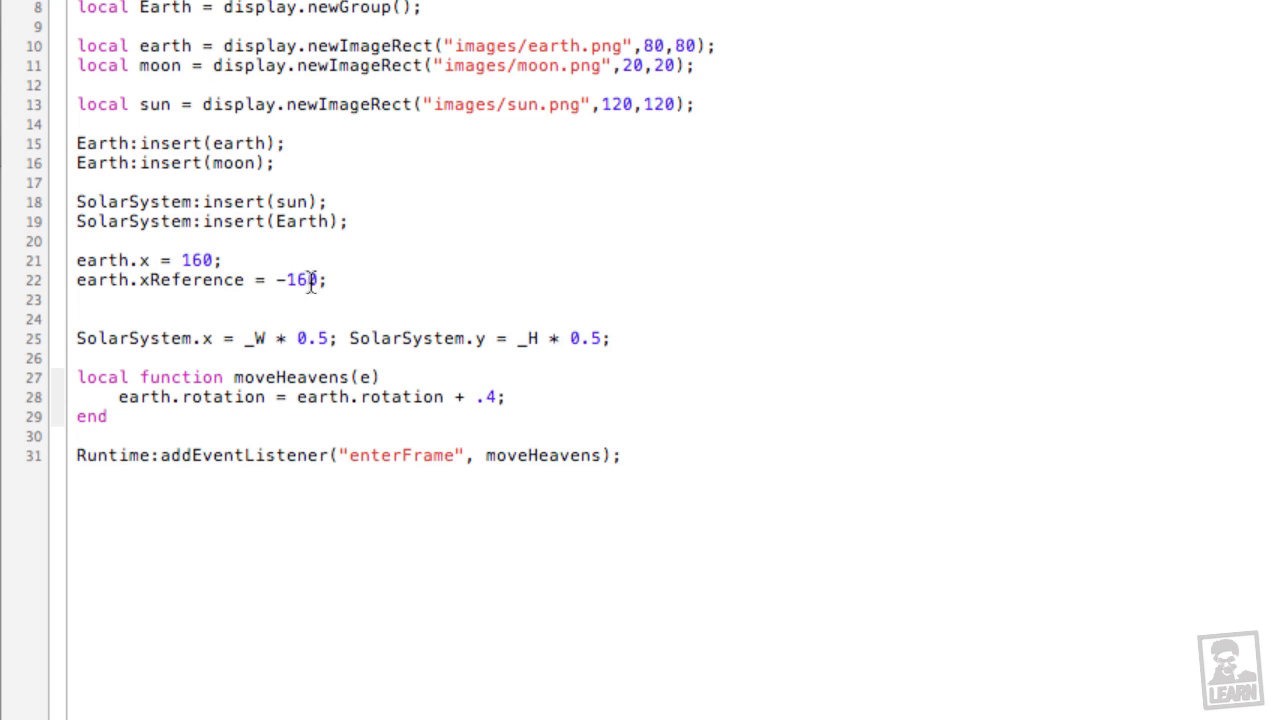
double_click(300, 280)
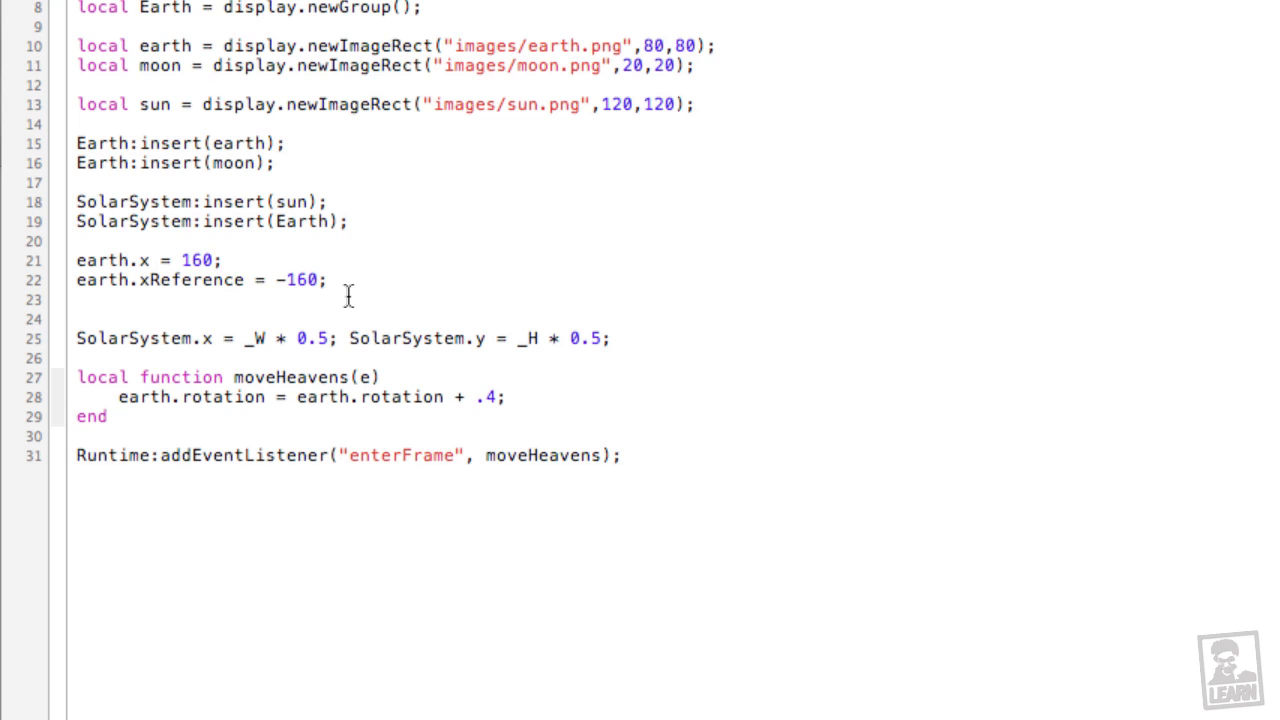
Step: Offset the moon from Earth with moon.x = -60 and moon.xReference = 60
text(moon)
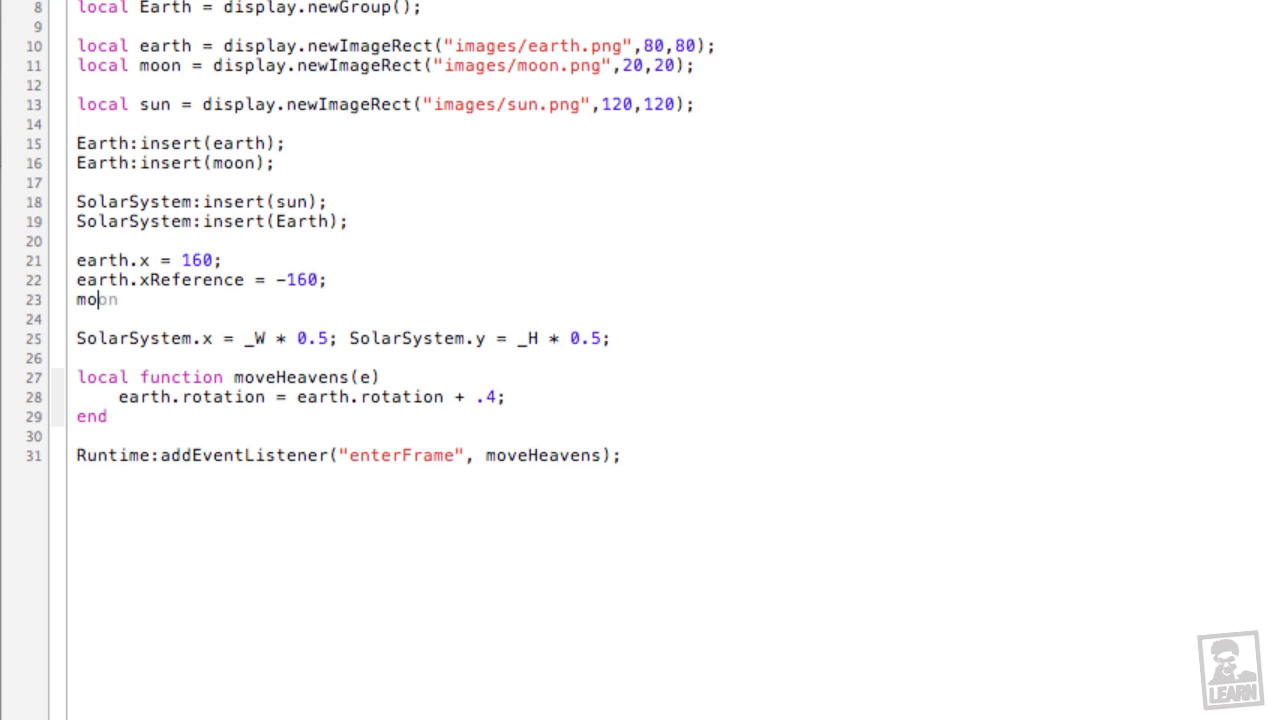
text(.x)
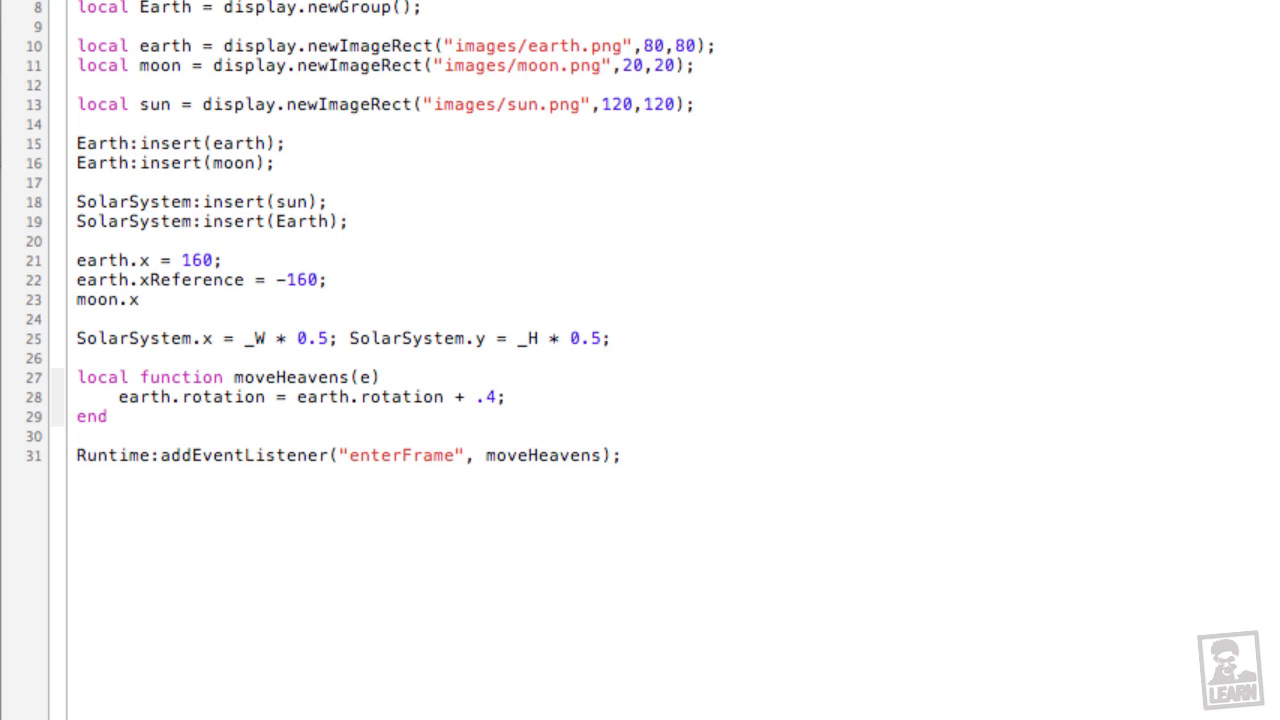
text(=)
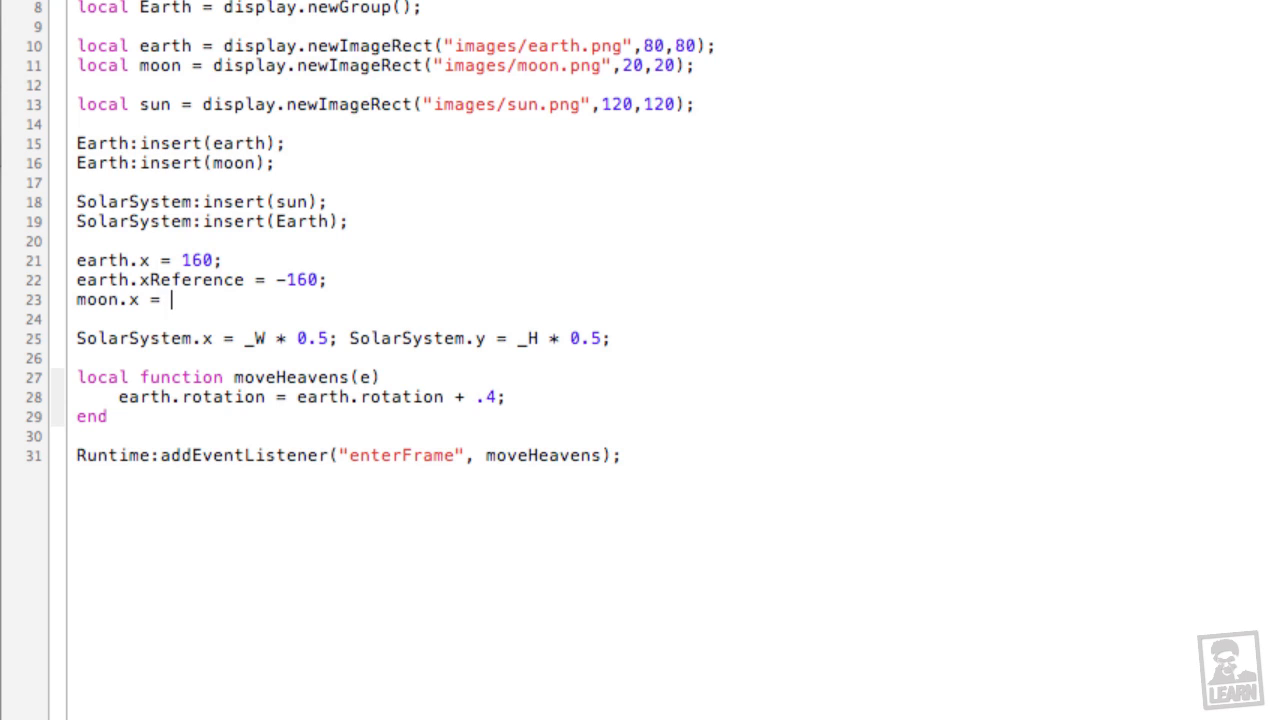
text(-60)
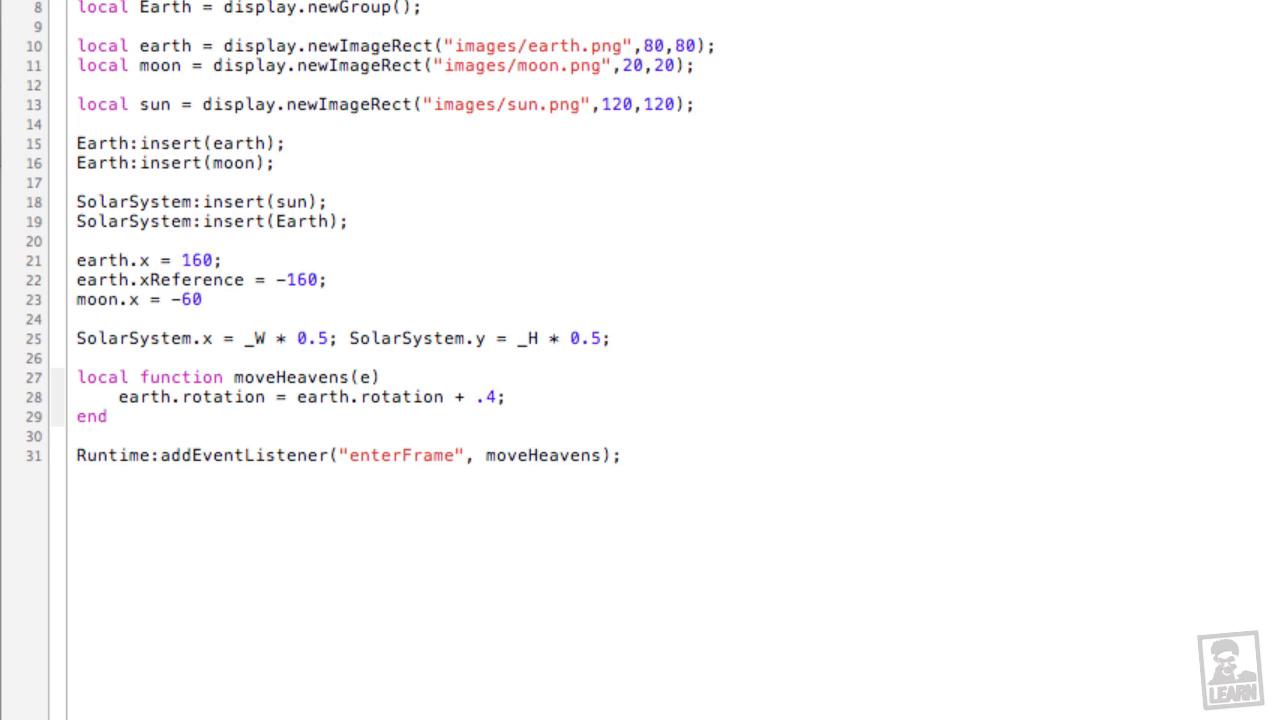
text(m)
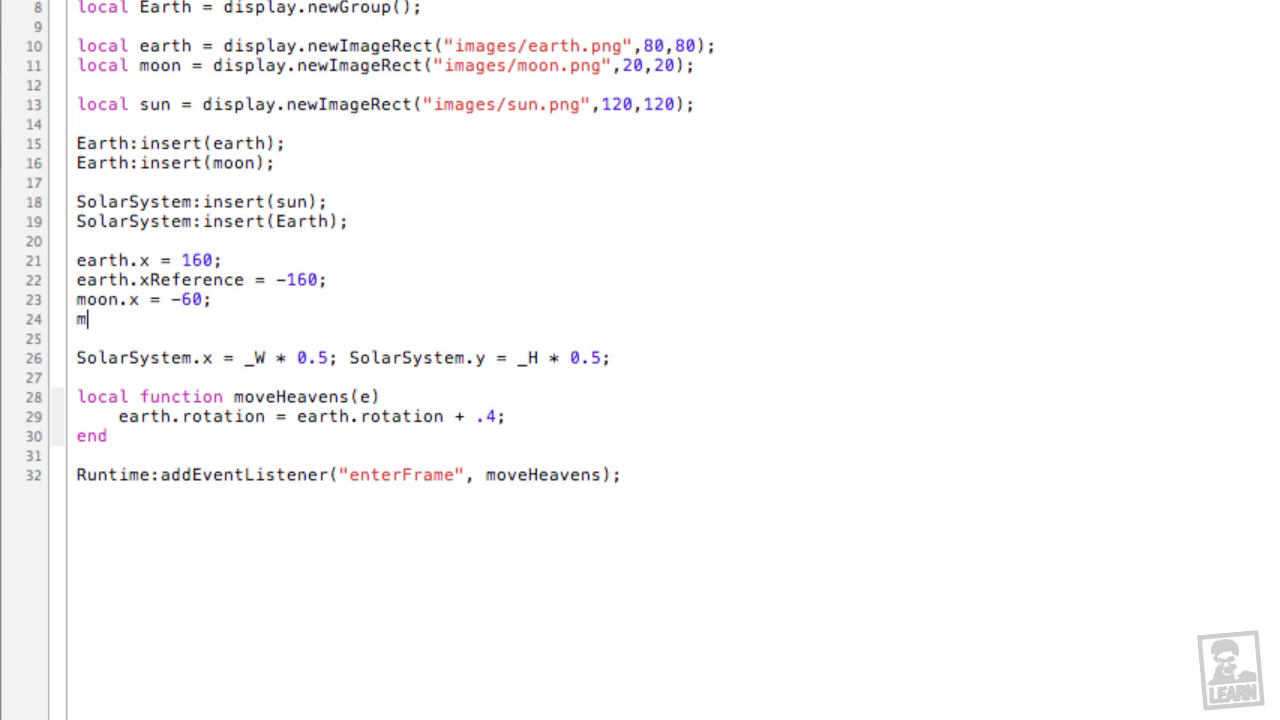
text(oon)
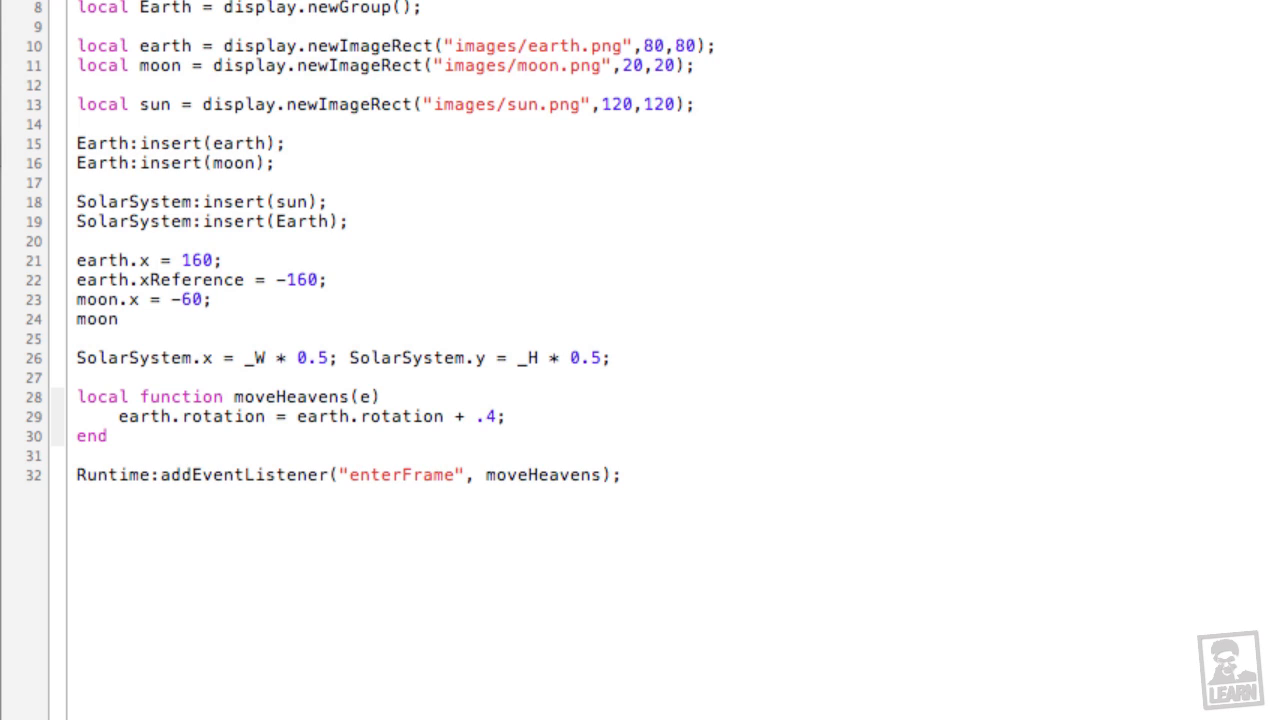
text(.x)
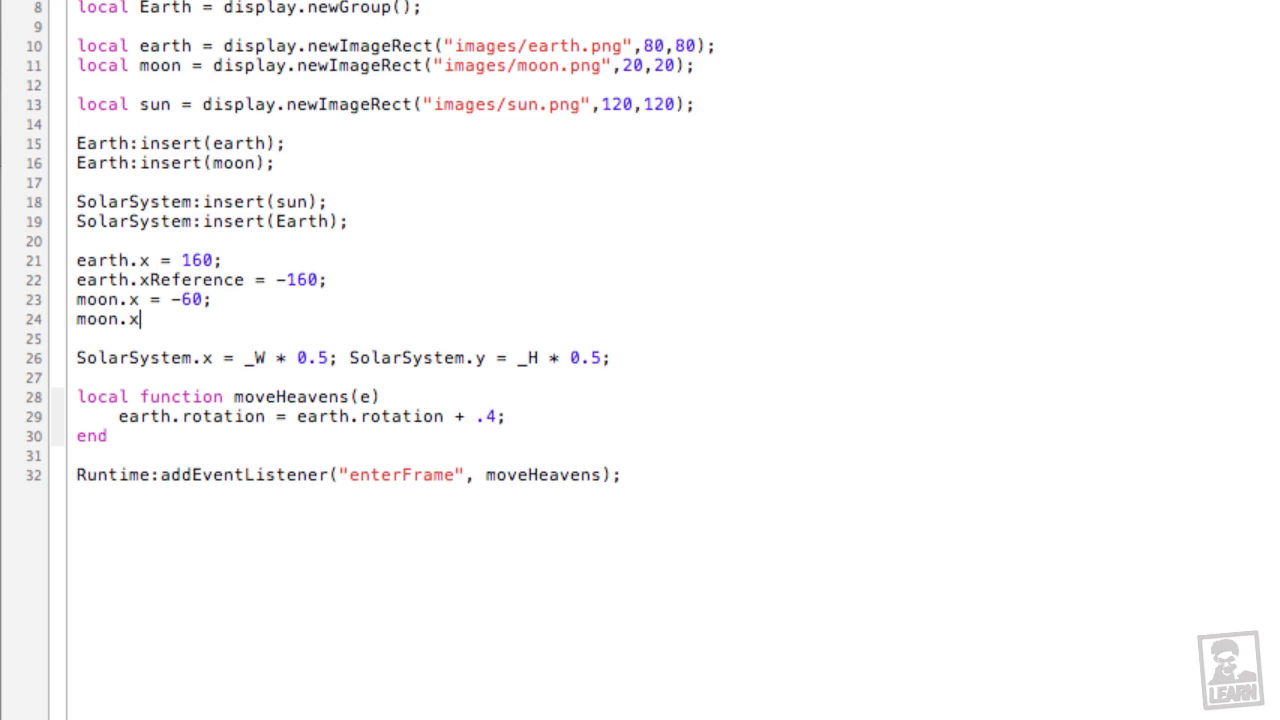
text(Reference)
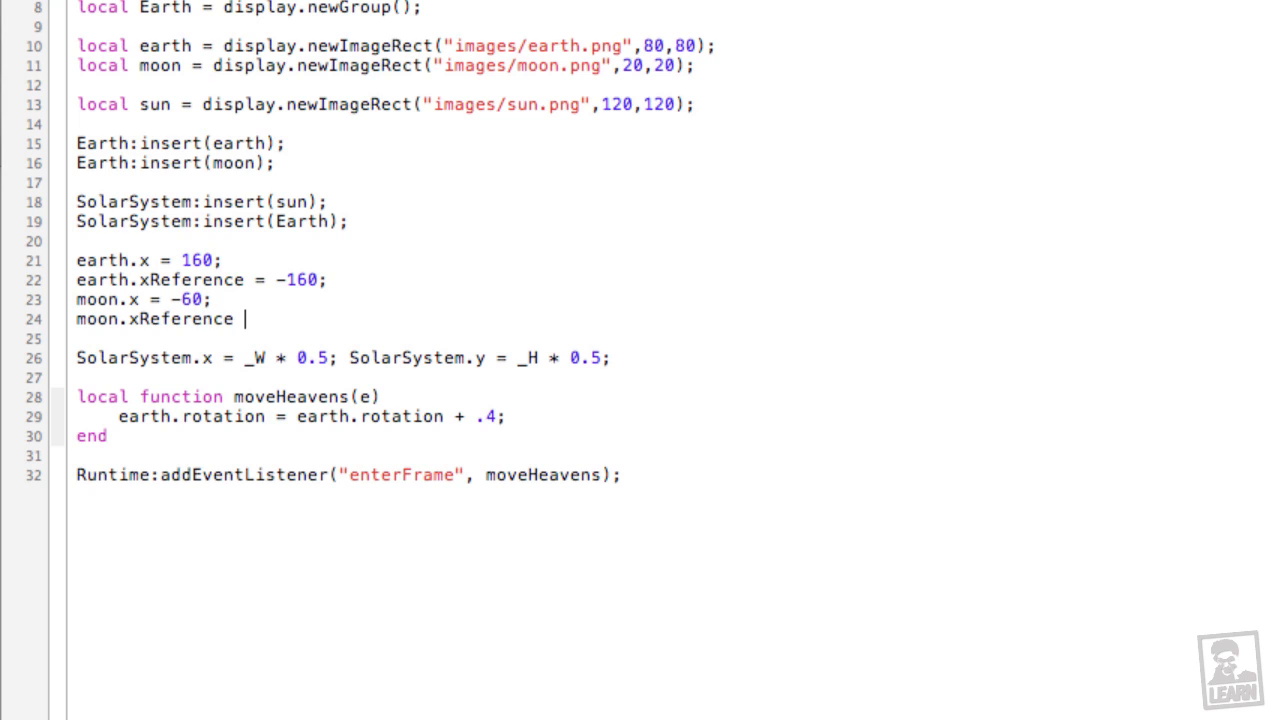
text(= 60;)
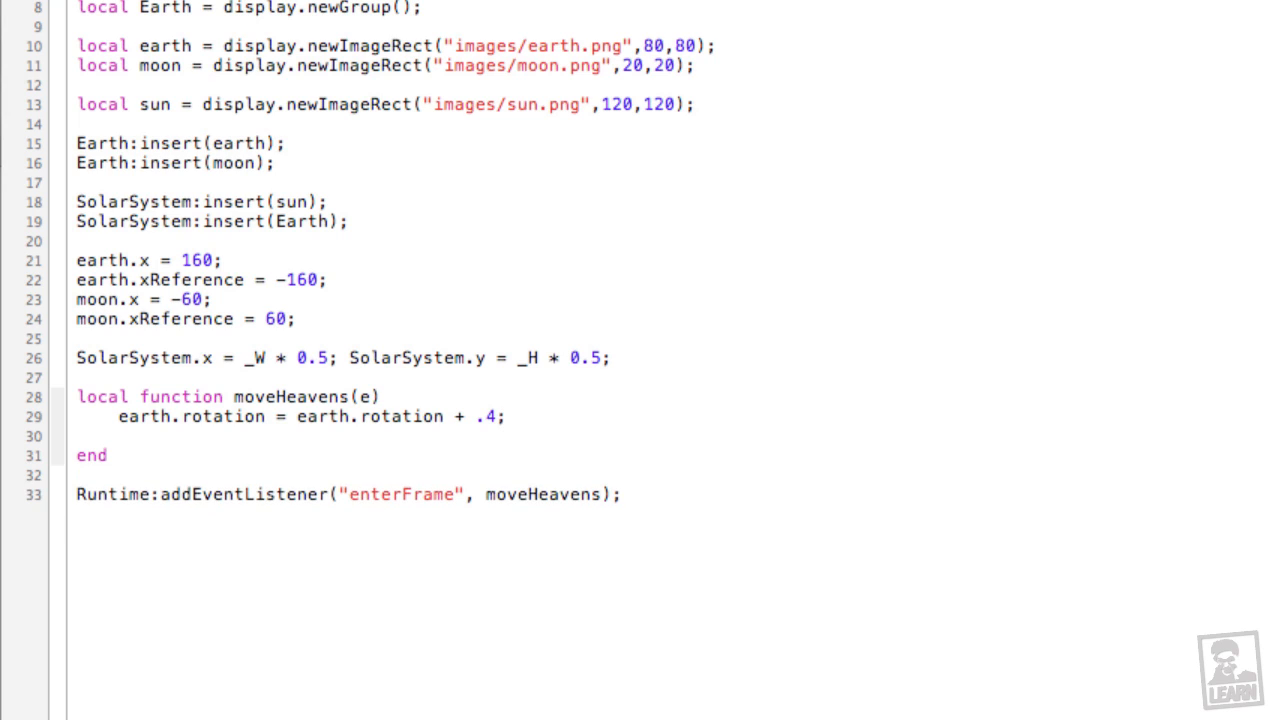
Step: In moveHeavens add moon.rotation = moon.rotation - .7; so the moon orbits Earth each frame
text(moon.rotation = m)
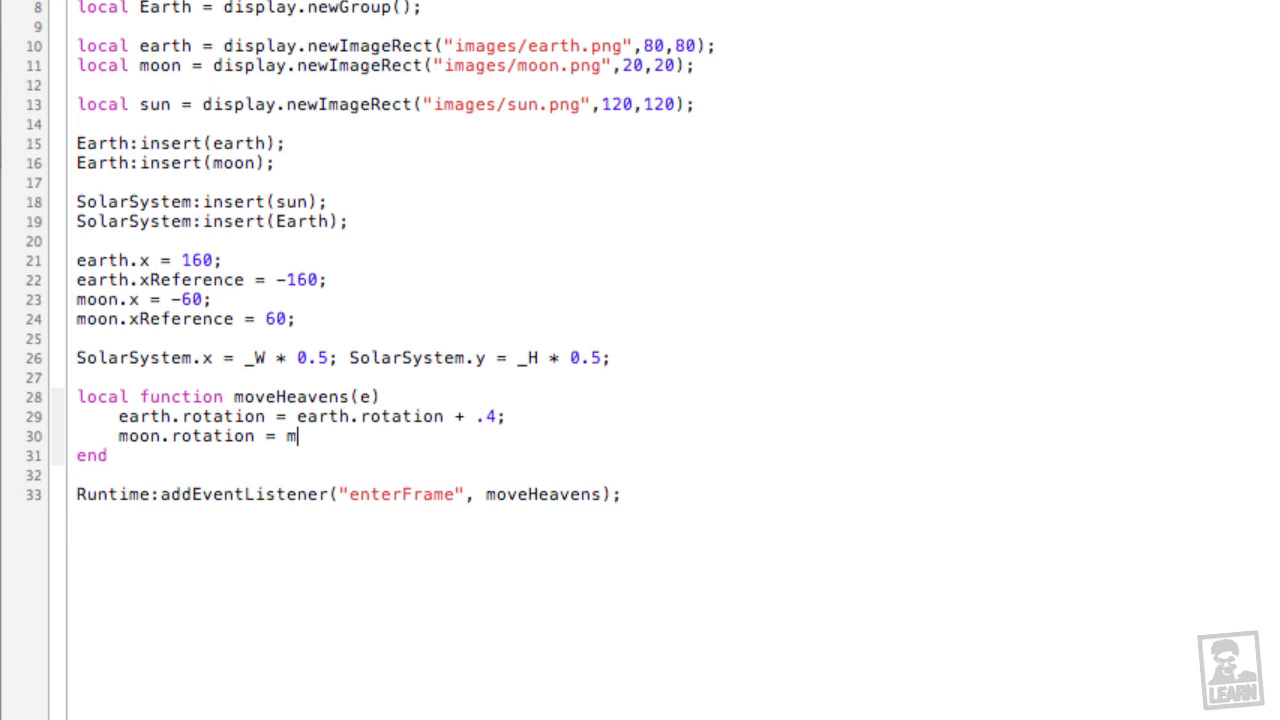
text(oon.rotation)
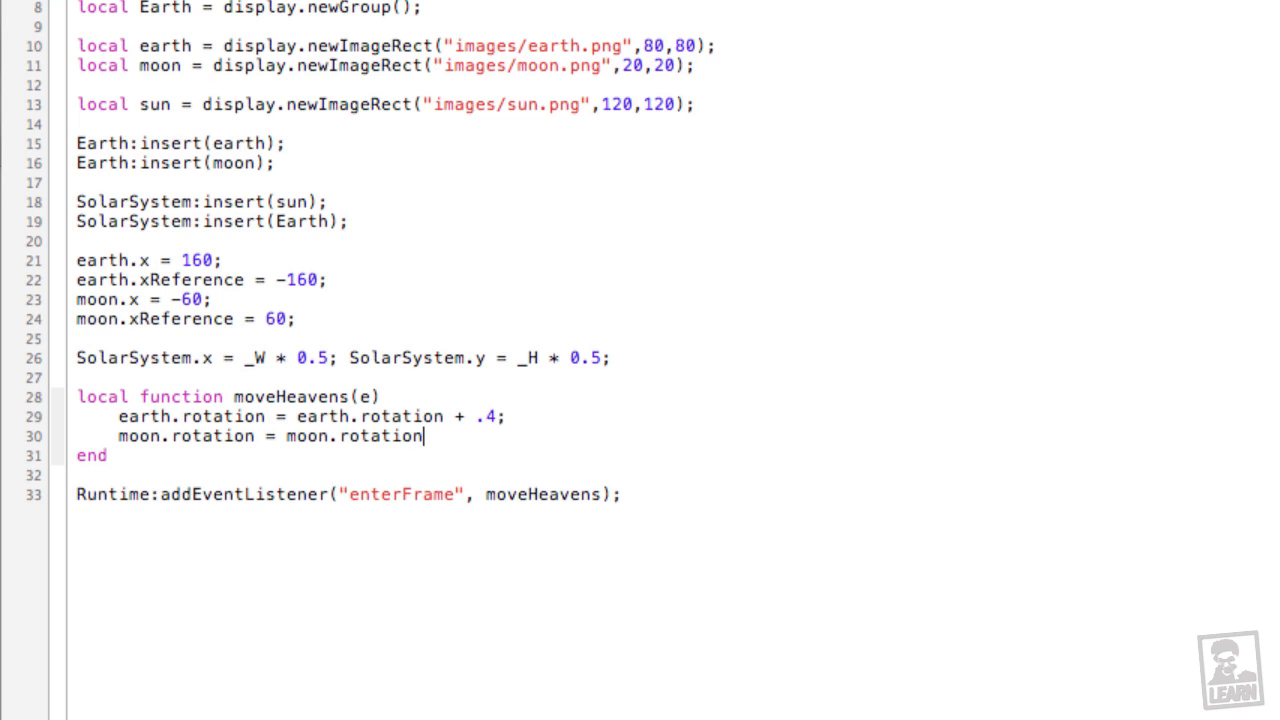
text(+)
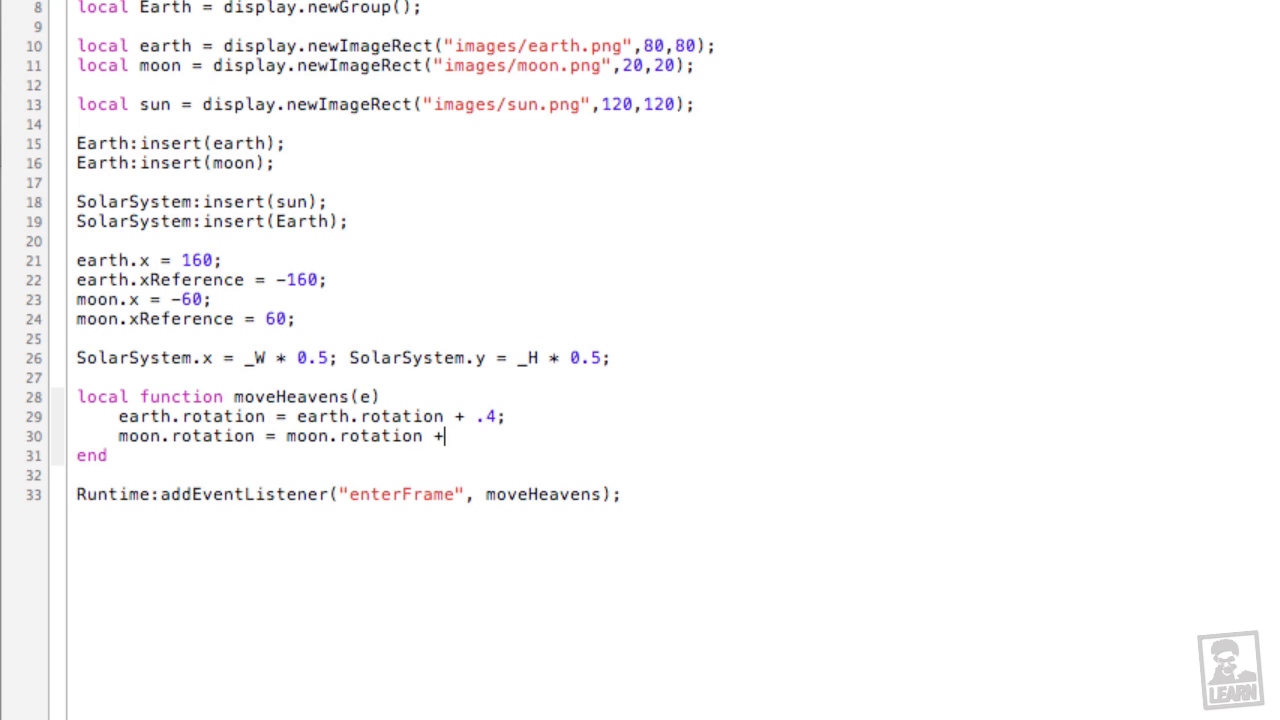
text(.)
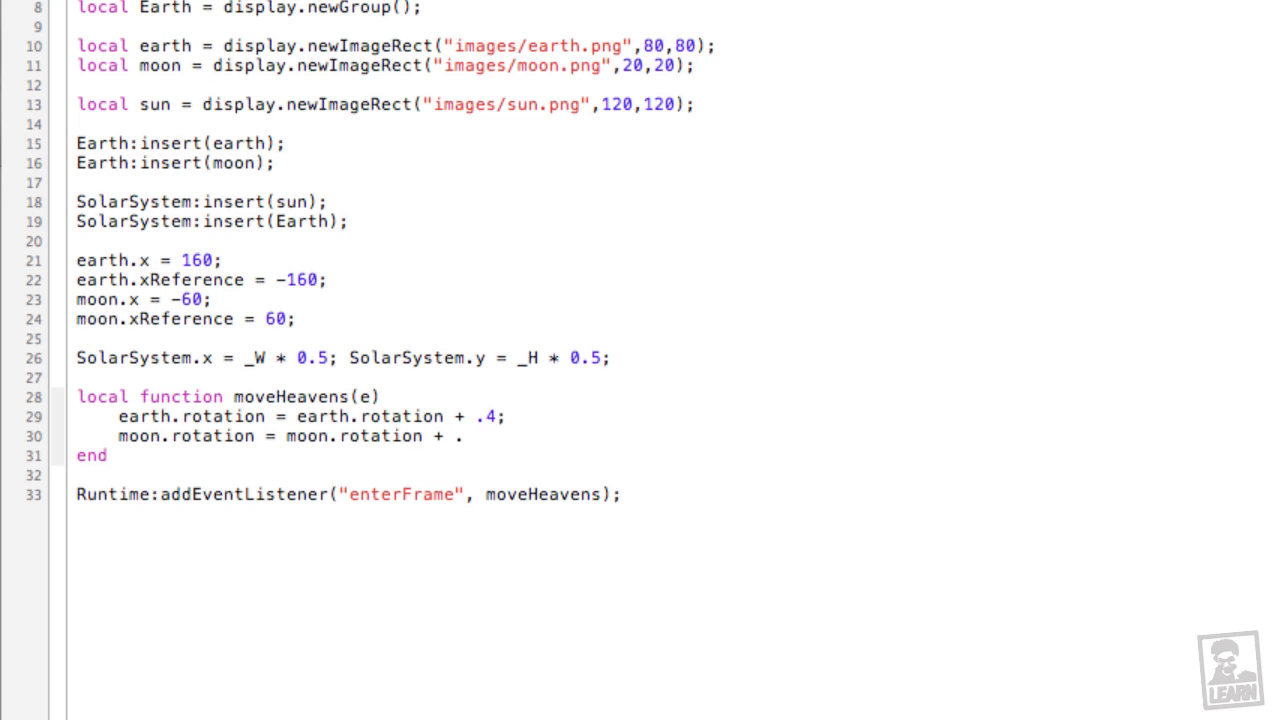
text(02)
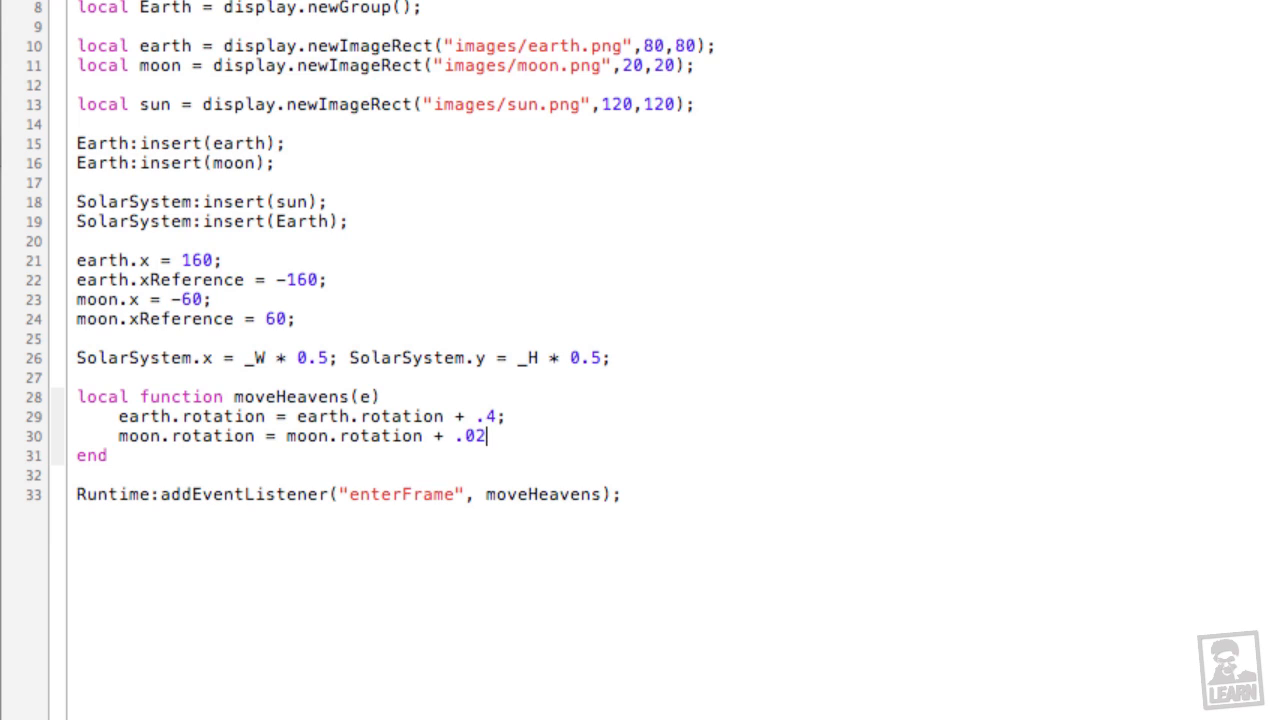
key(BackSpace)
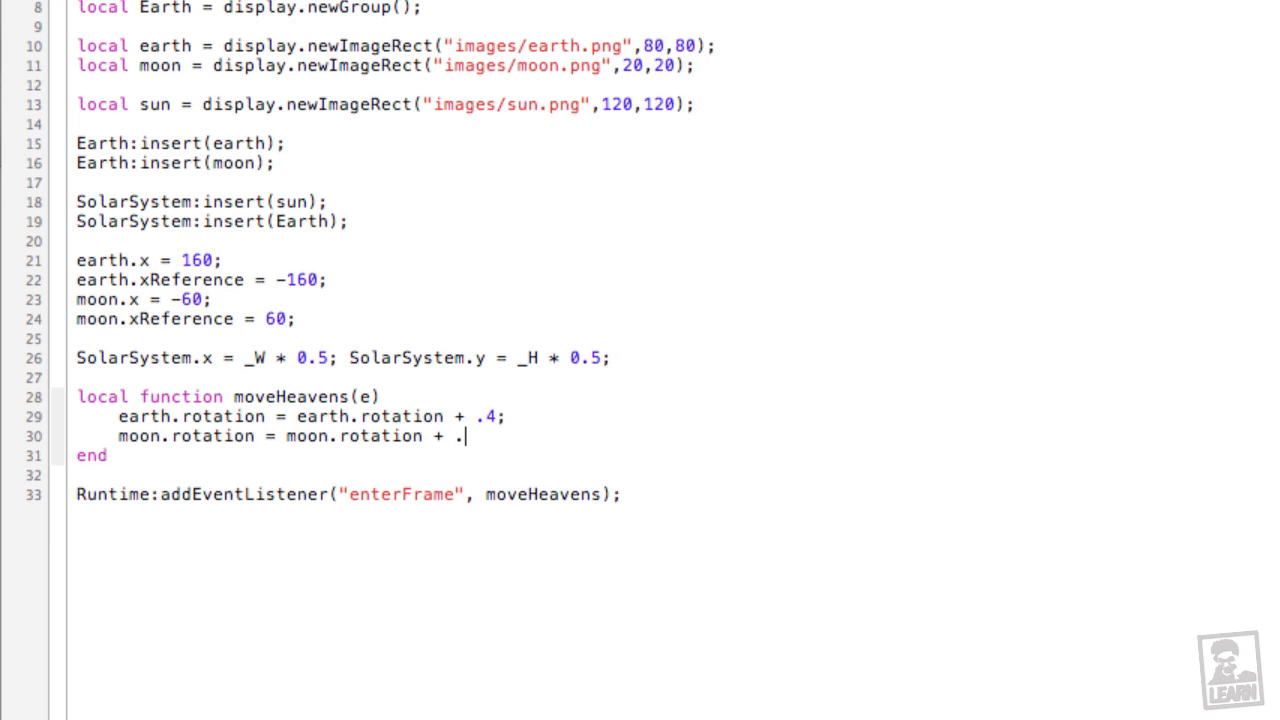
text(7)
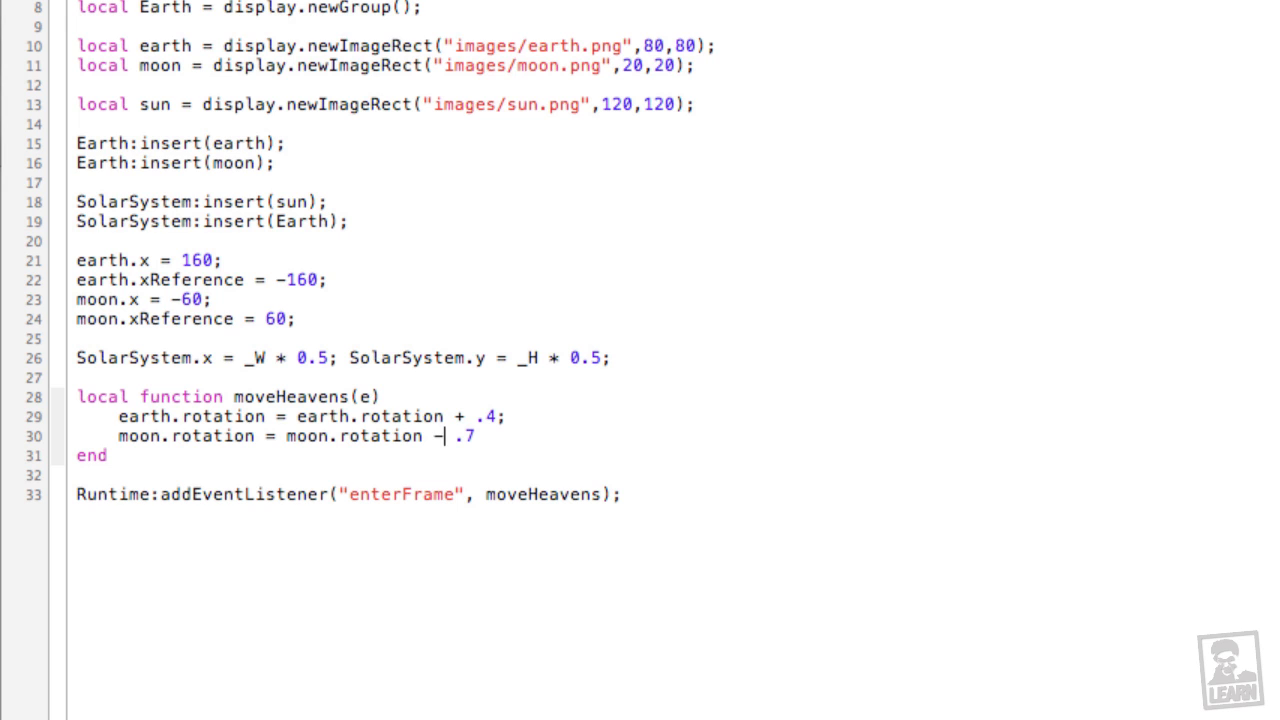
text(;)
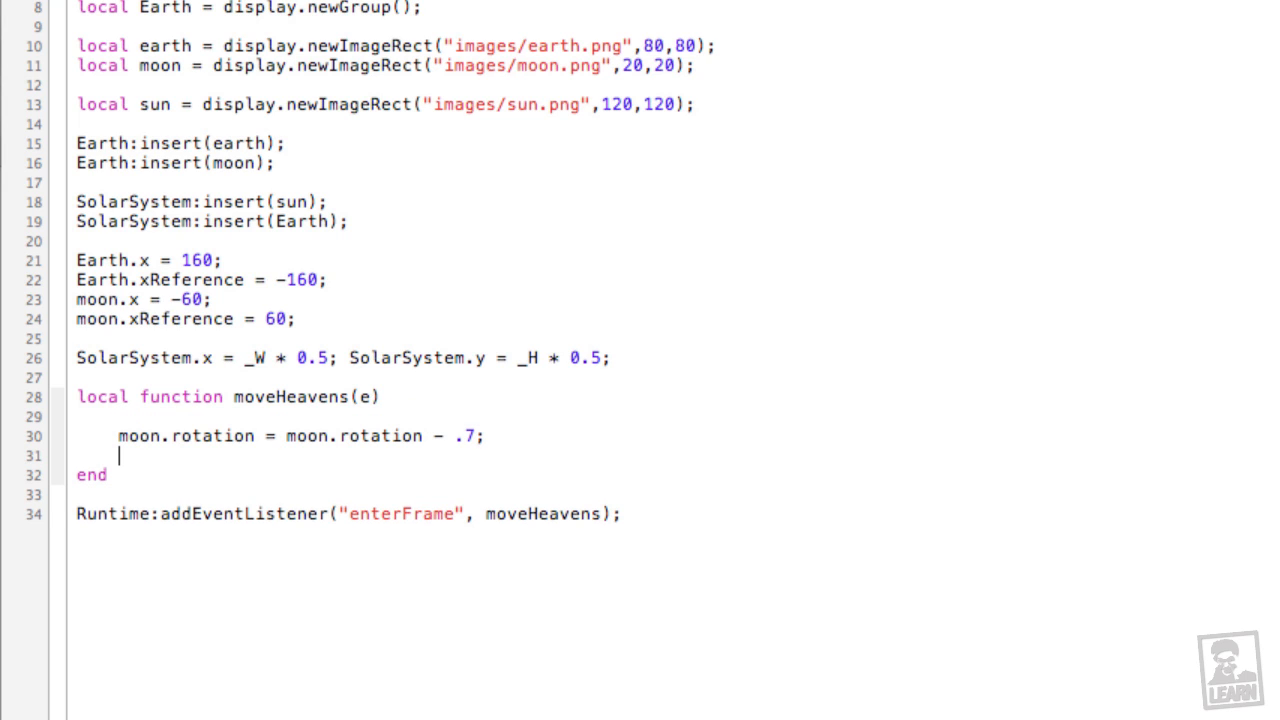
Step: Add Earth.rotation = Earth.rotation + .4; after the moon line and remove the blank line
text(Earth.rotation = Earth.rotation + .4;)
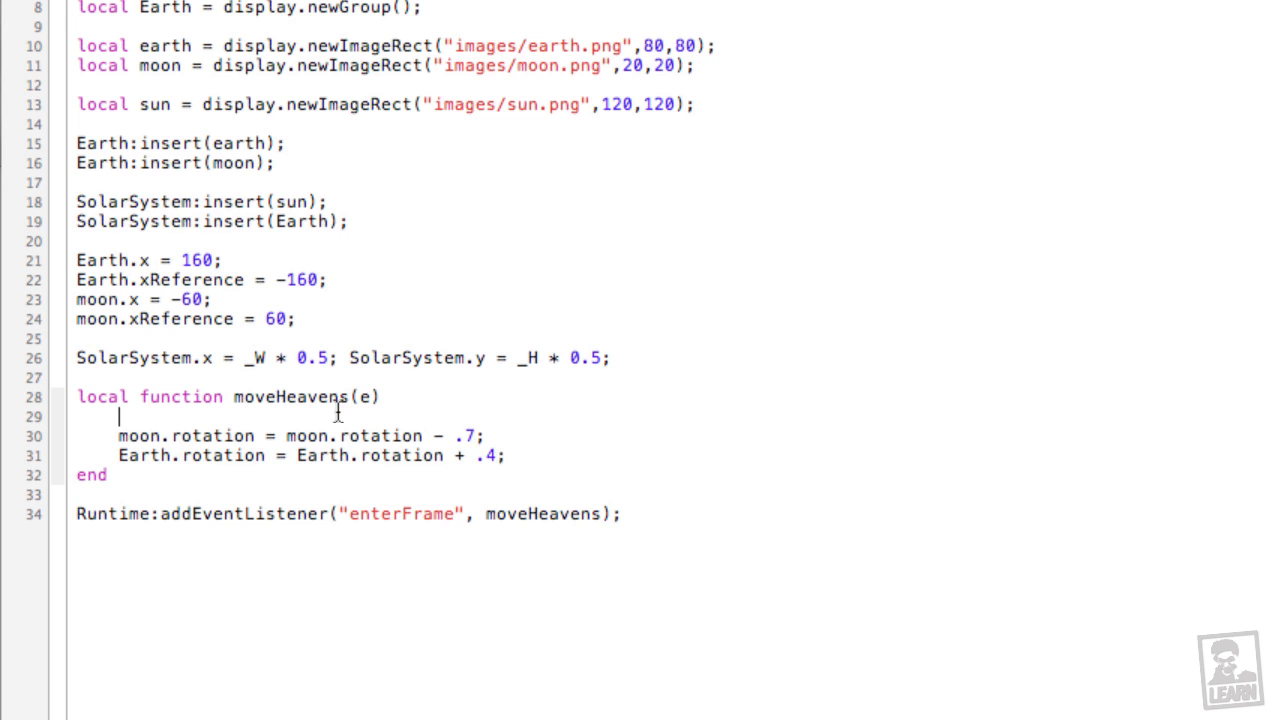
key(Backspace)
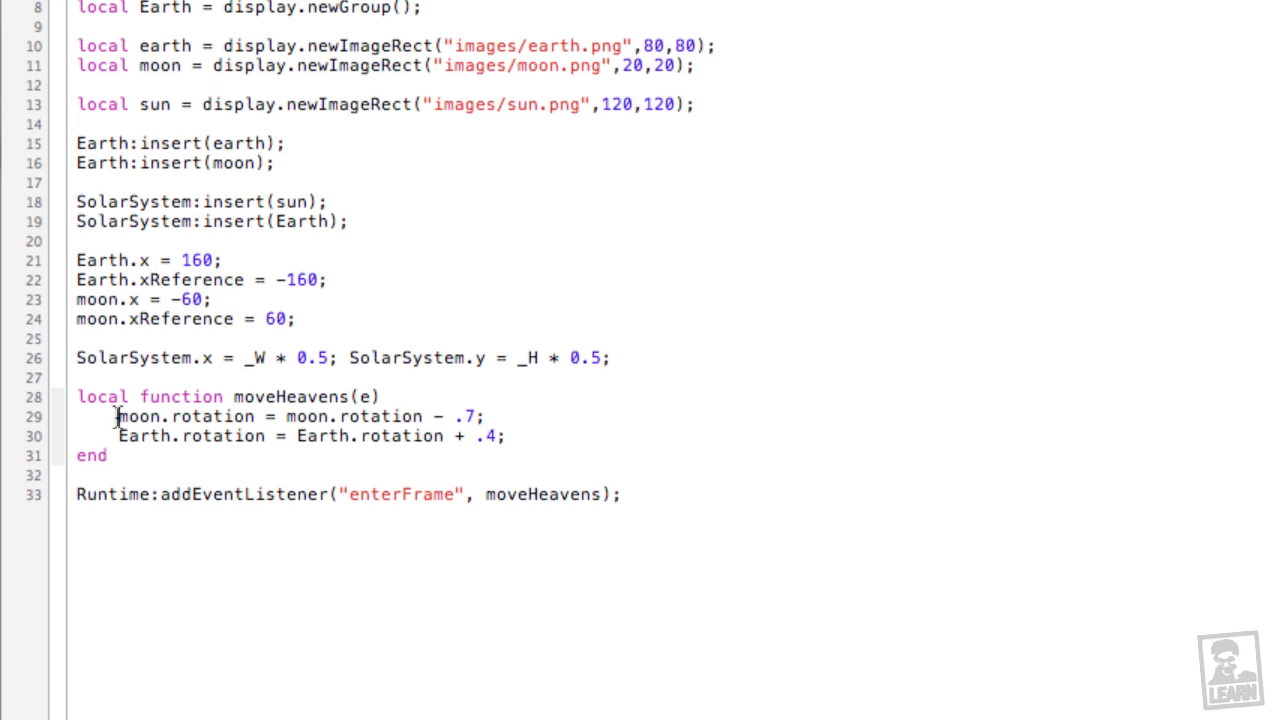
Step: Add sun.rotation = sun.rotation + .1; at the top of moveHeavens
text(sun)
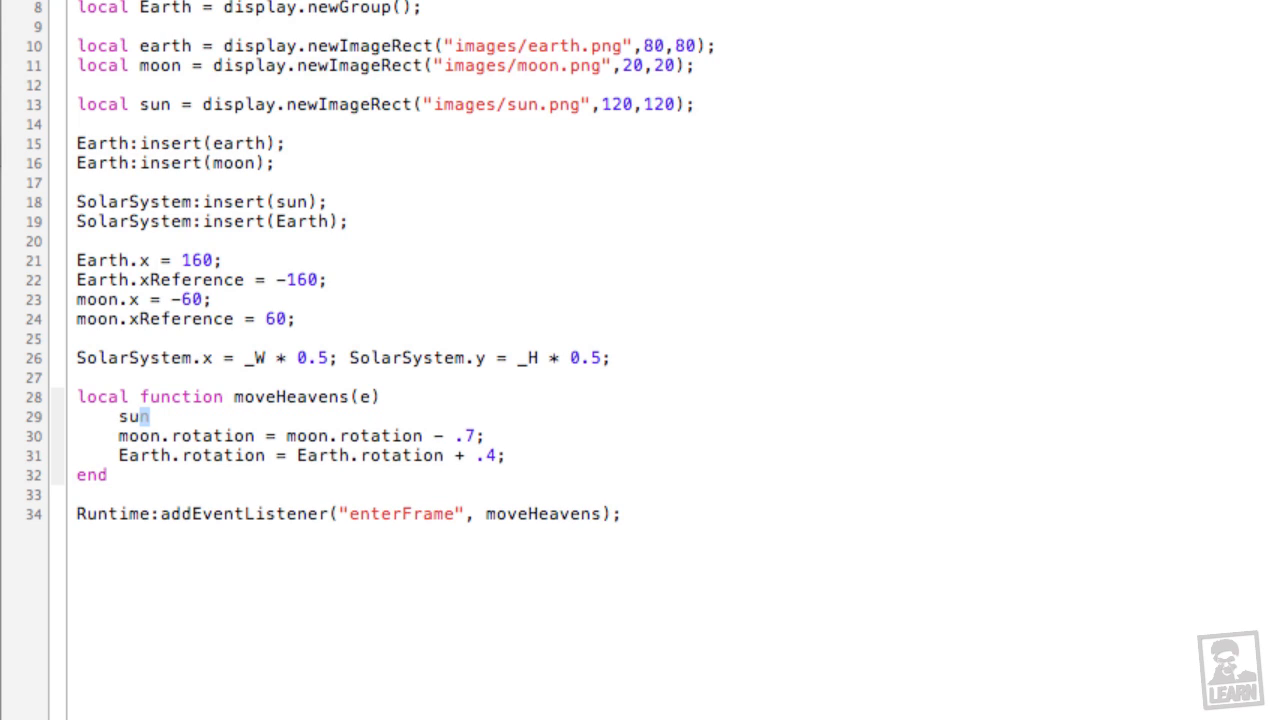
text(.rotation)
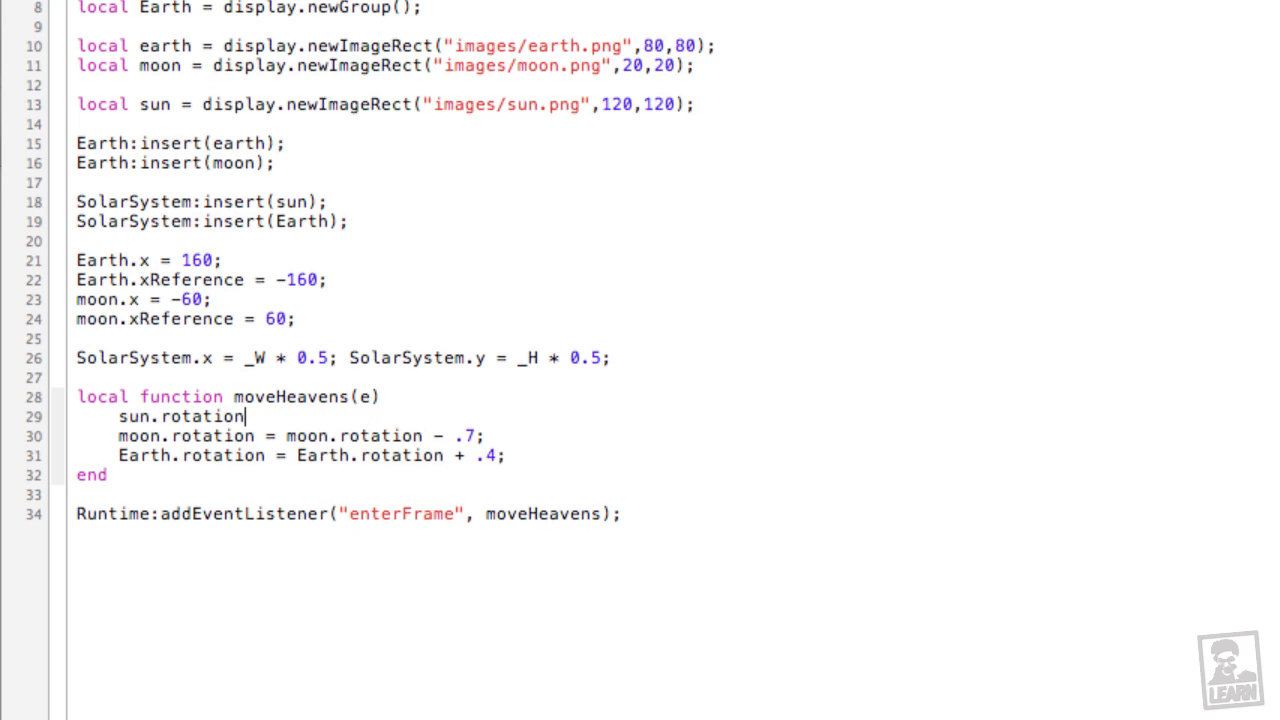
text(= sun.)
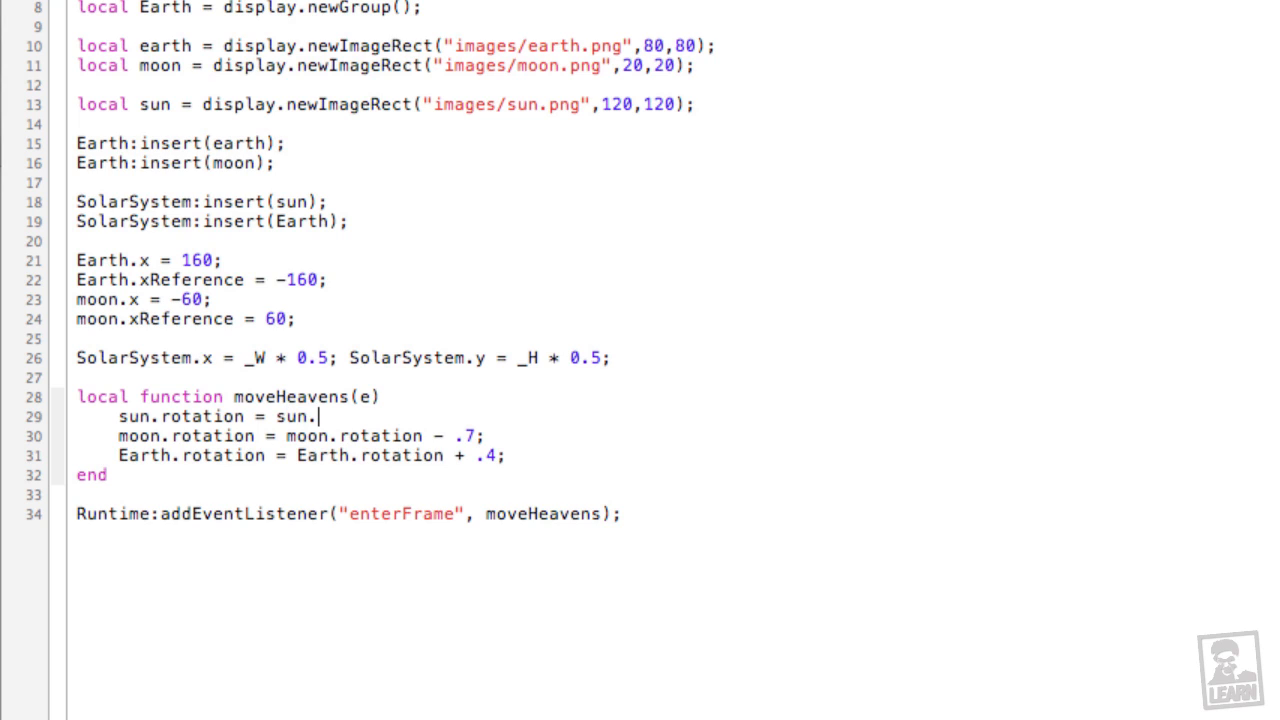
text(rotation)
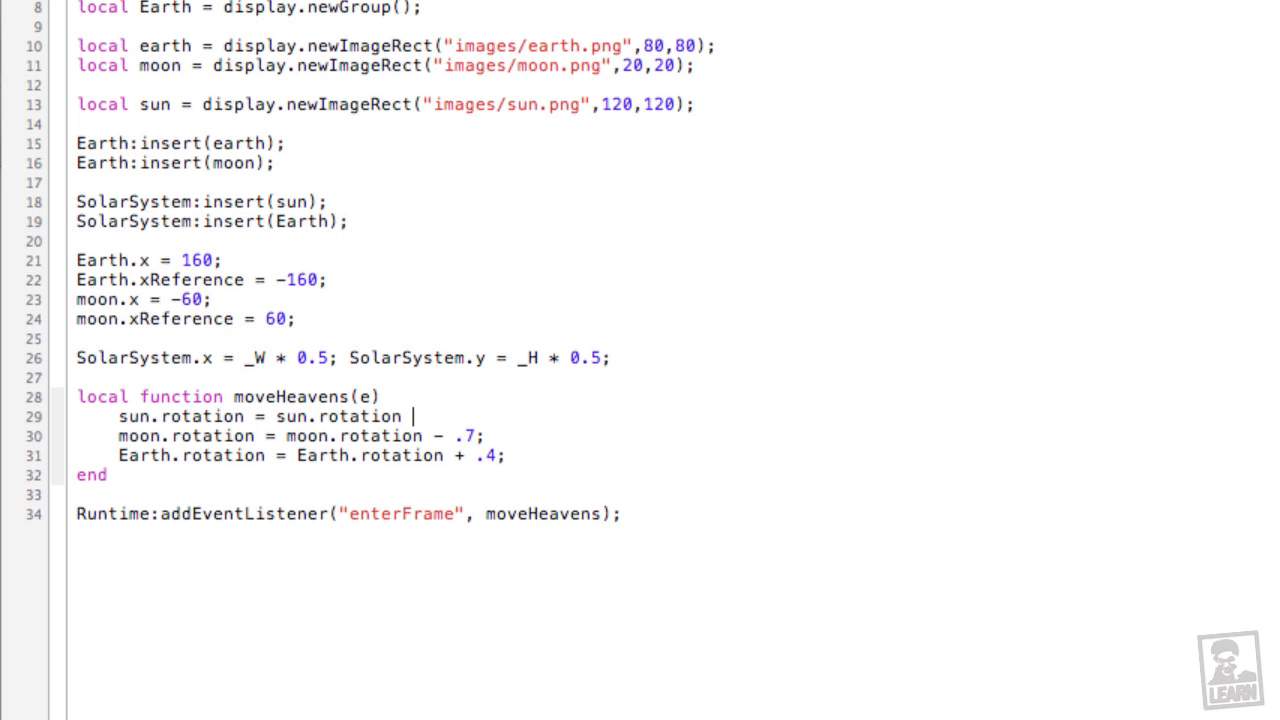
text(+ .1')
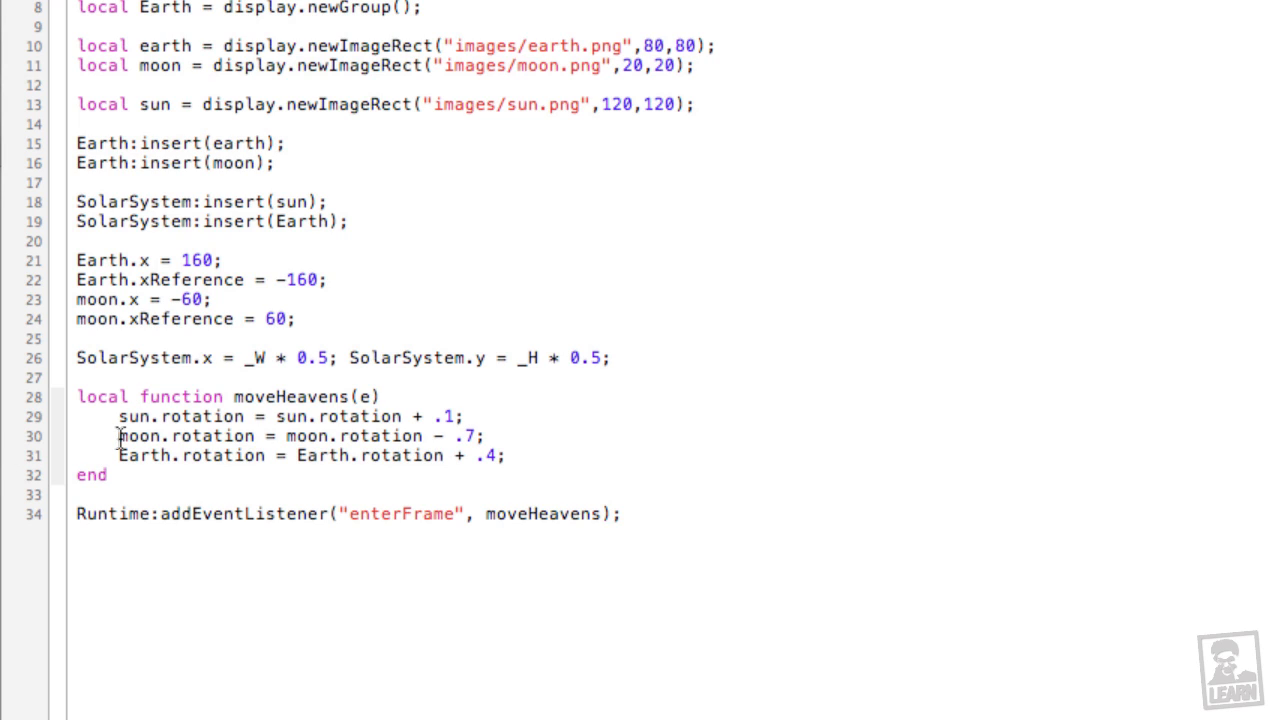
Step: Add earth.rotation = earth.rotation + .05; below the sun rotation line
text(earth)
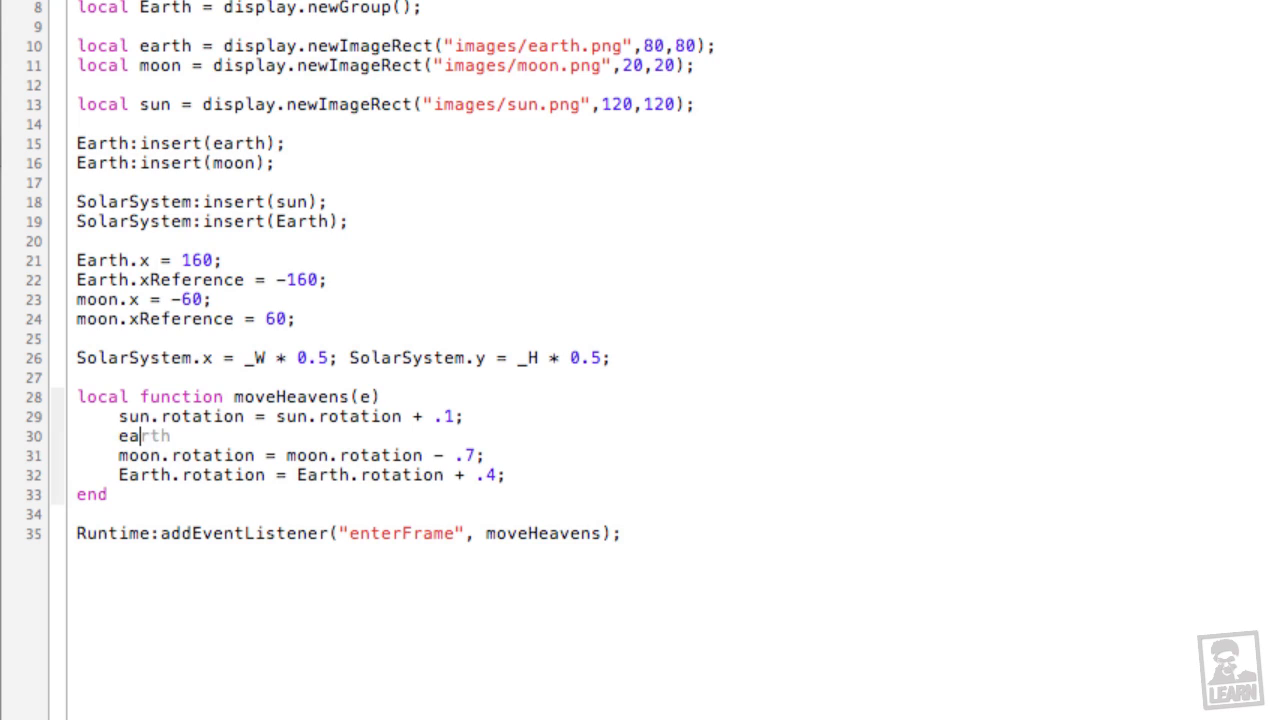
text(.rotatio)
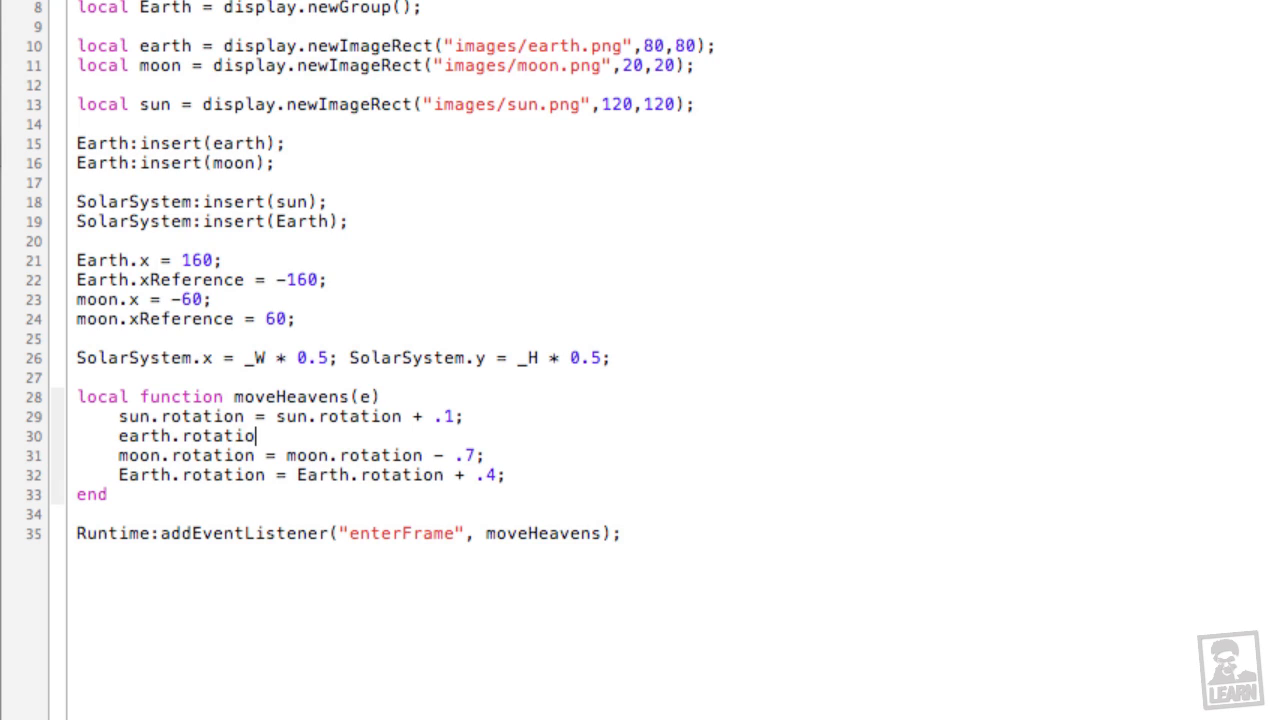
text(n = earth)
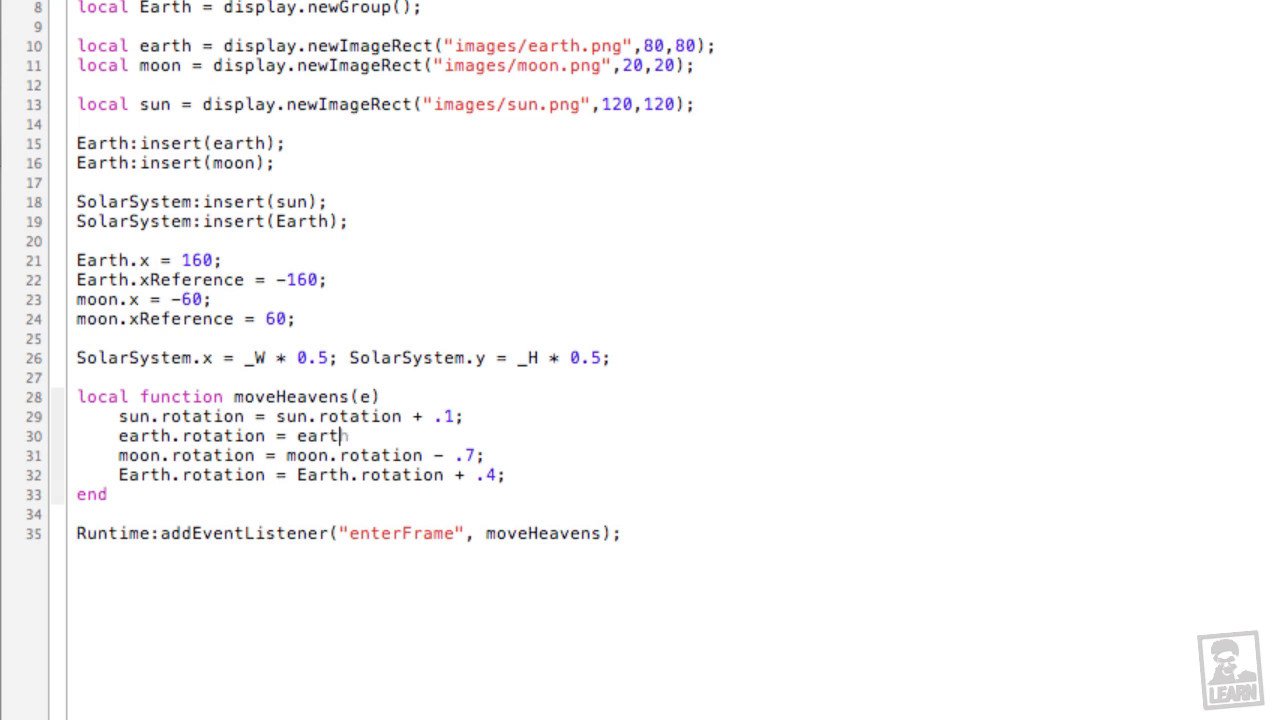
text(.rotation)
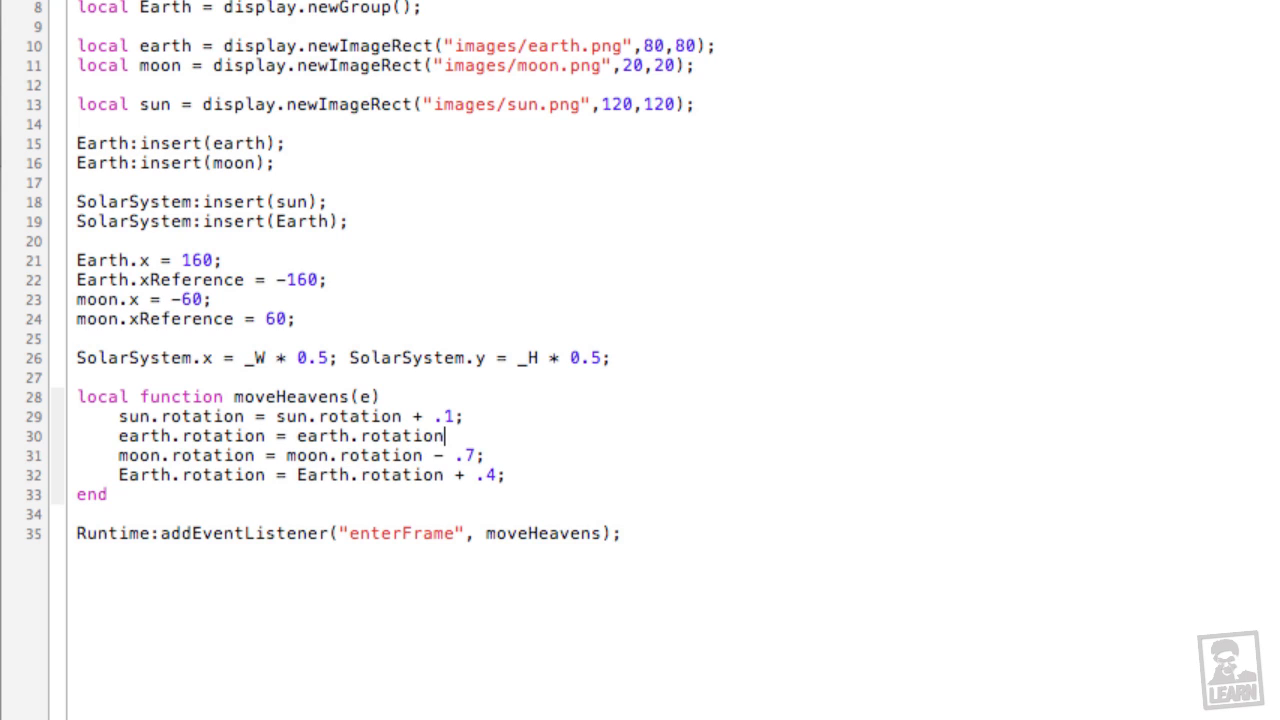
text(+)
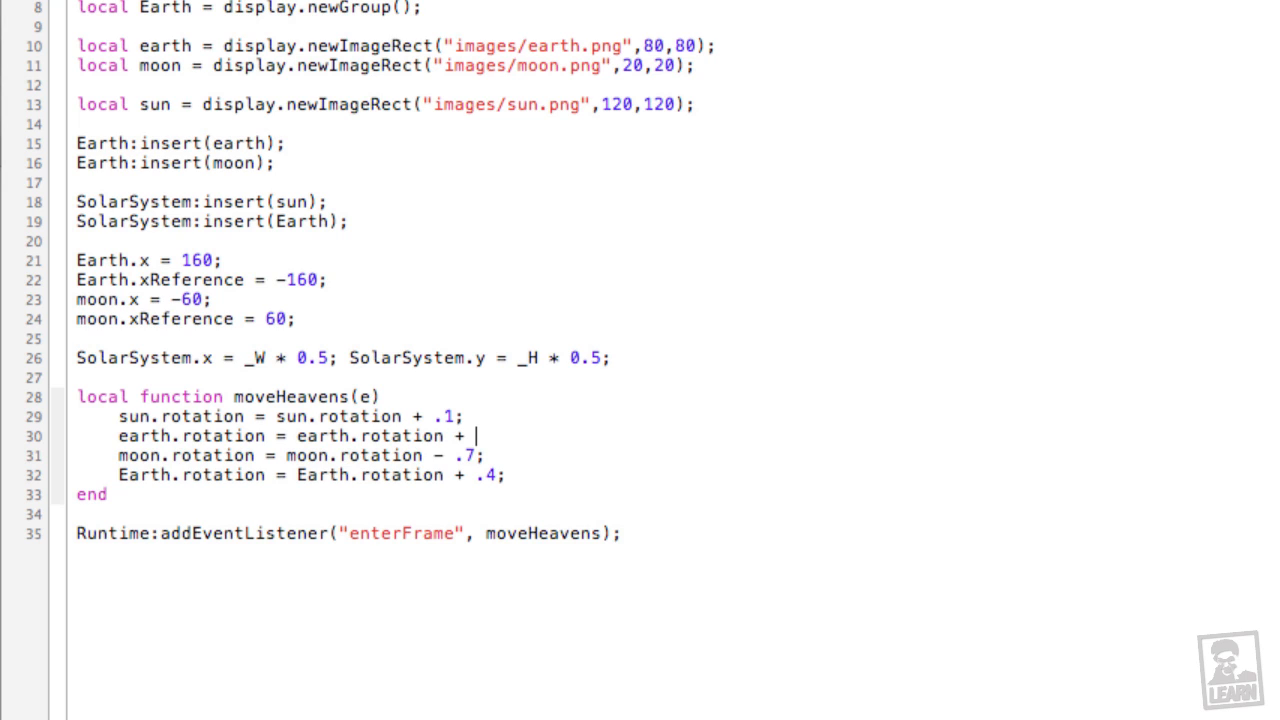
text(.05;)
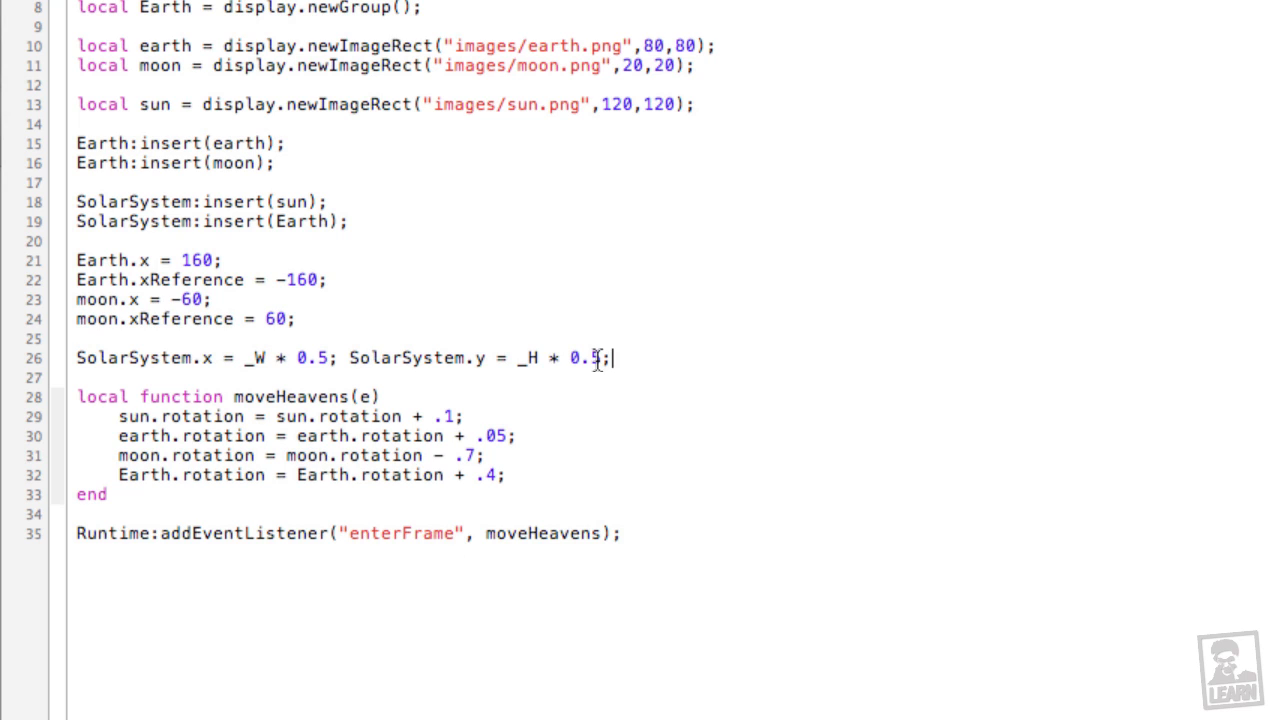
Step: Add transition.to(SolarSystem, {time=5000, y=0}); on a new line after the positioning code
triple_click(344, 358)
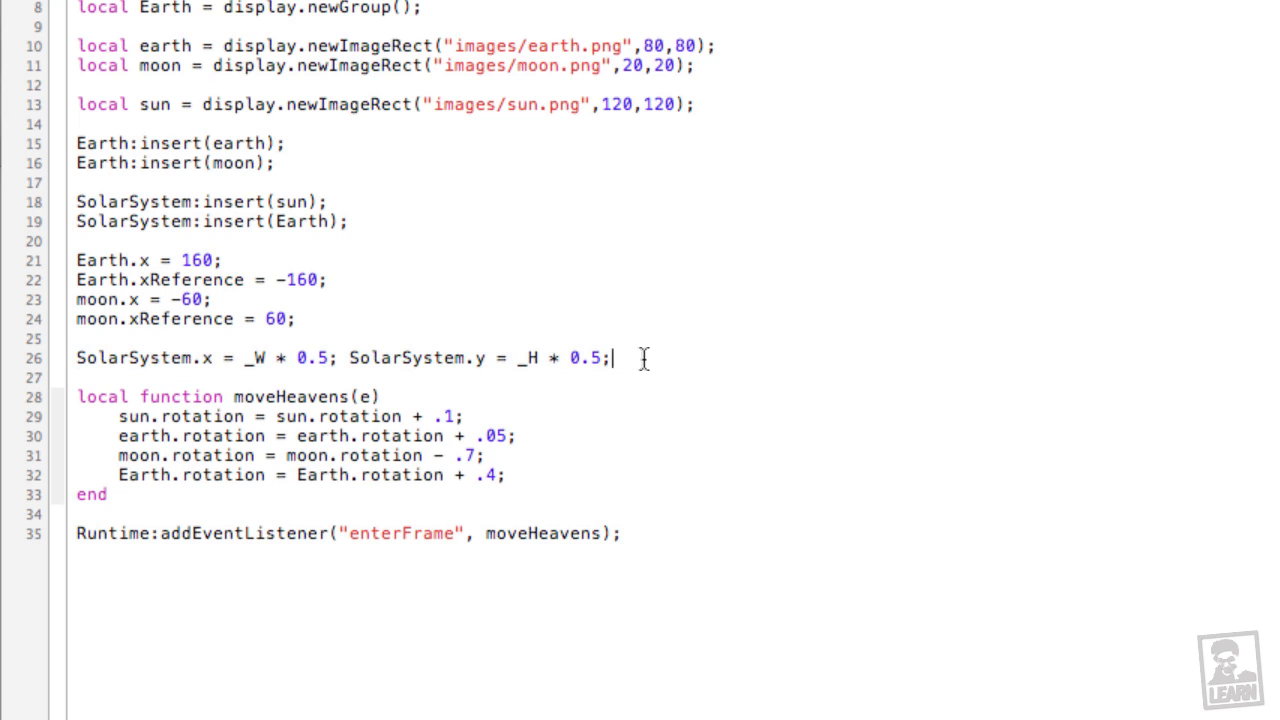
key(enter)
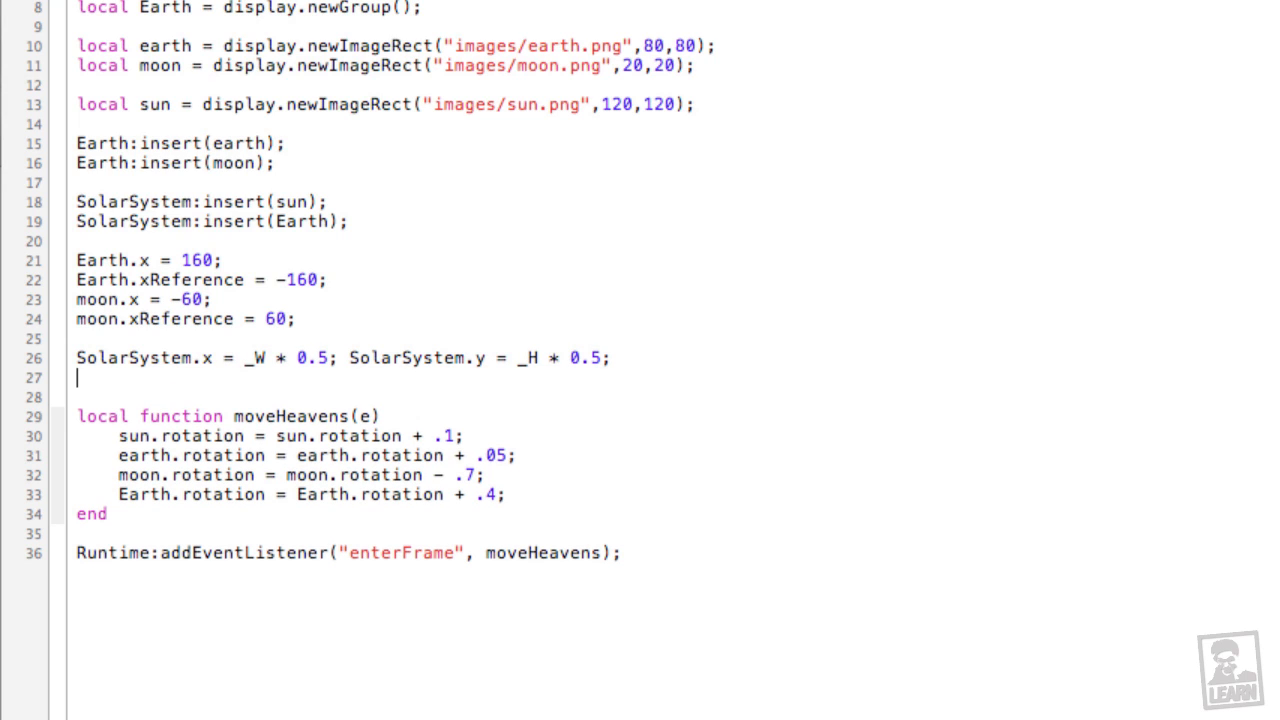
text(SolarSystem.x =)
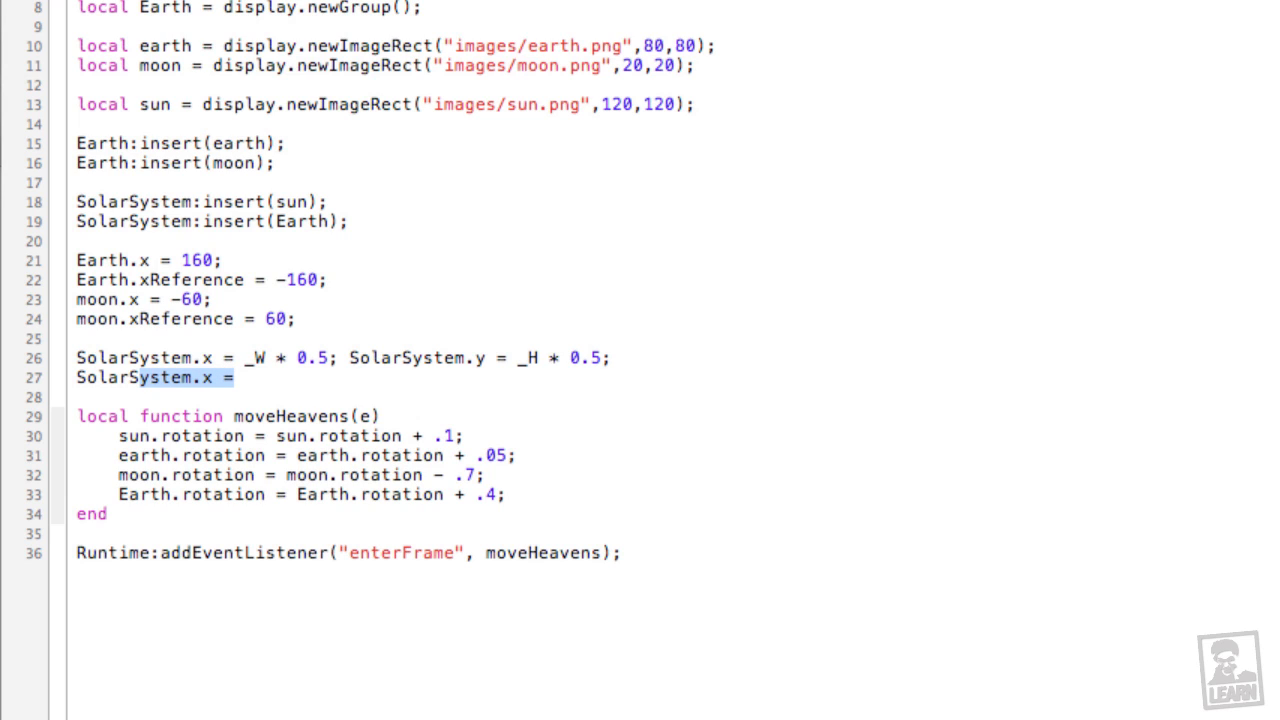
text(transition.to()
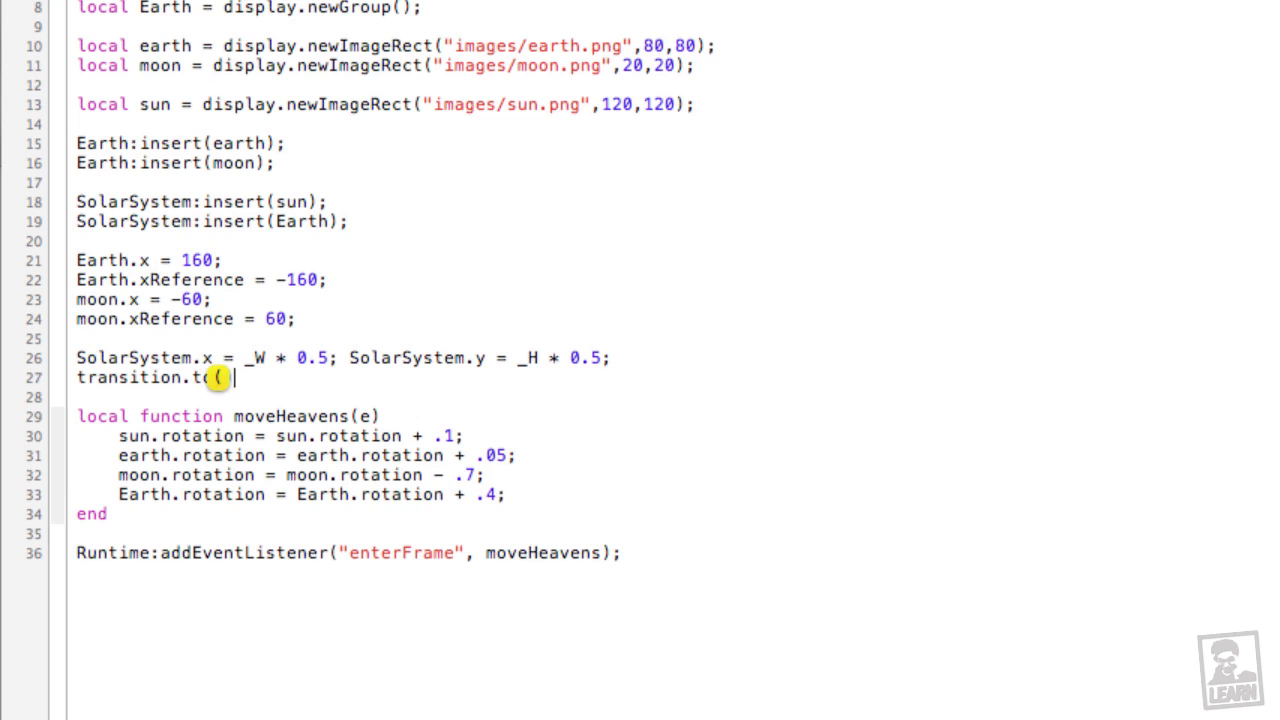
text(SolarSystem))
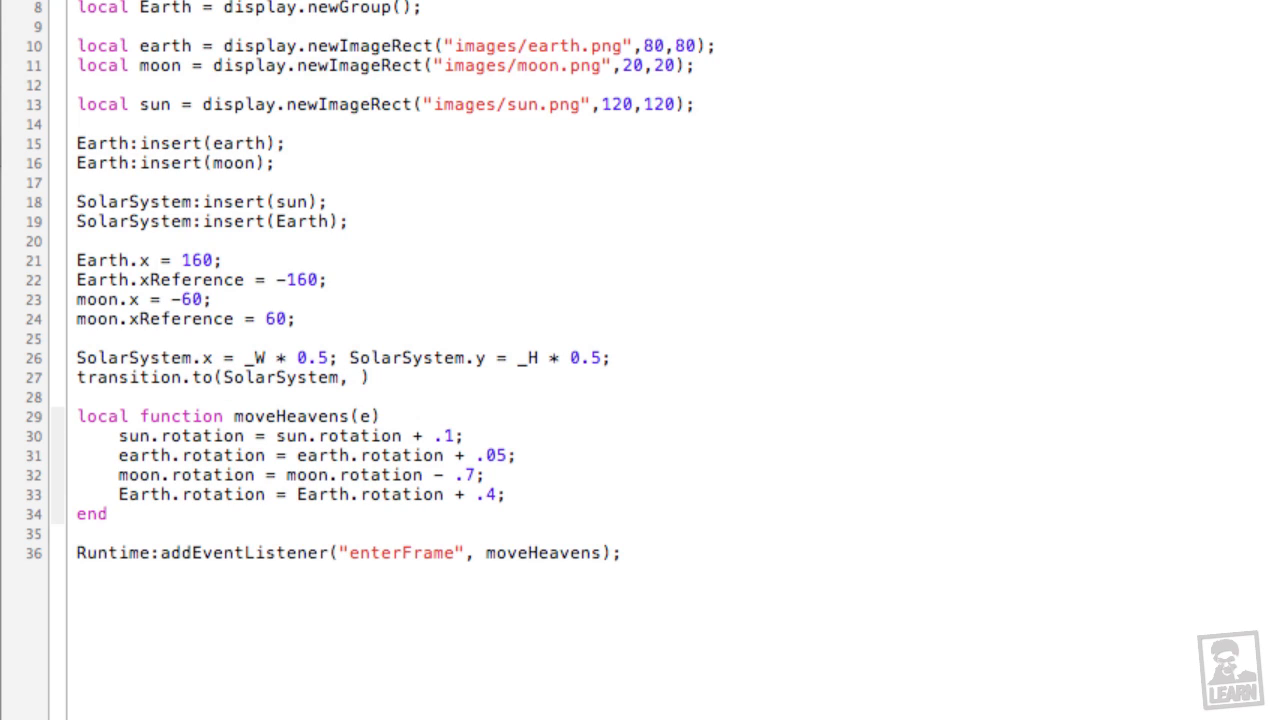
text({time=)
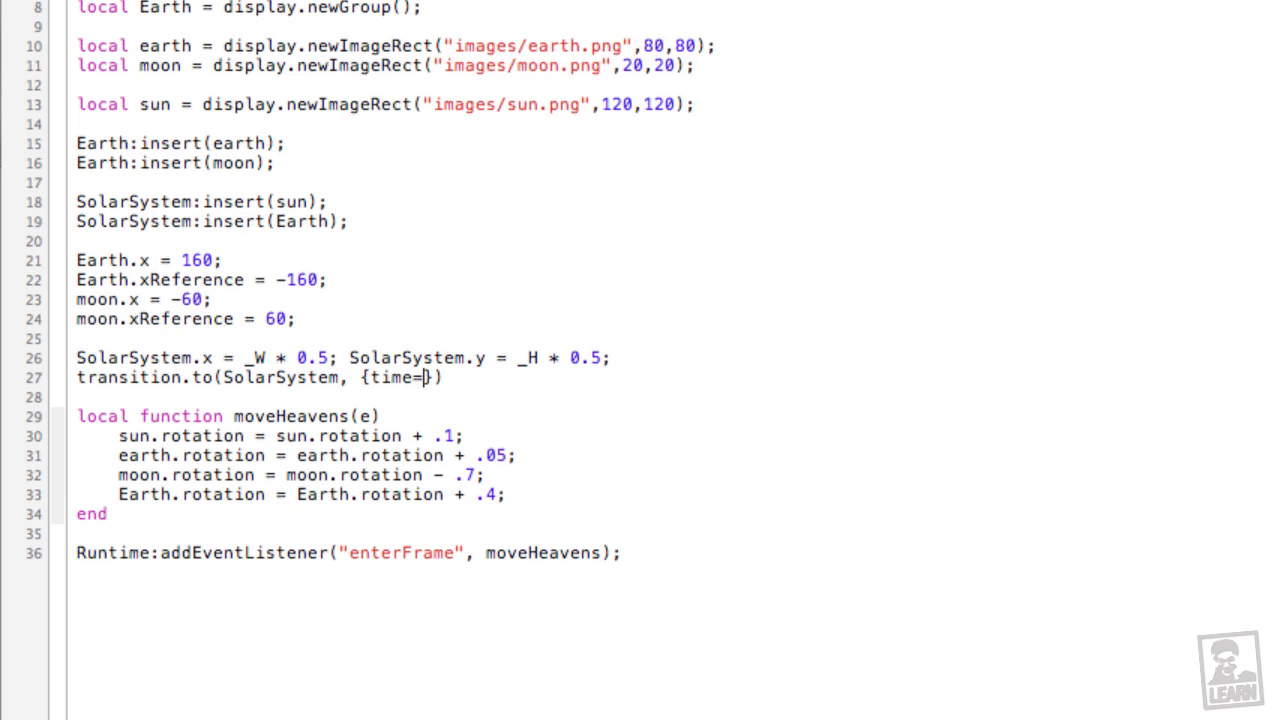
text(5000)
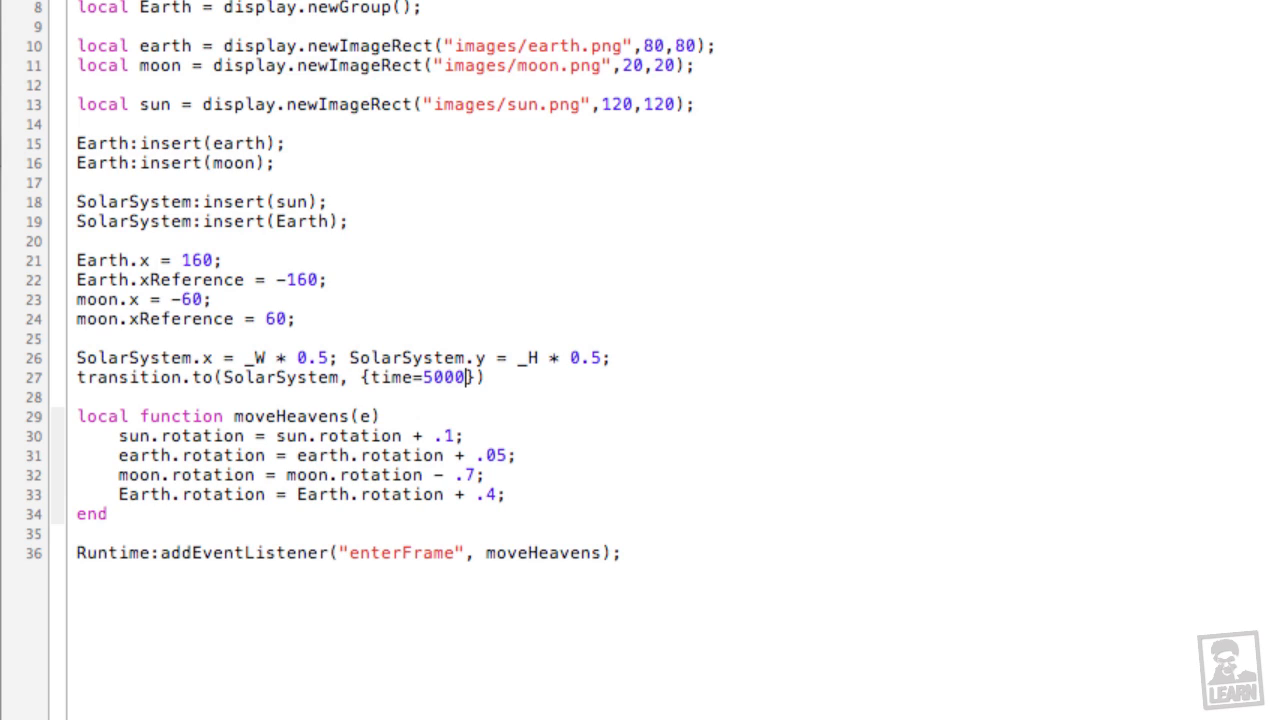
text(,)
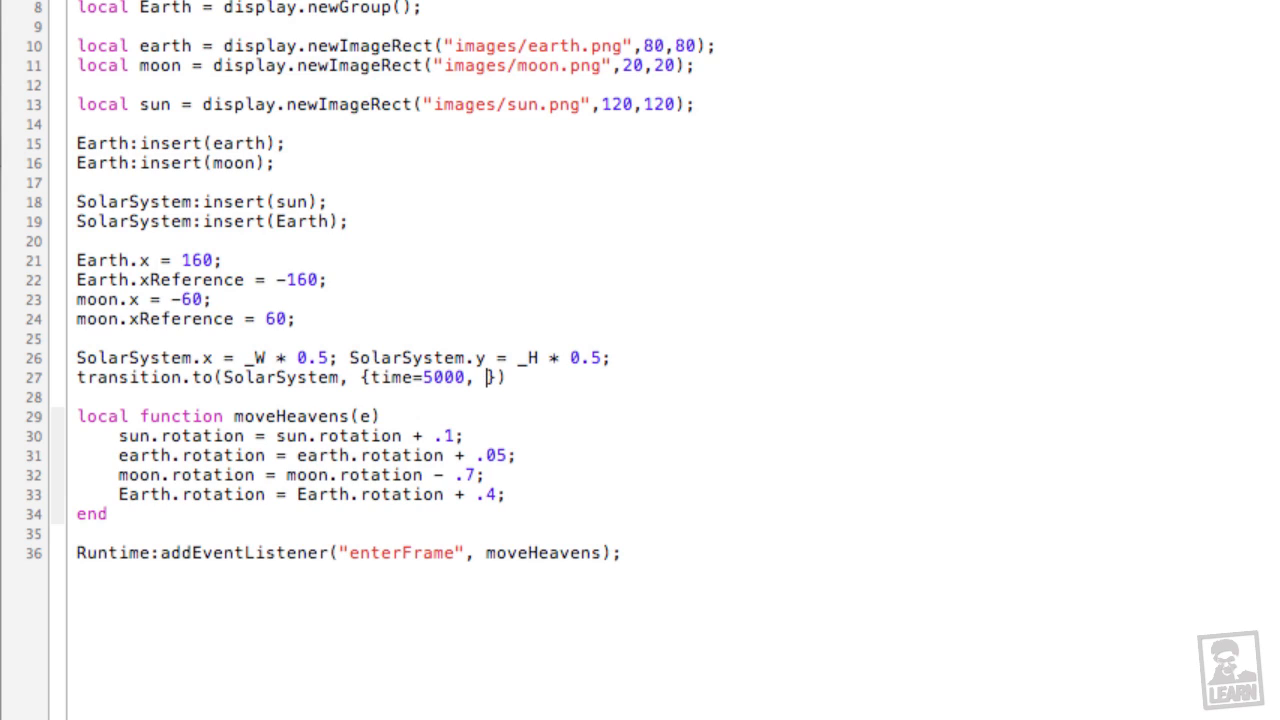
text(y)
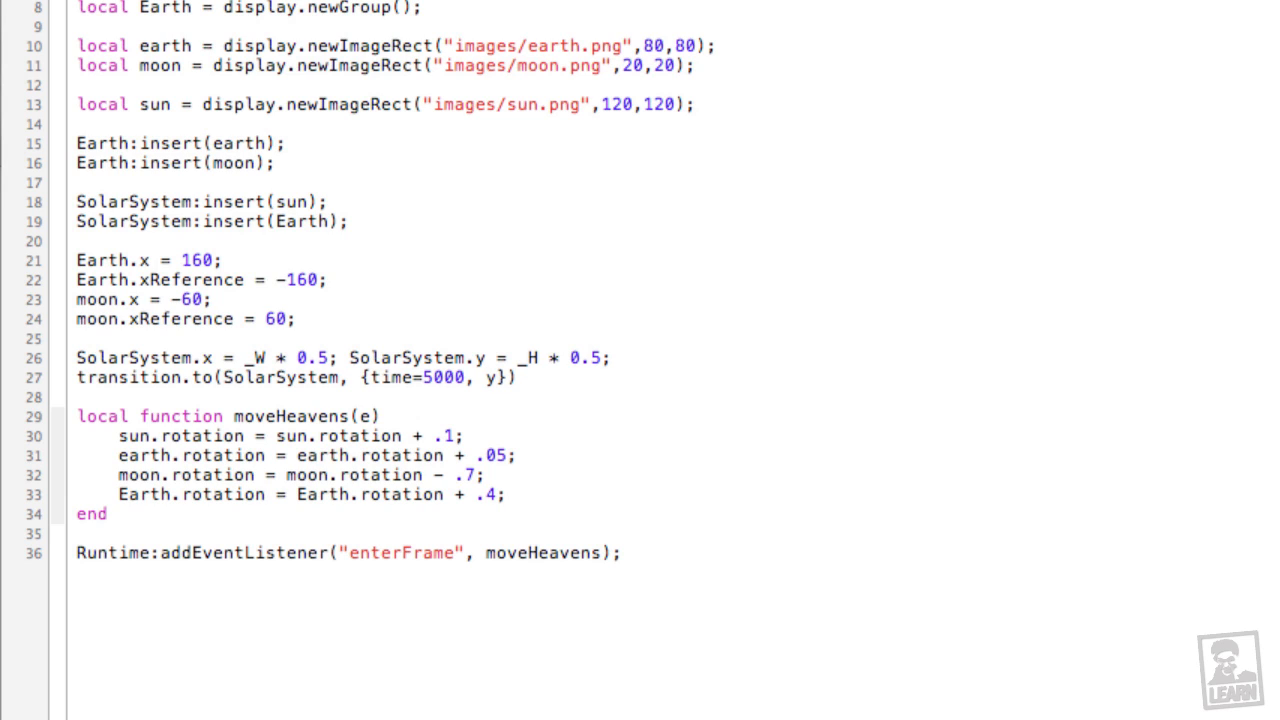
text(=0)
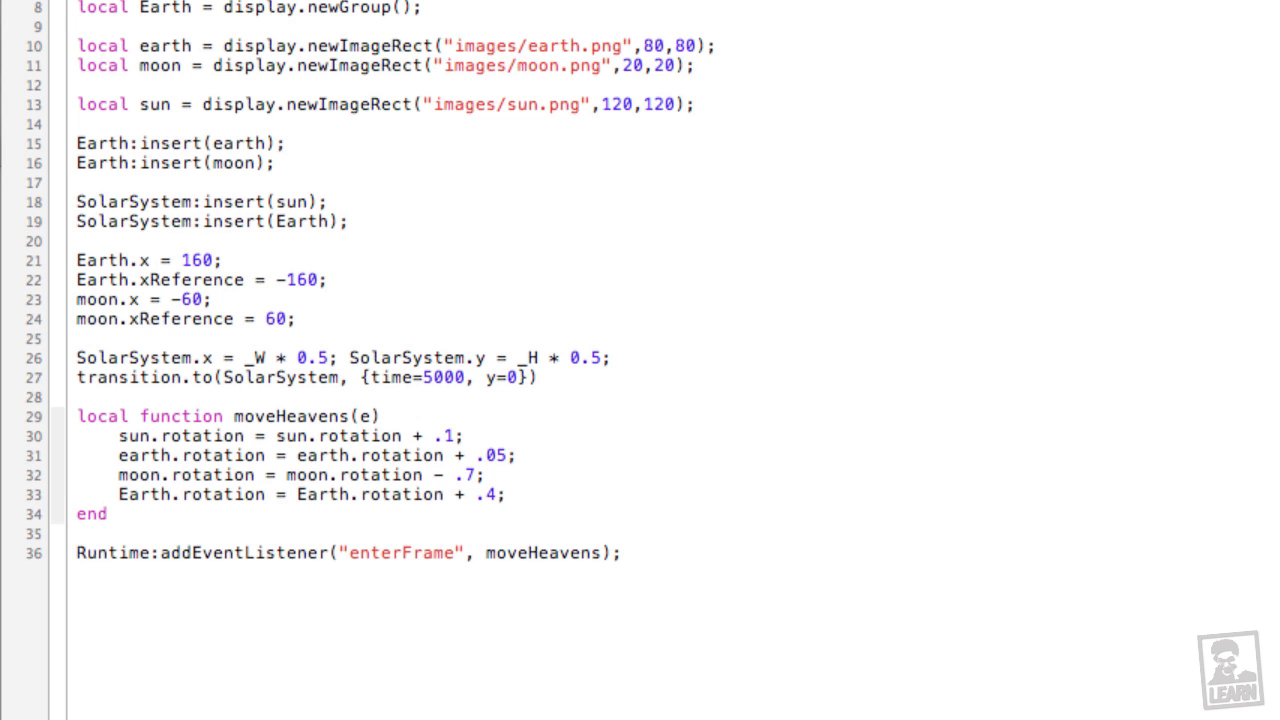
text(;)
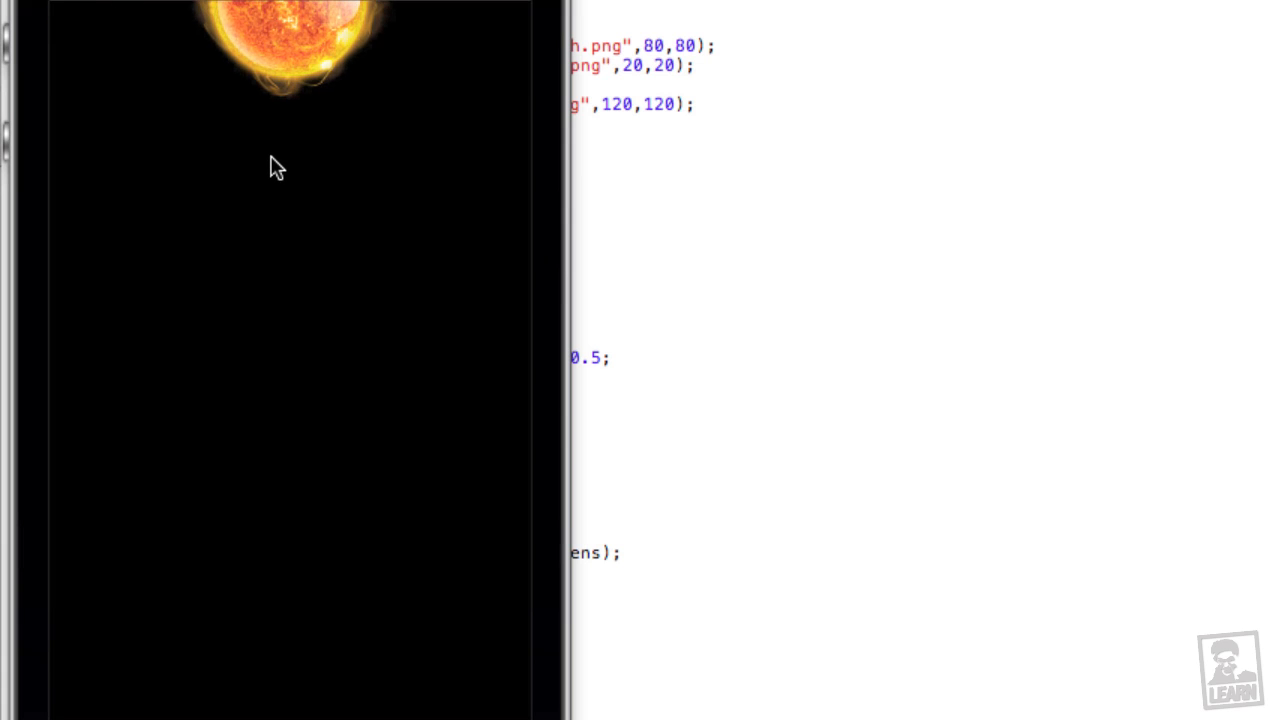
mouse_move(280, 112)
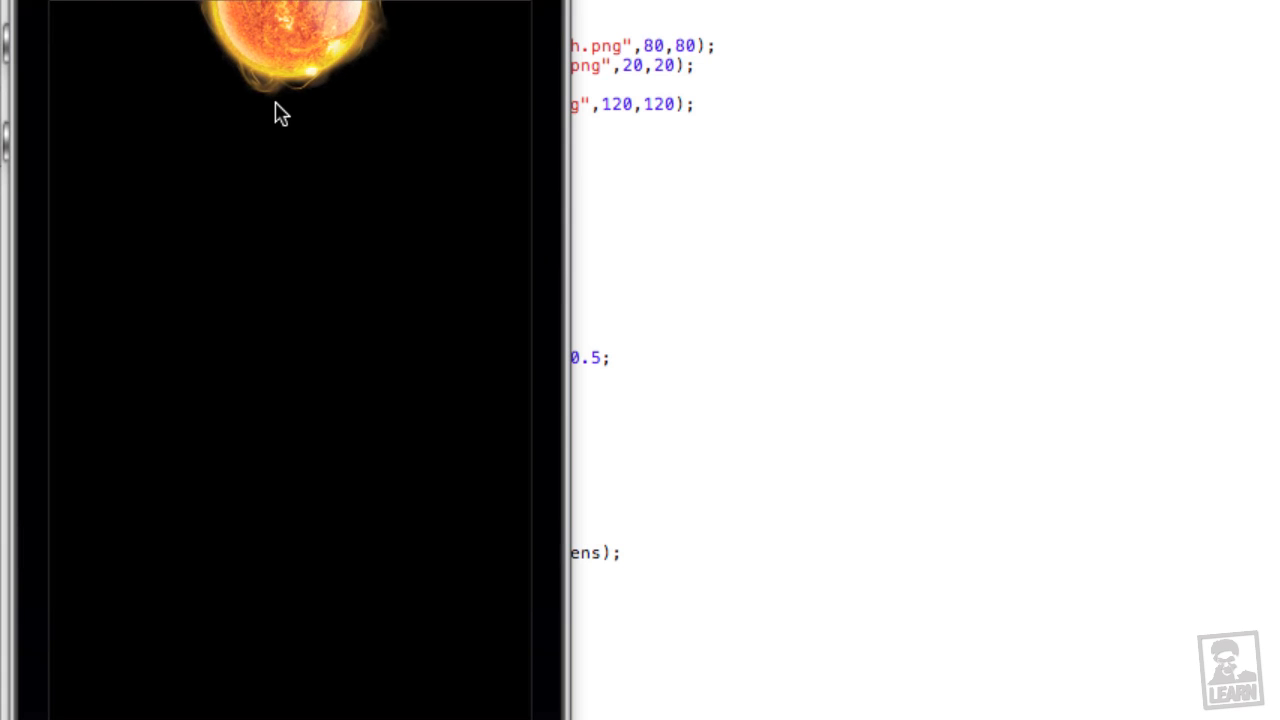